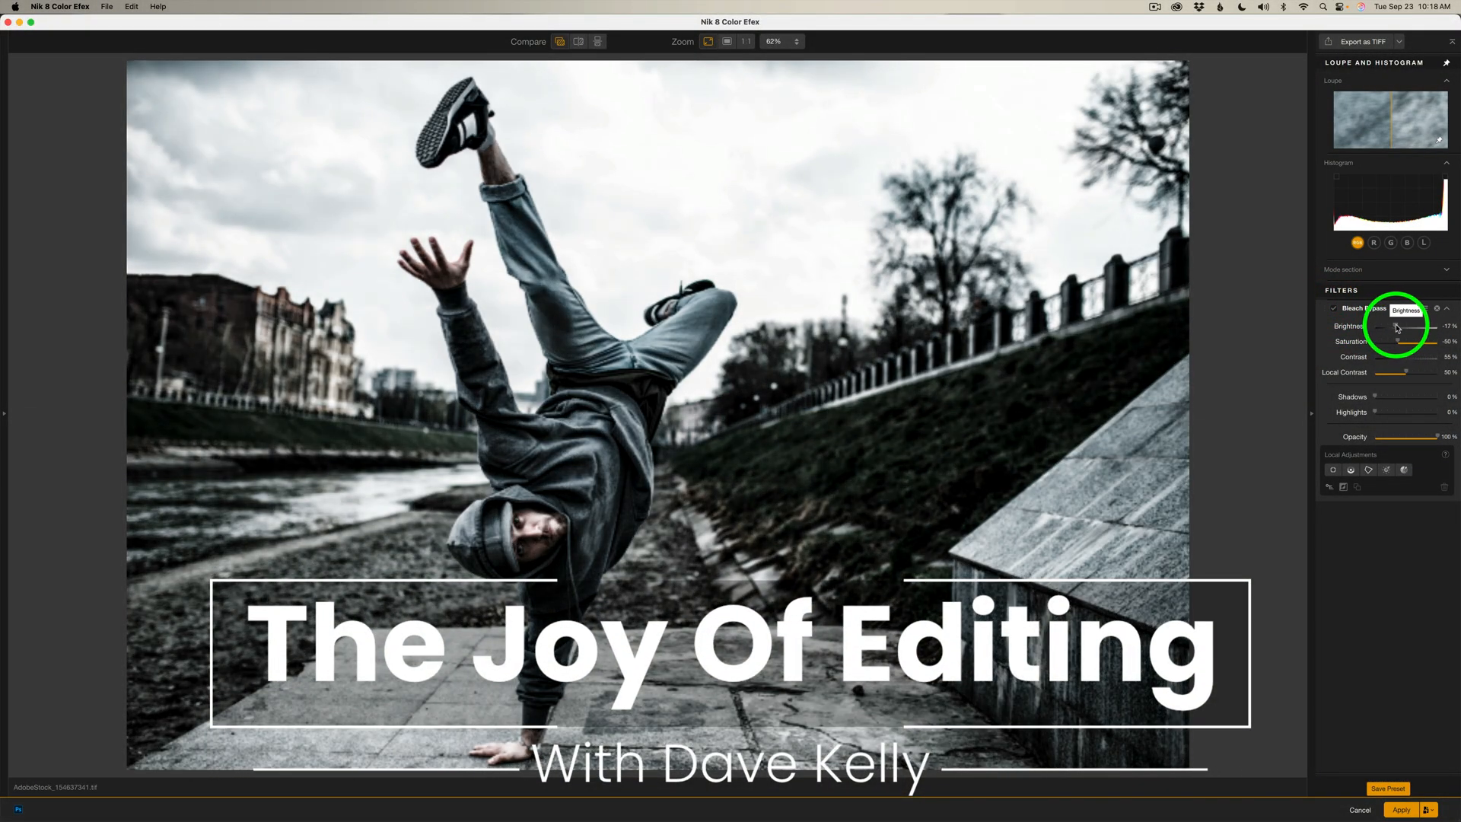
Step: Tune Bleach Bypass brightness, saturation, contrast, local contrast, shadows and highlights, then lower Opacity to about 67%
drag(1382, 333, 1424, 333)
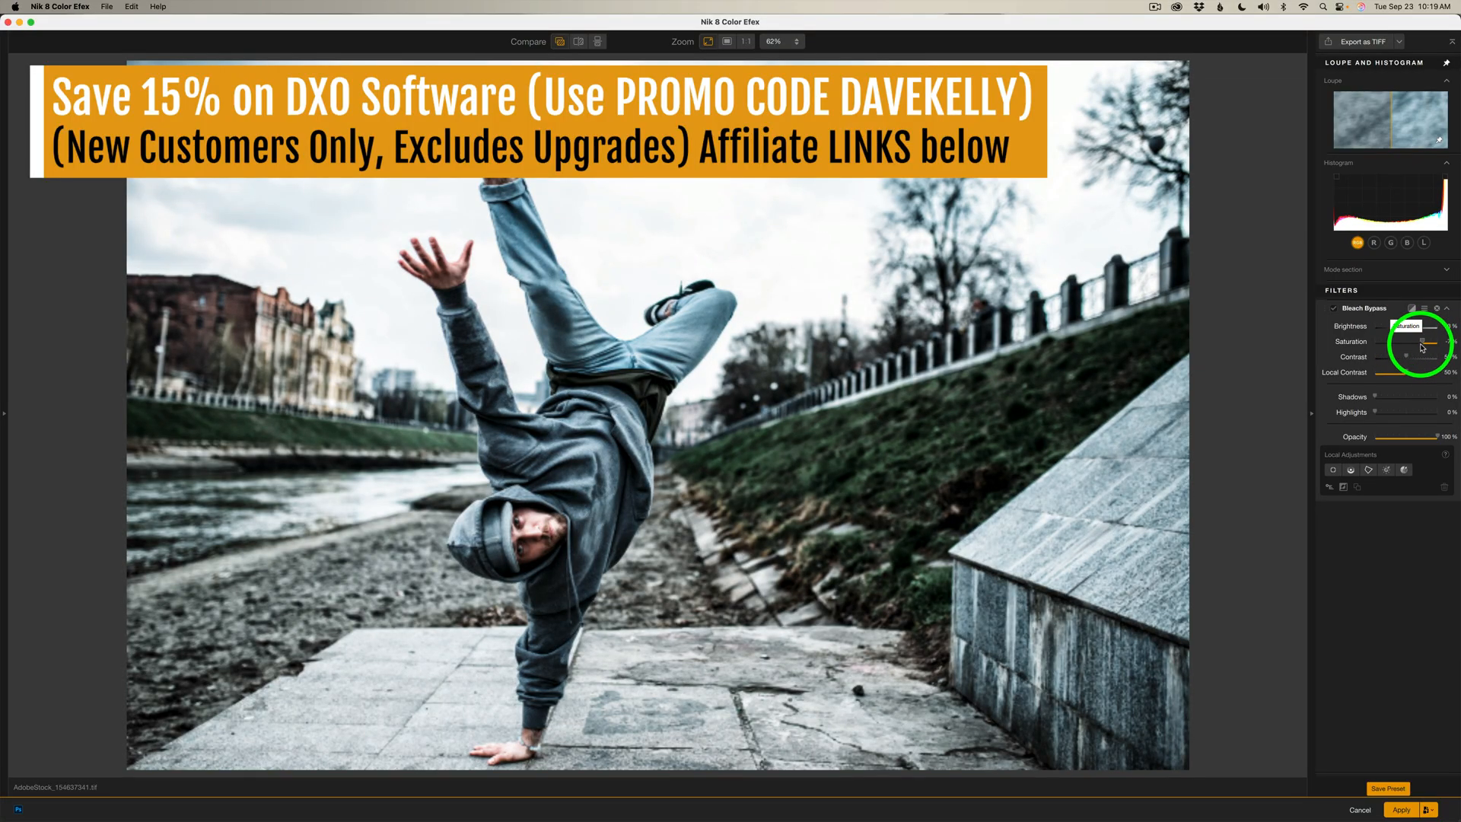
drag(1417, 355, 1417, 371)
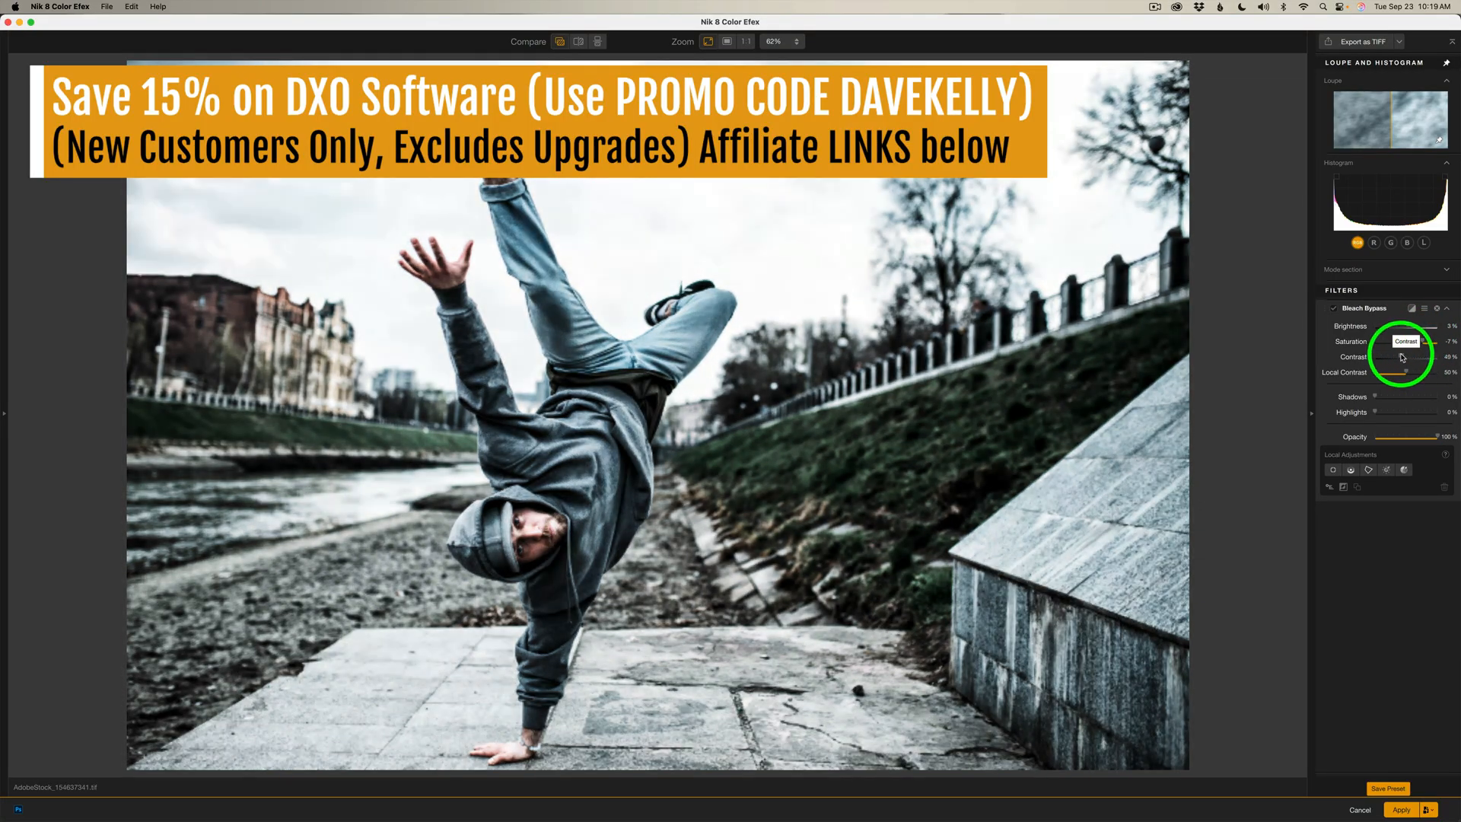
drag(1426, 356, 1397, 371)
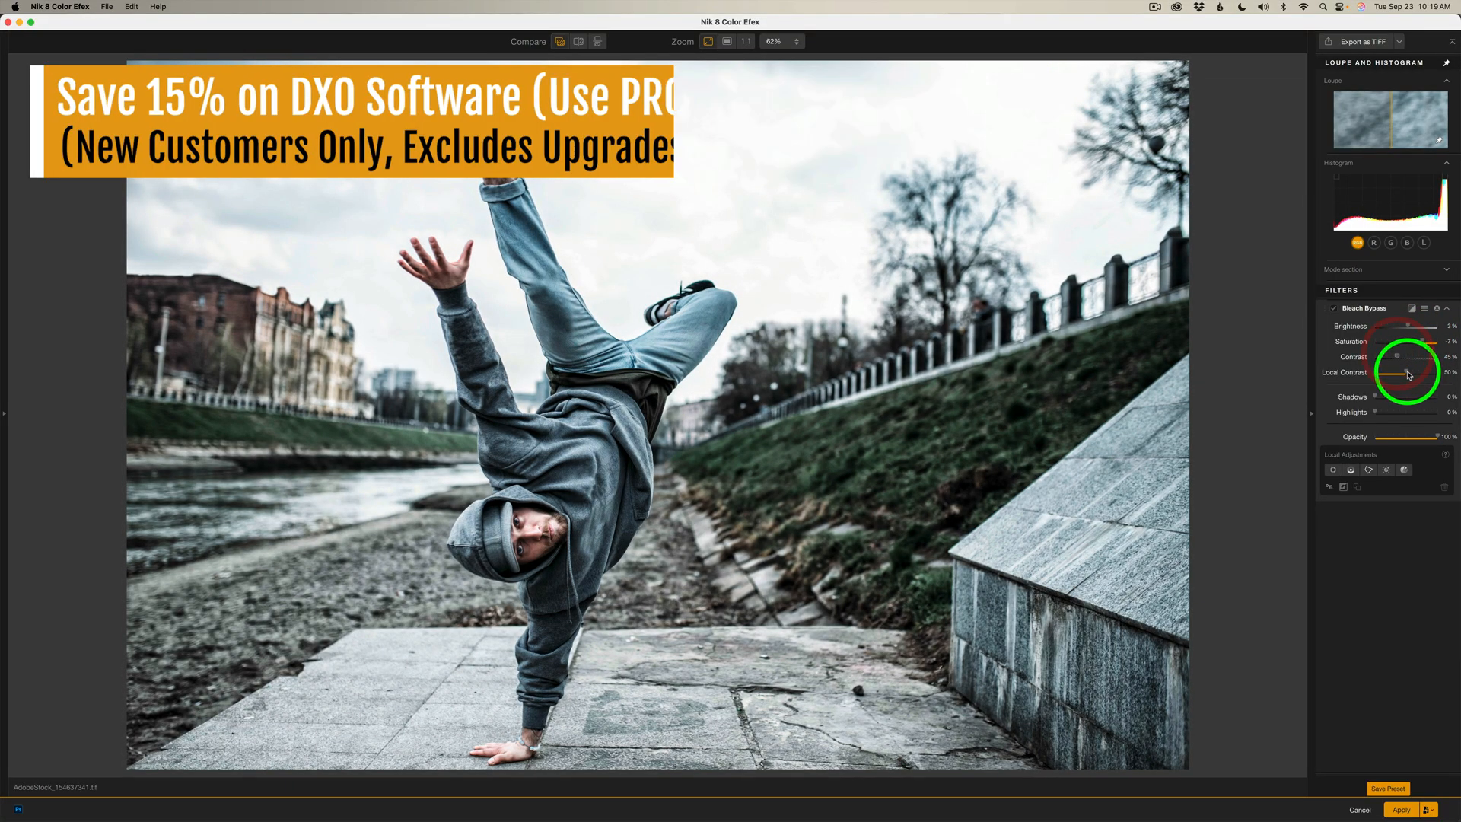
drag(1396, 373, 1407, 372)
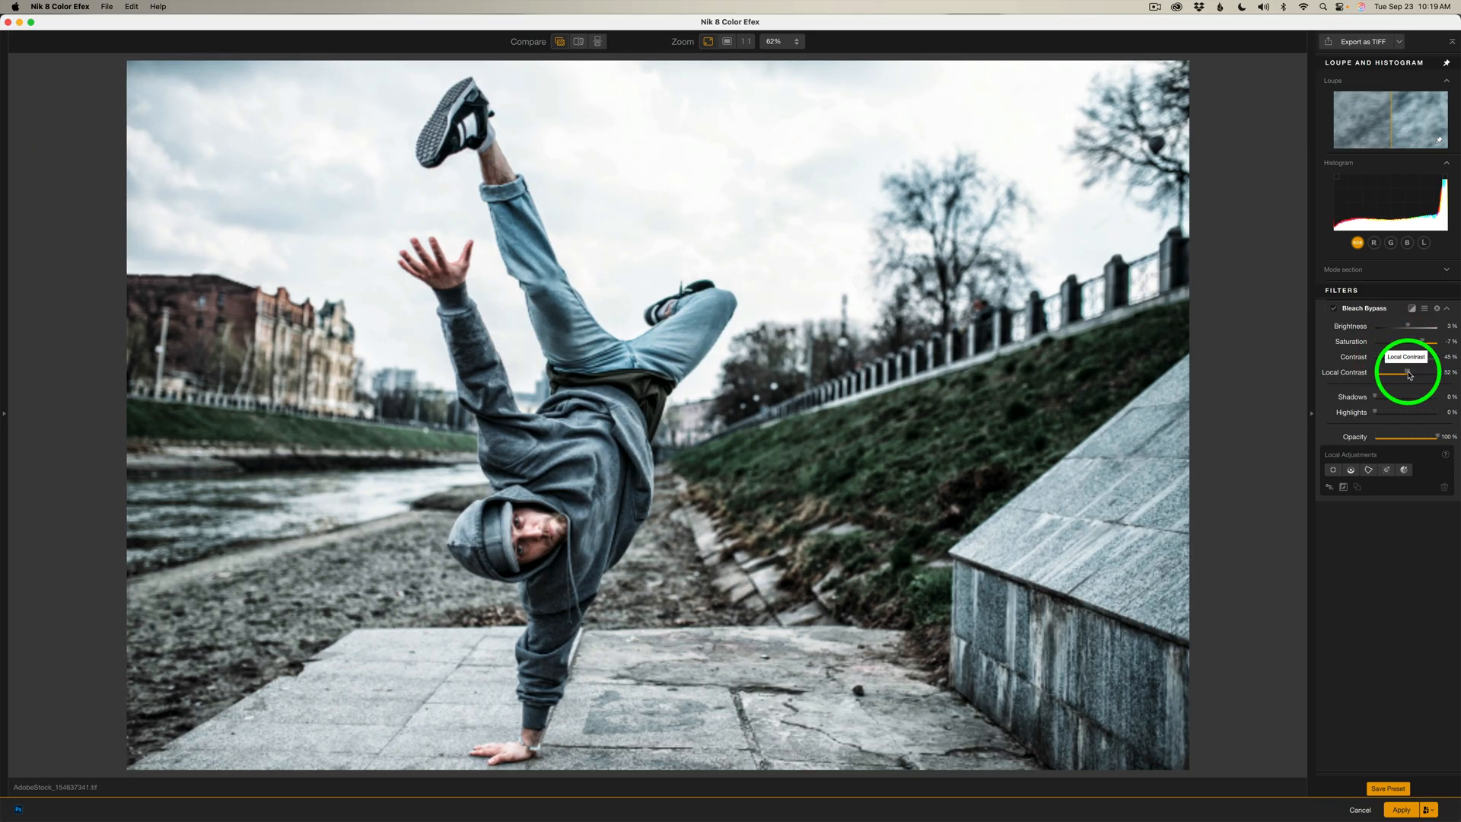
drag(1379, 381, 1379, 395)
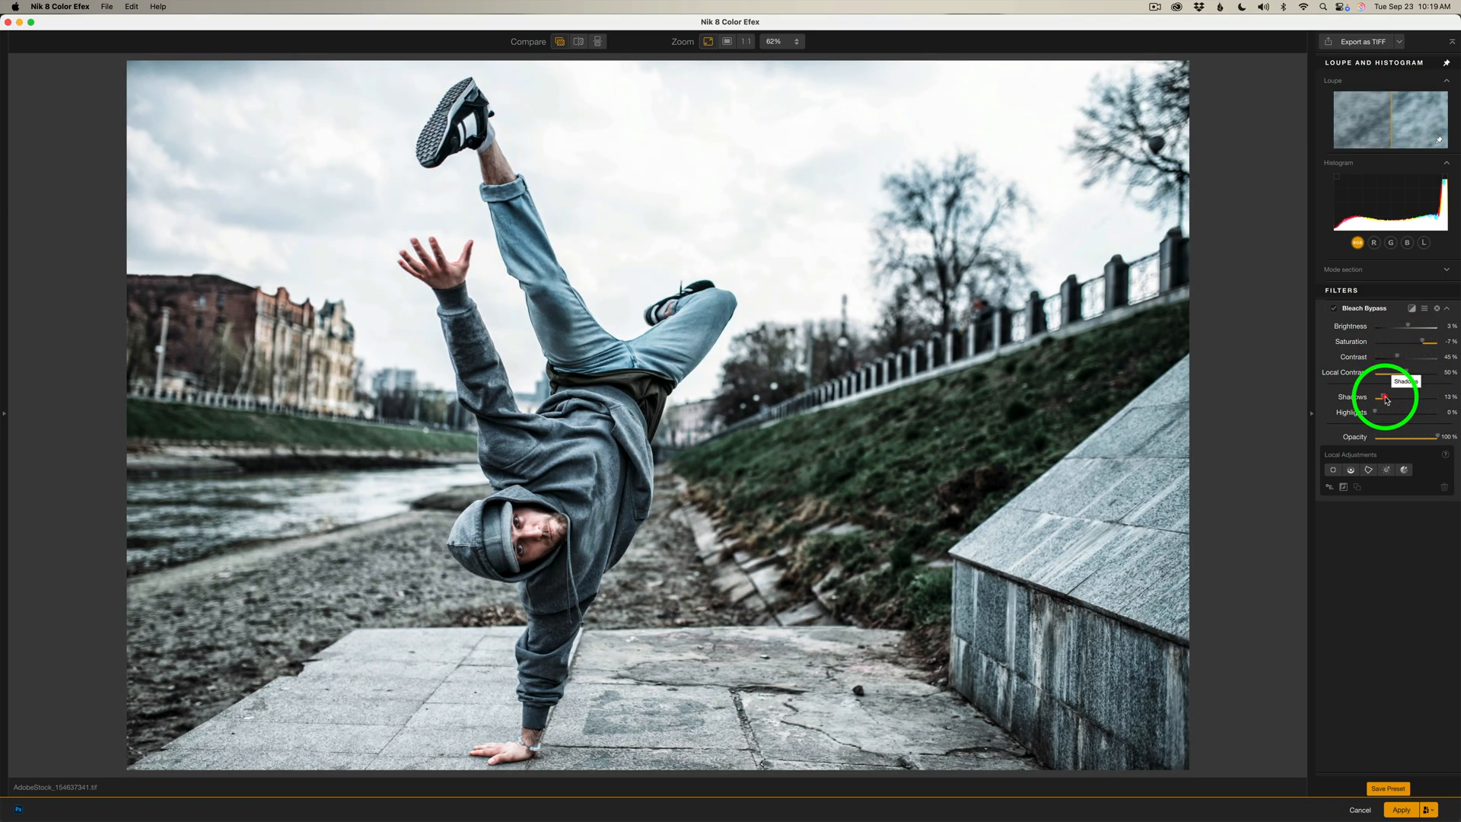
drag(1379, 412, 1417, 412)
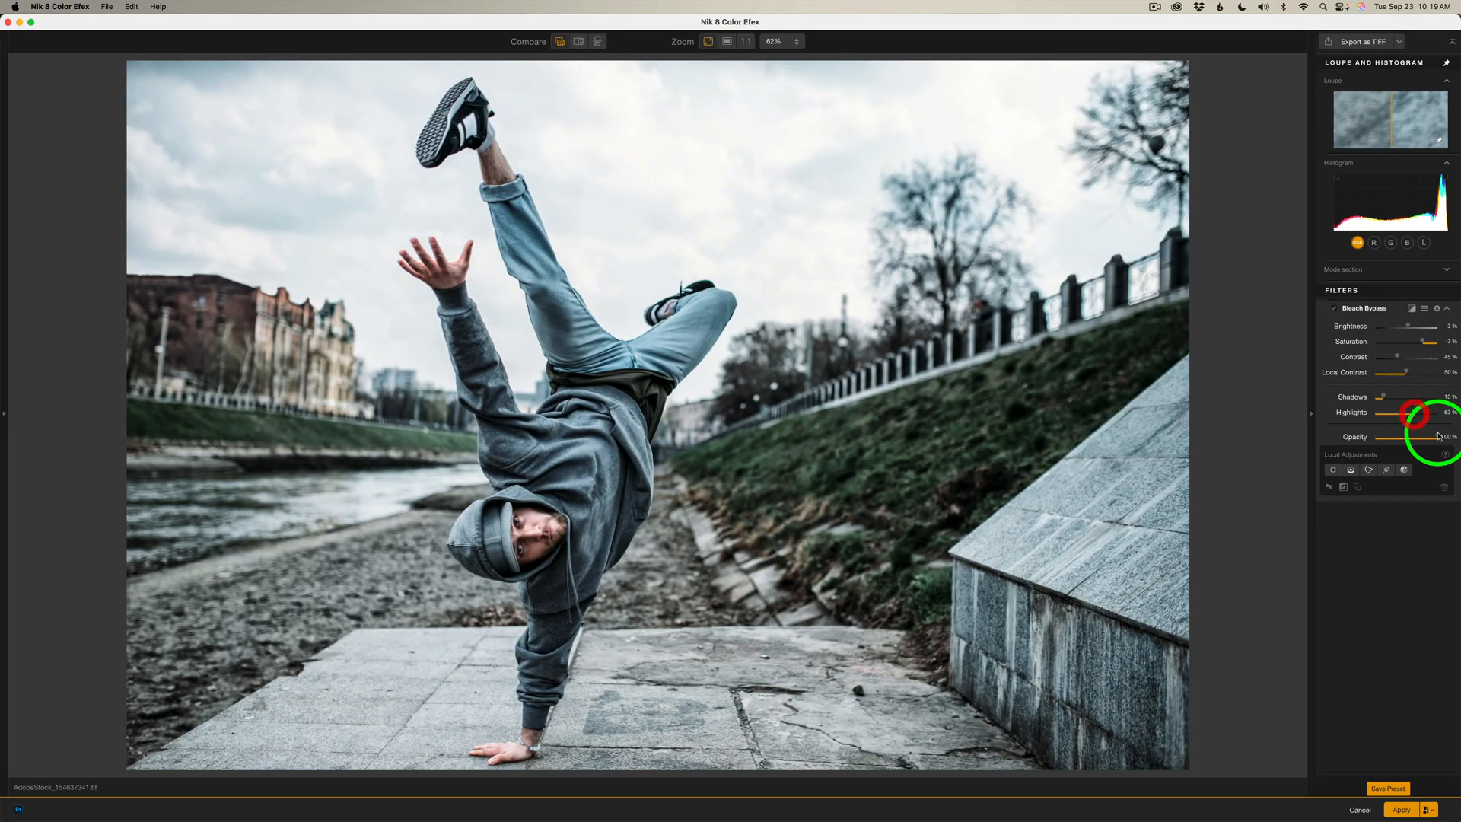
drag(1435, 437, 1406, 437)
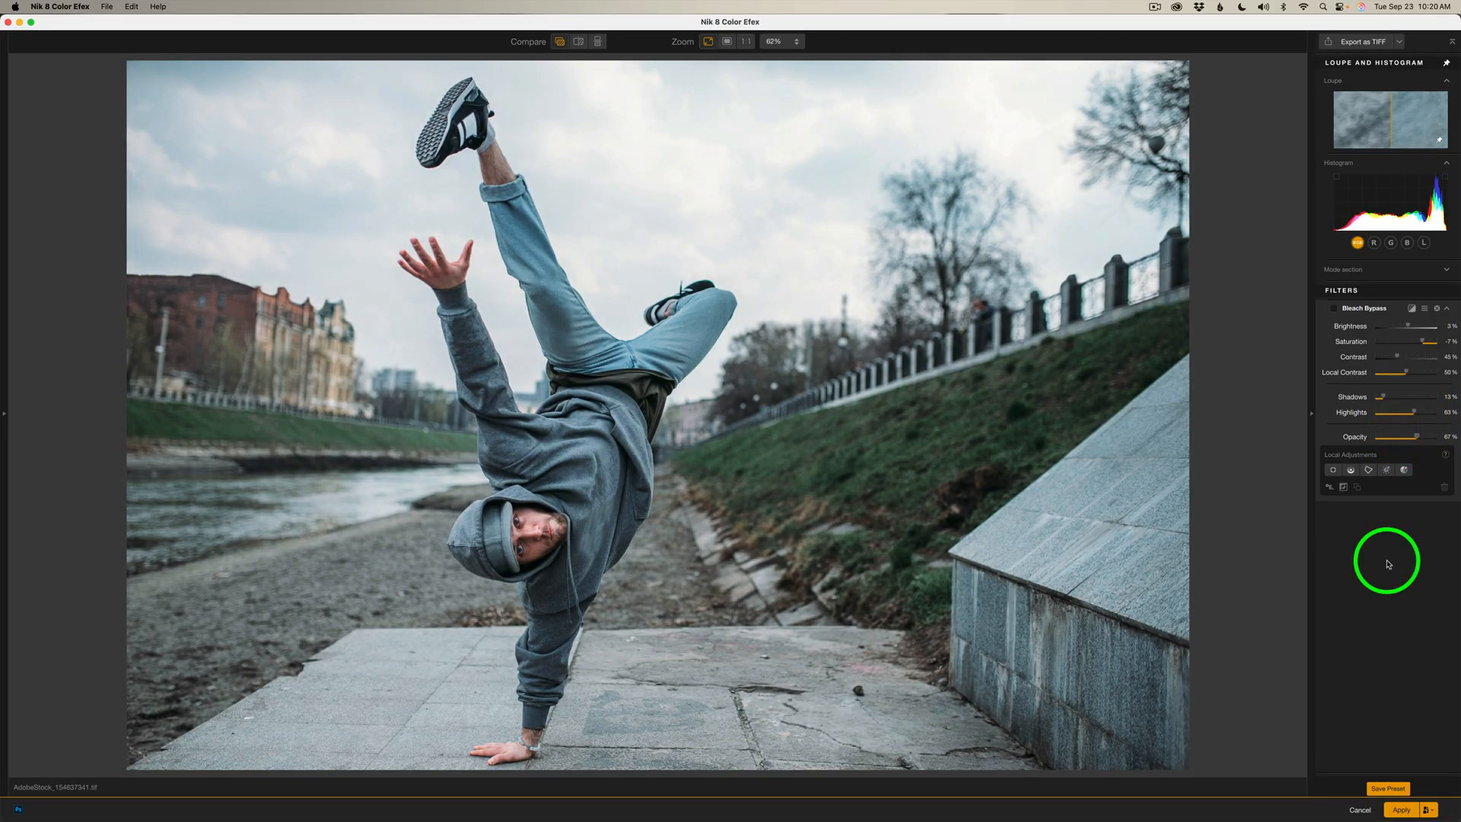
mouse_move(425, 540)
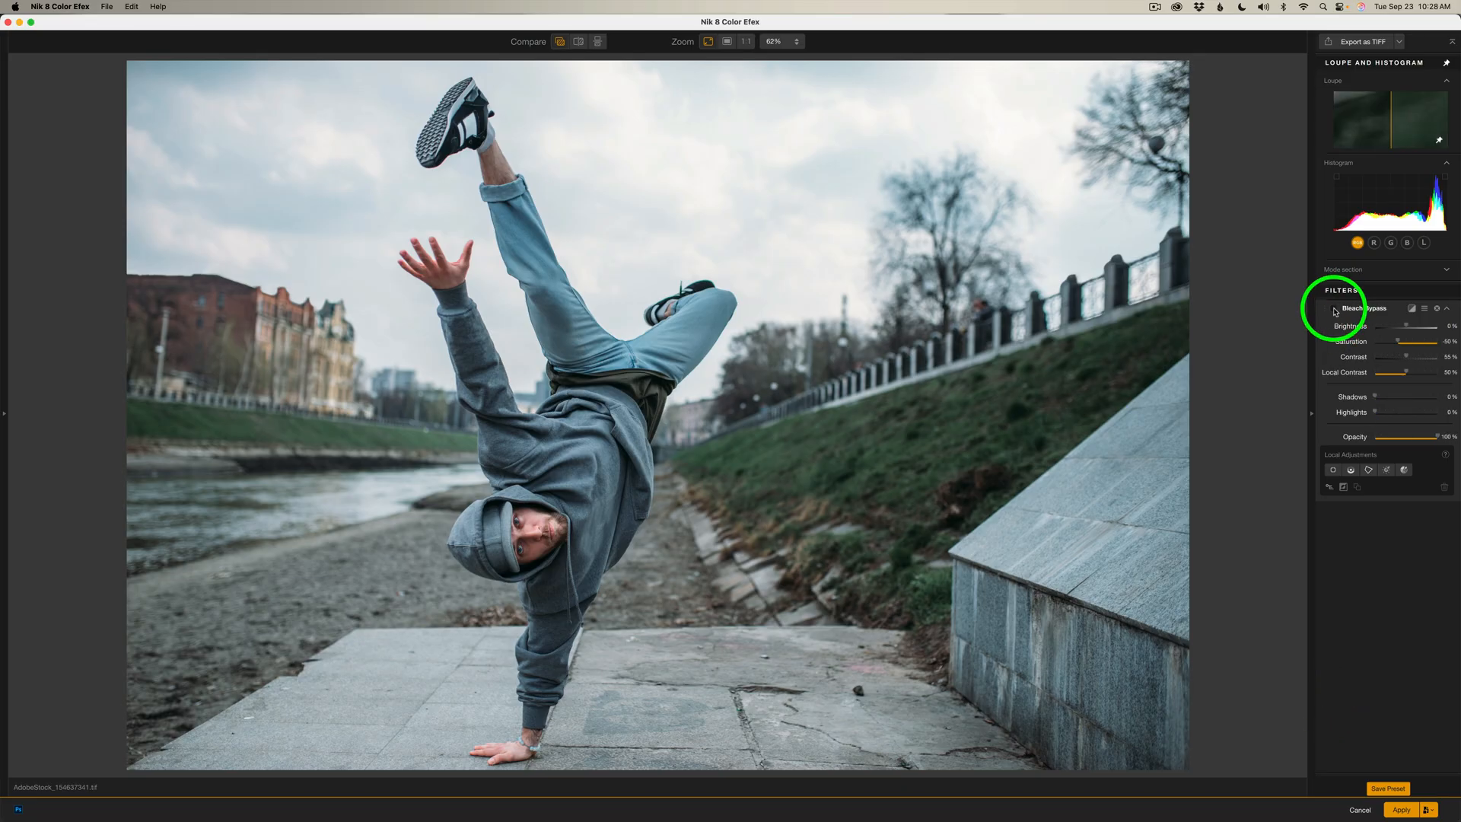
Step: Re-enable Bleach Bypass, darken Brightness slightly and settle Saturation so some colour remains
click(1335, 308)
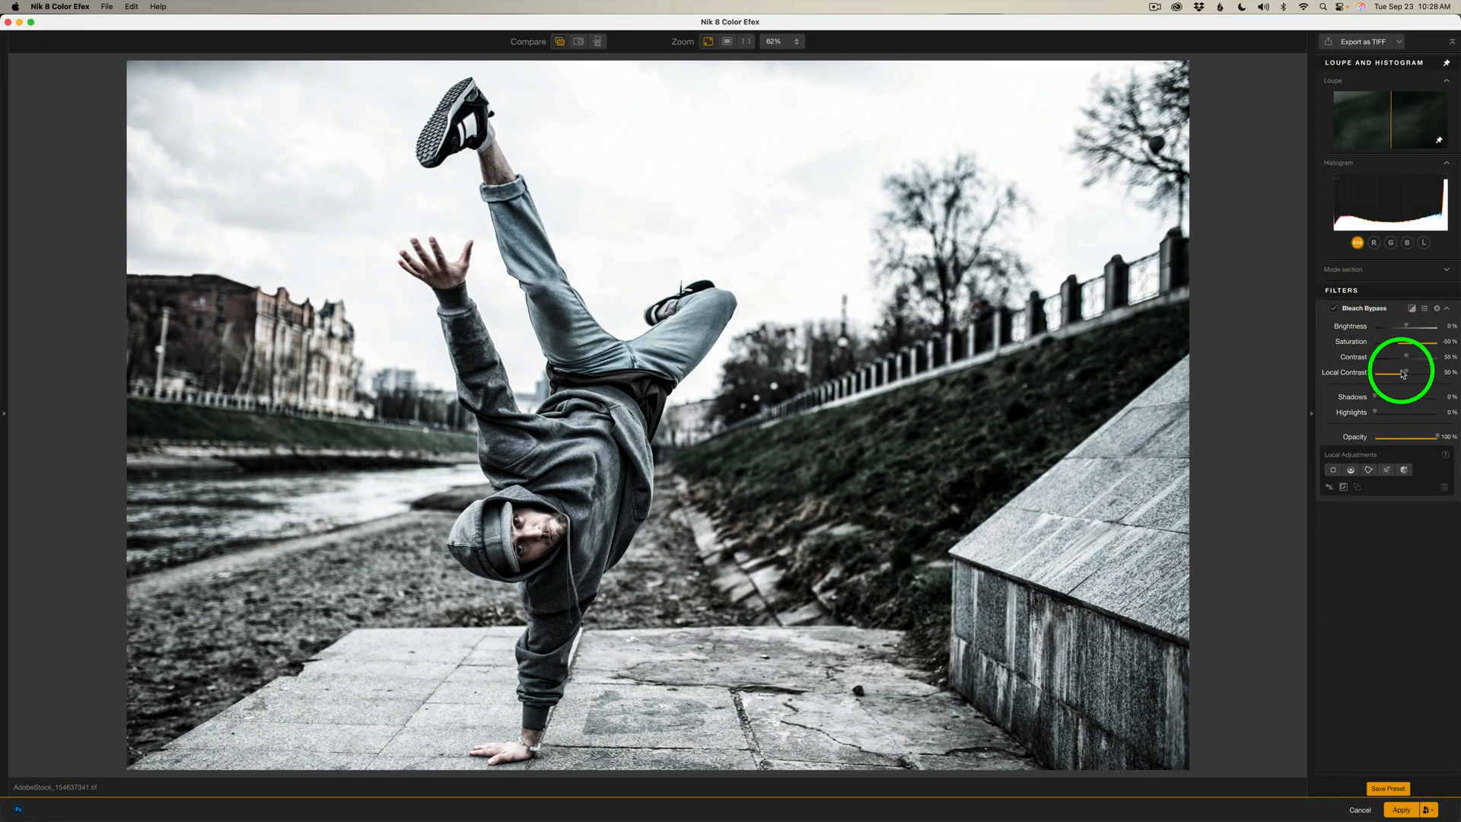
mouse_move(1409, 334)
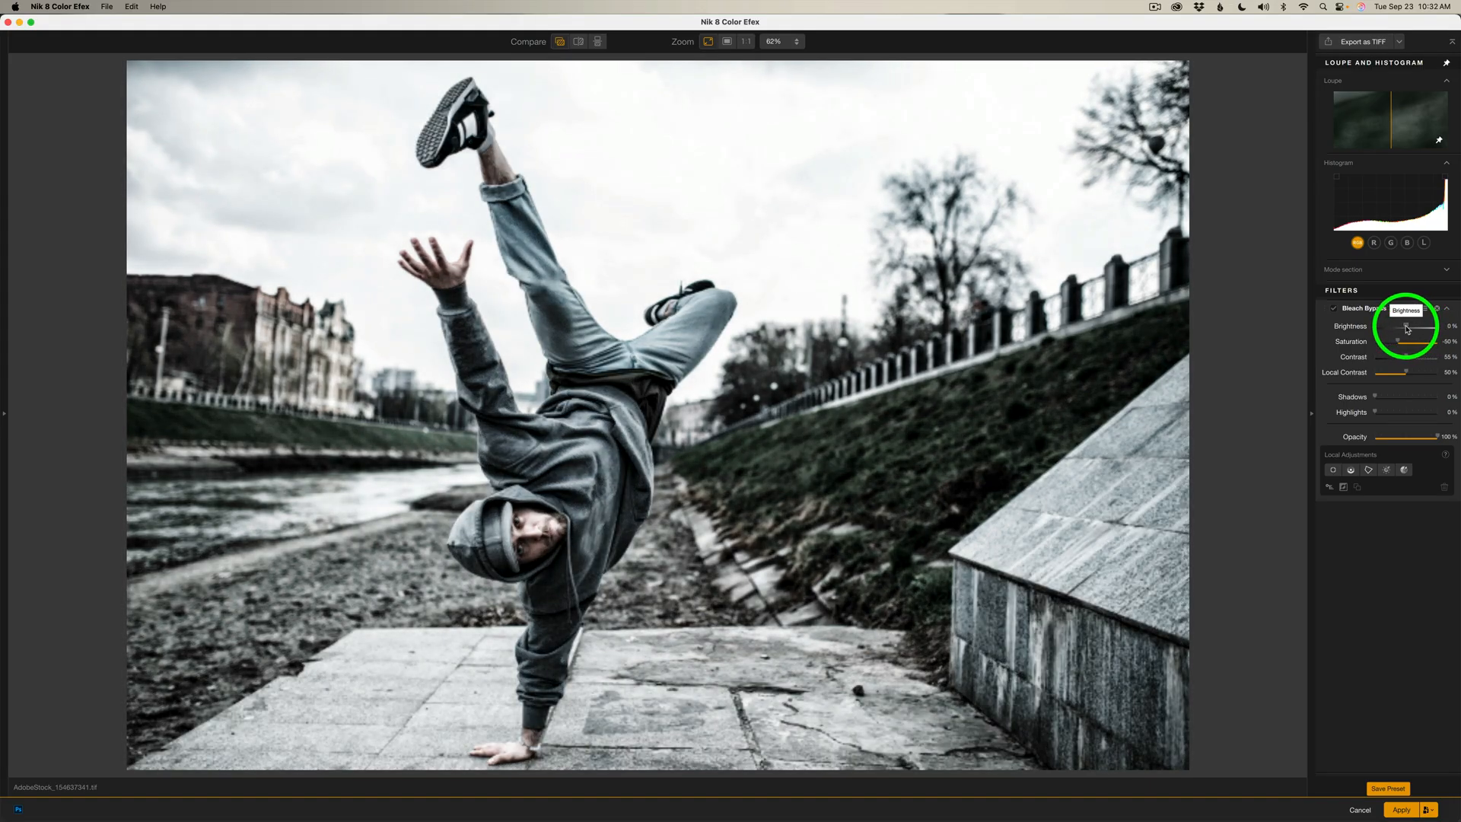
drag(1405, 326, 1400, 325)
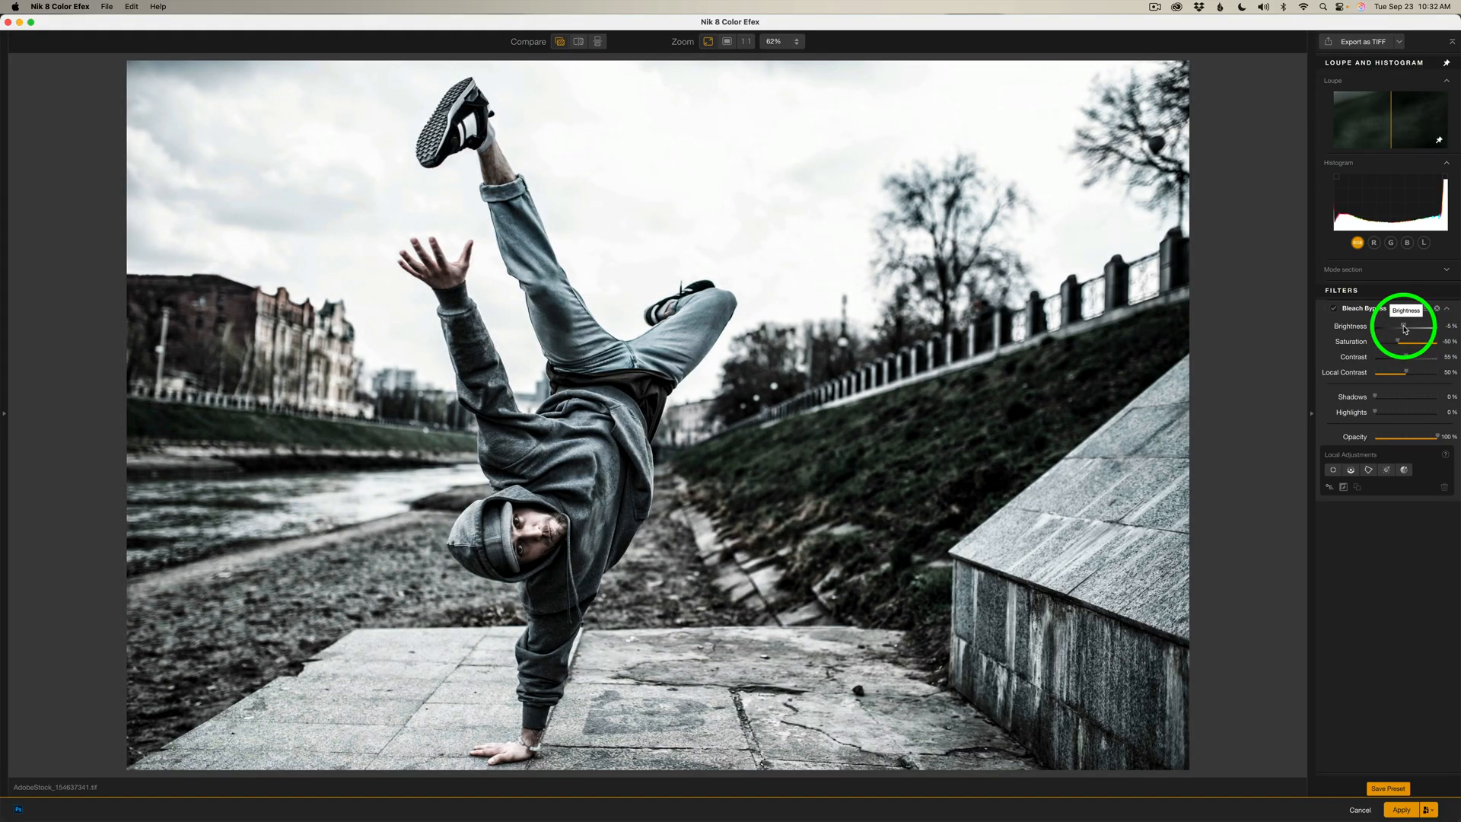
mouse_move(1397, 340)
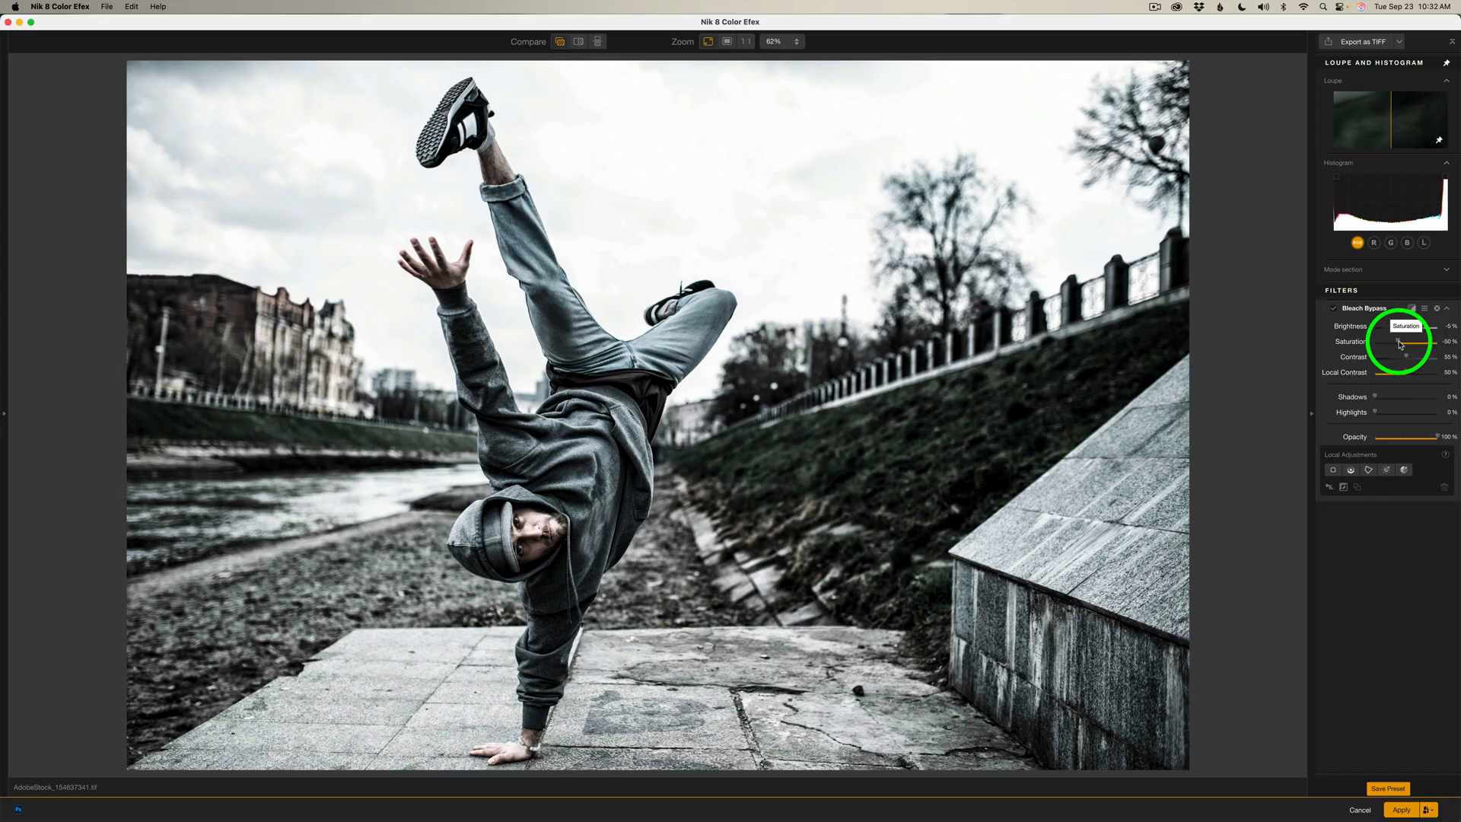
drag(1417, 347, 1402, 347)
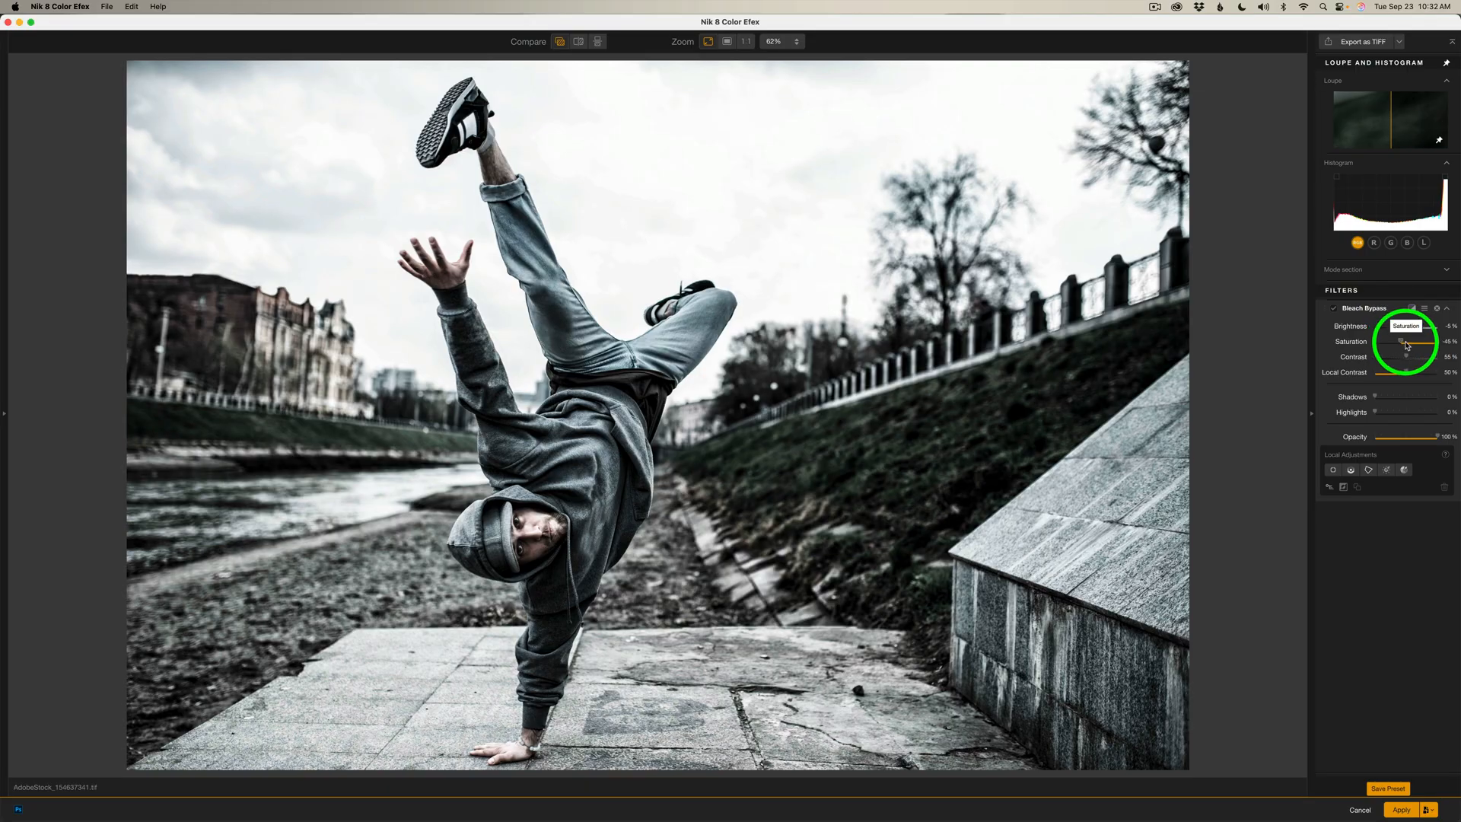
drag(1388, 342, 1413, 343)
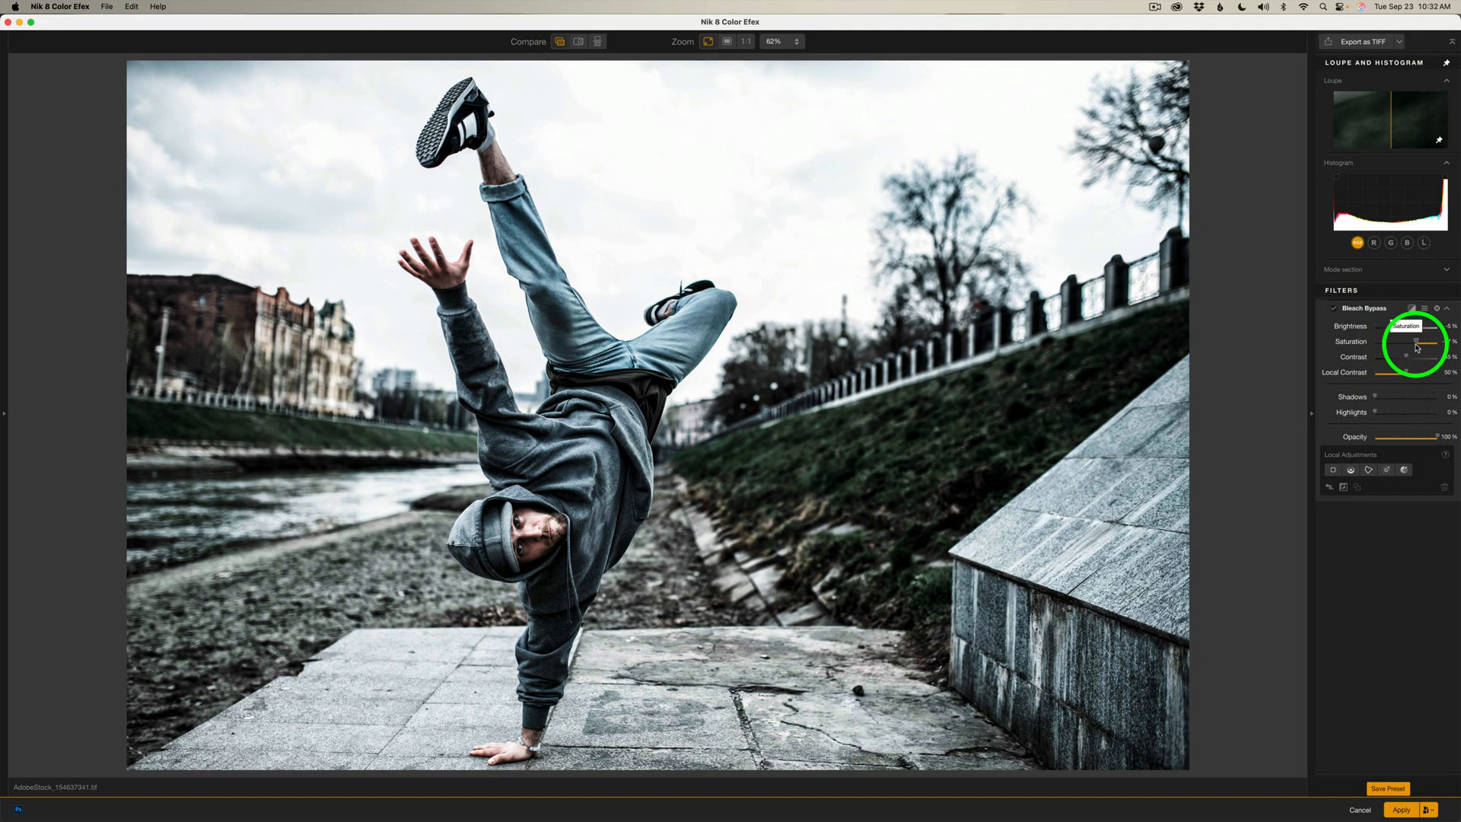
drag(1422, 342, 1407, 342)
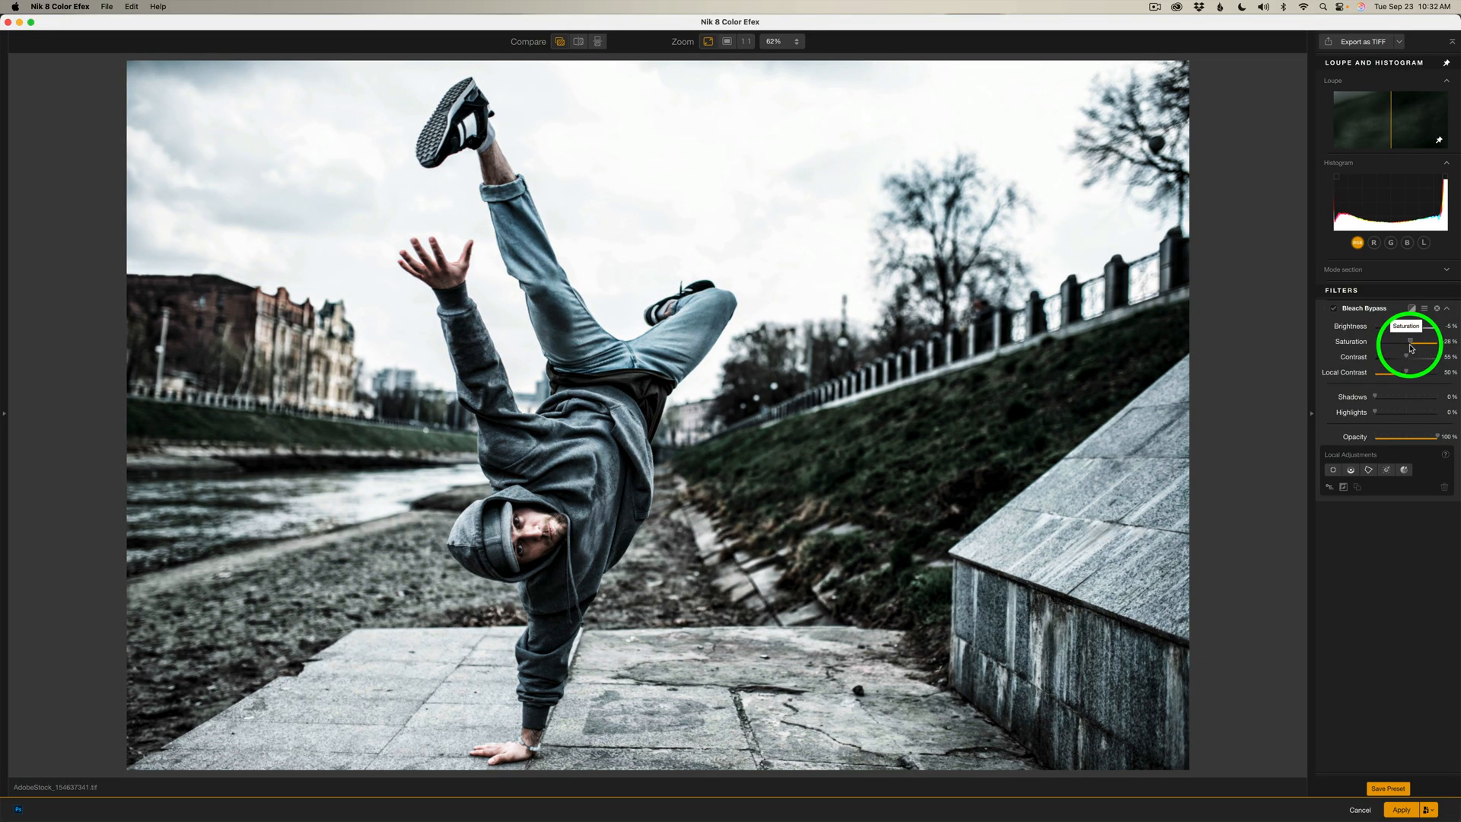
drag(1409, 347, 1400, 346)
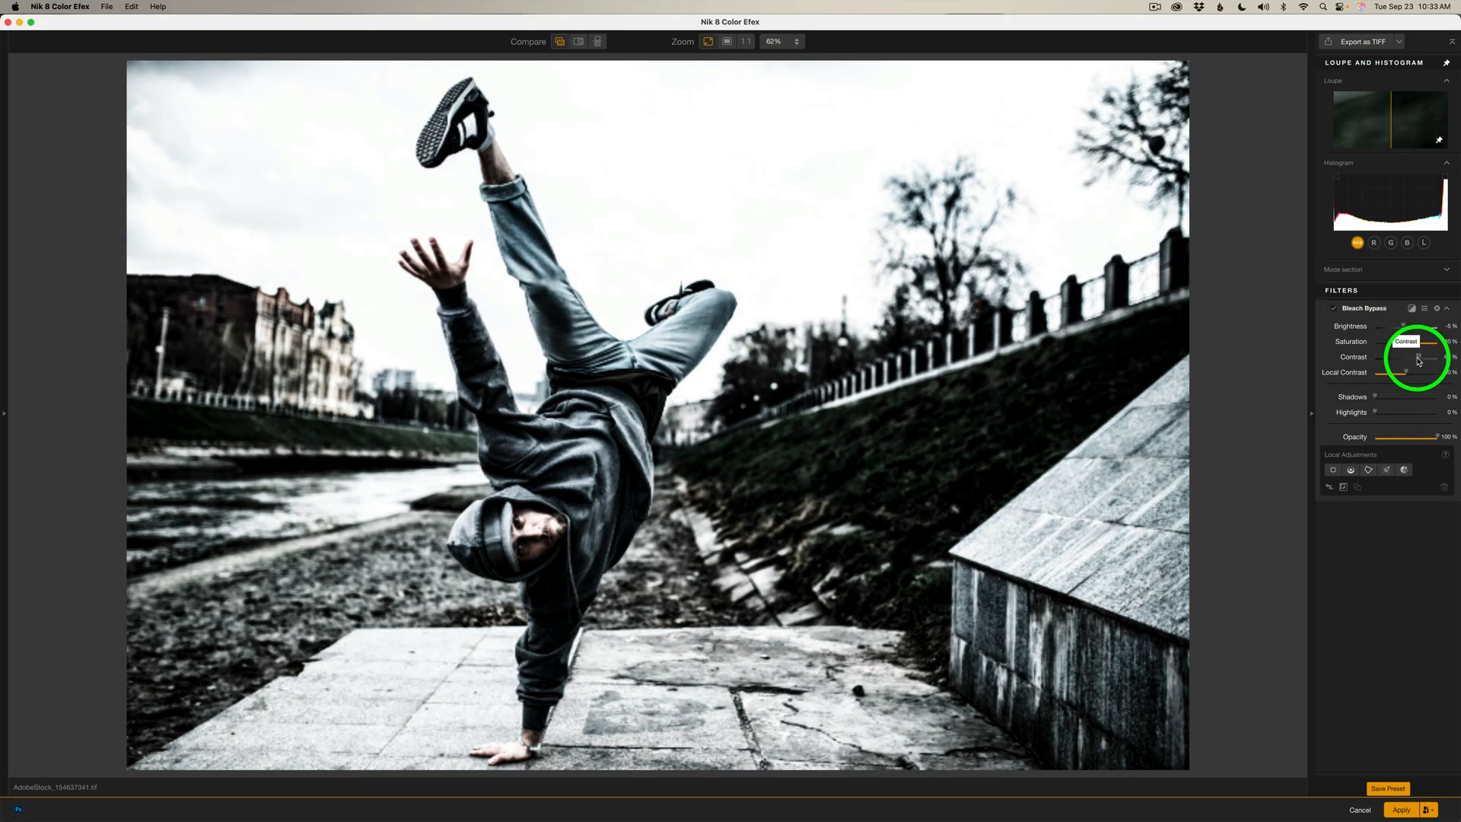
Step: Nudge Contrast up and back, then raise Local Contrast for a grittier breakdancer texture
drag(1426, 365, 1401, 366)
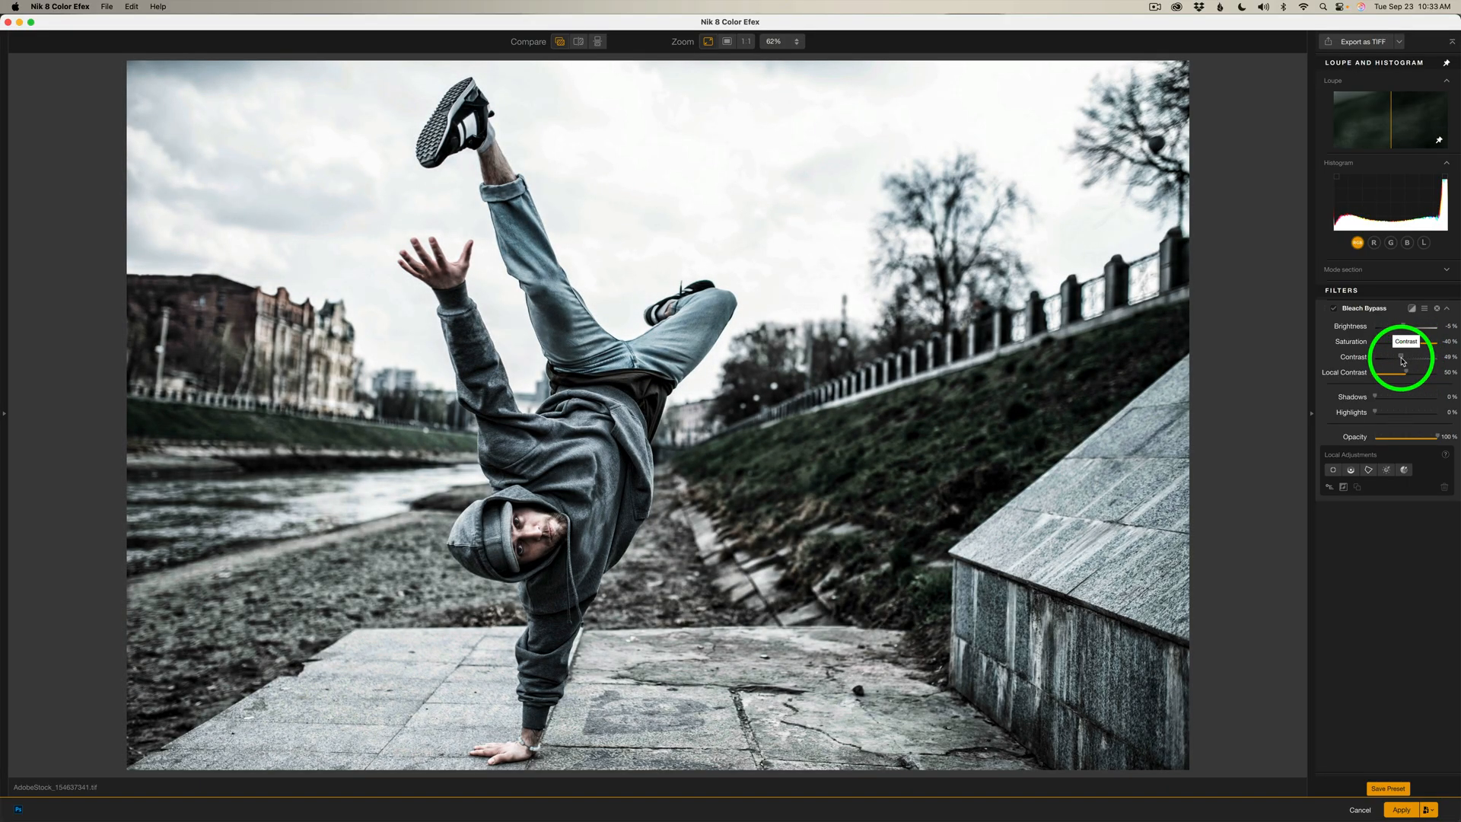
drag(1406, 362, 1396, 363)
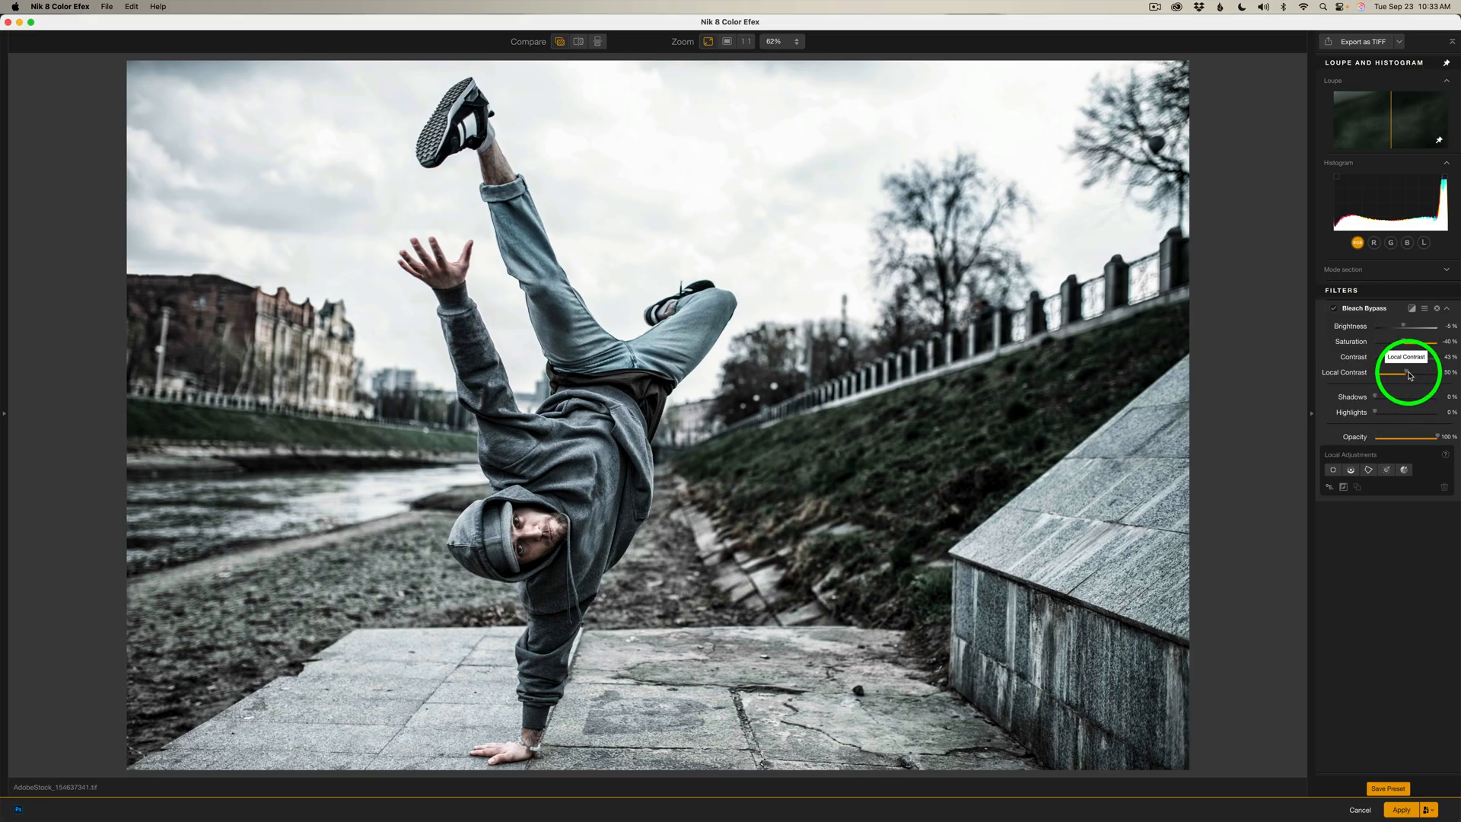
drag(1407, 373, 1397, 372)
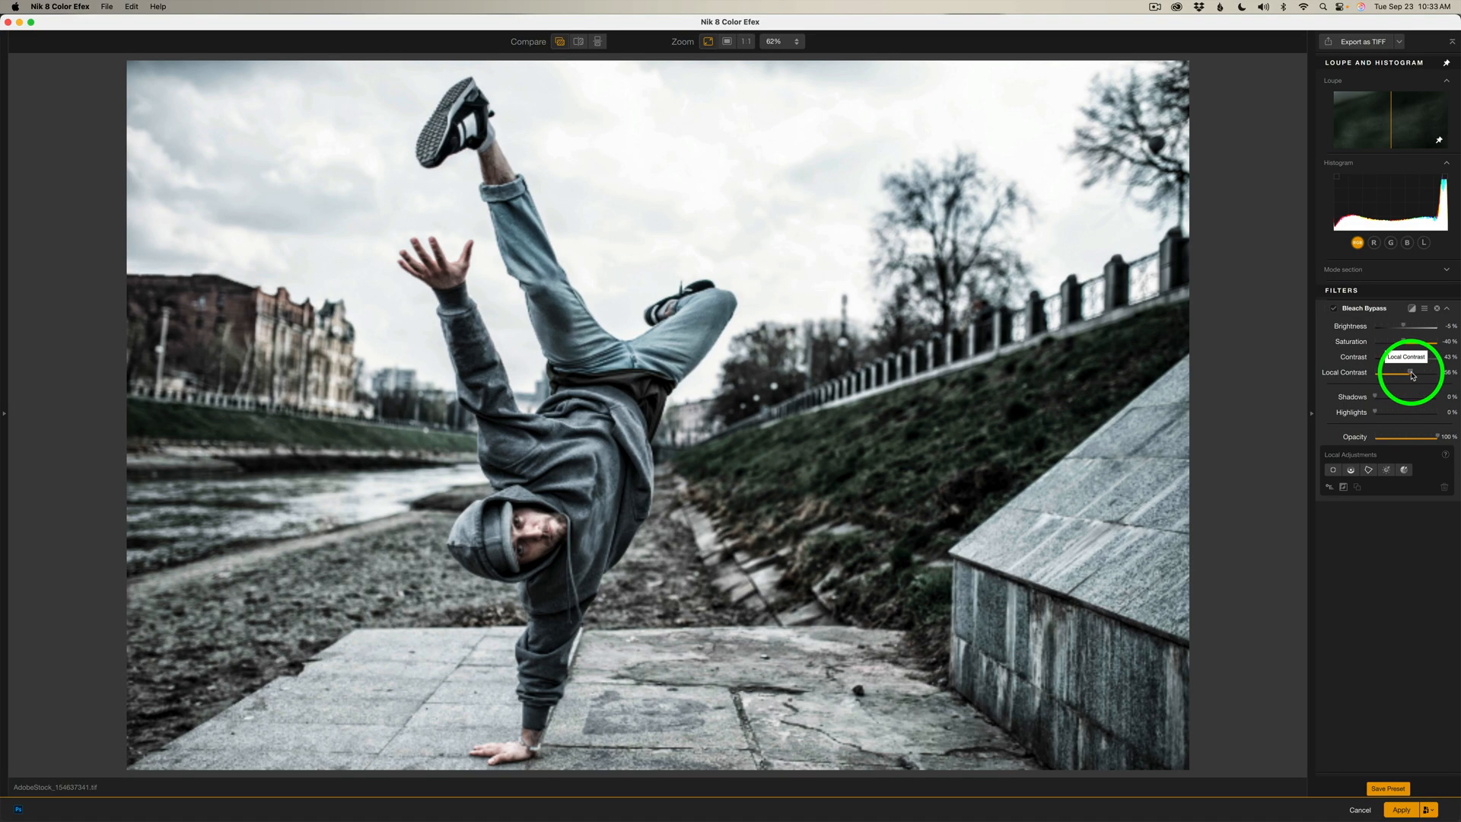
drag(1409, 372, 1393, 373)
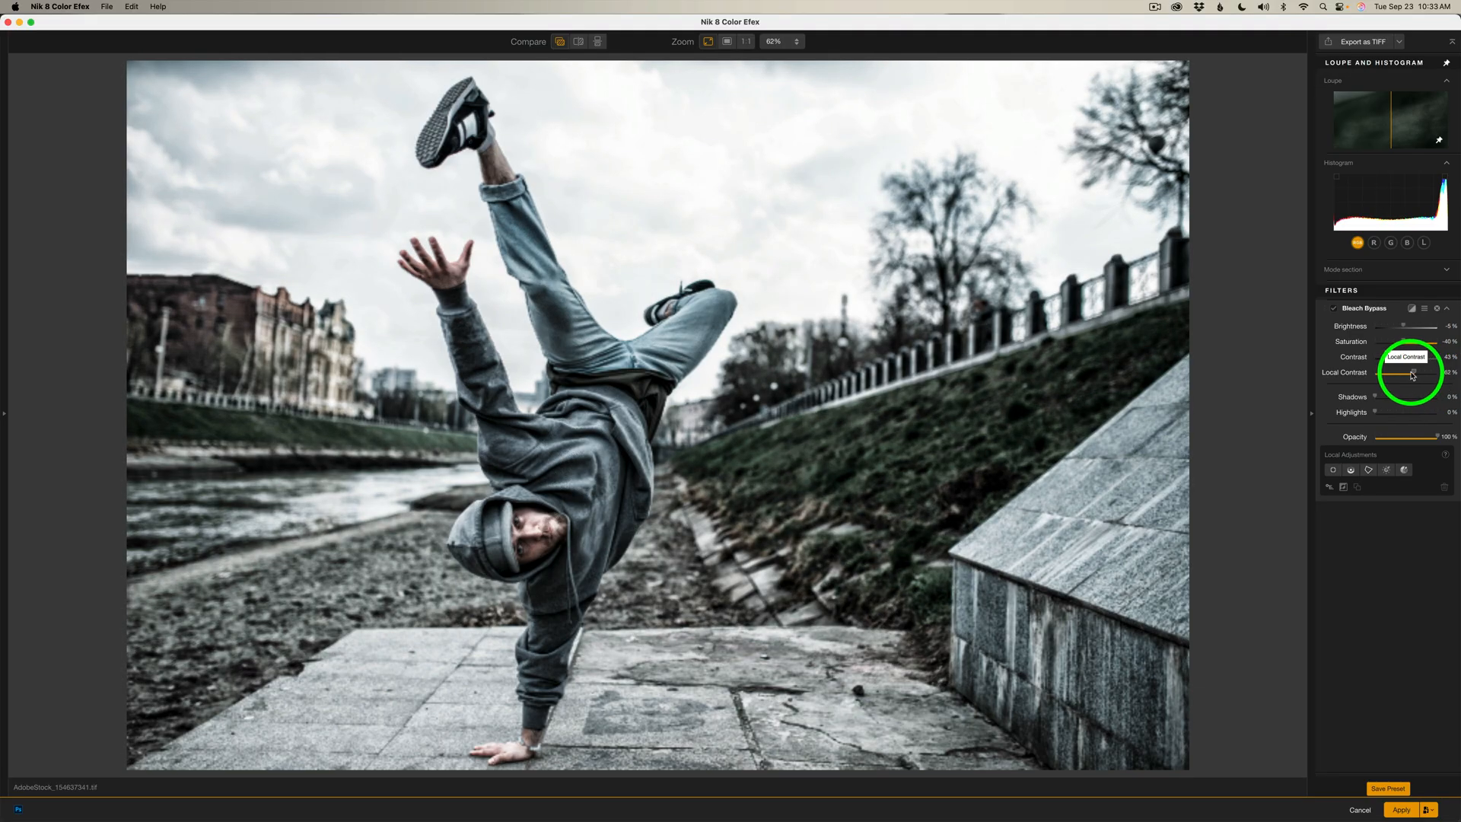
drag(1402, 373, 1406, 373)
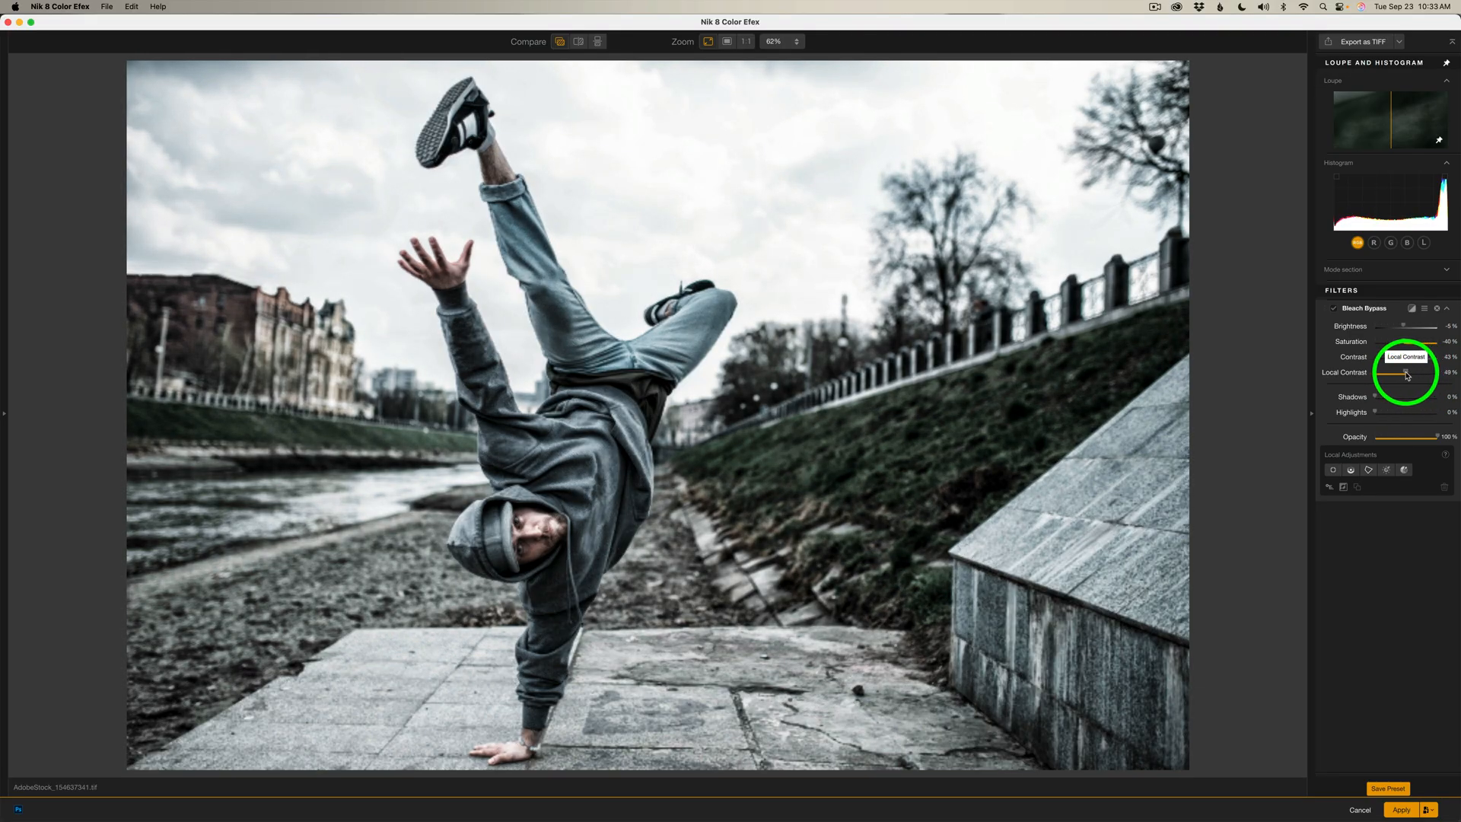
drag(1401, 372, 1404, 373)
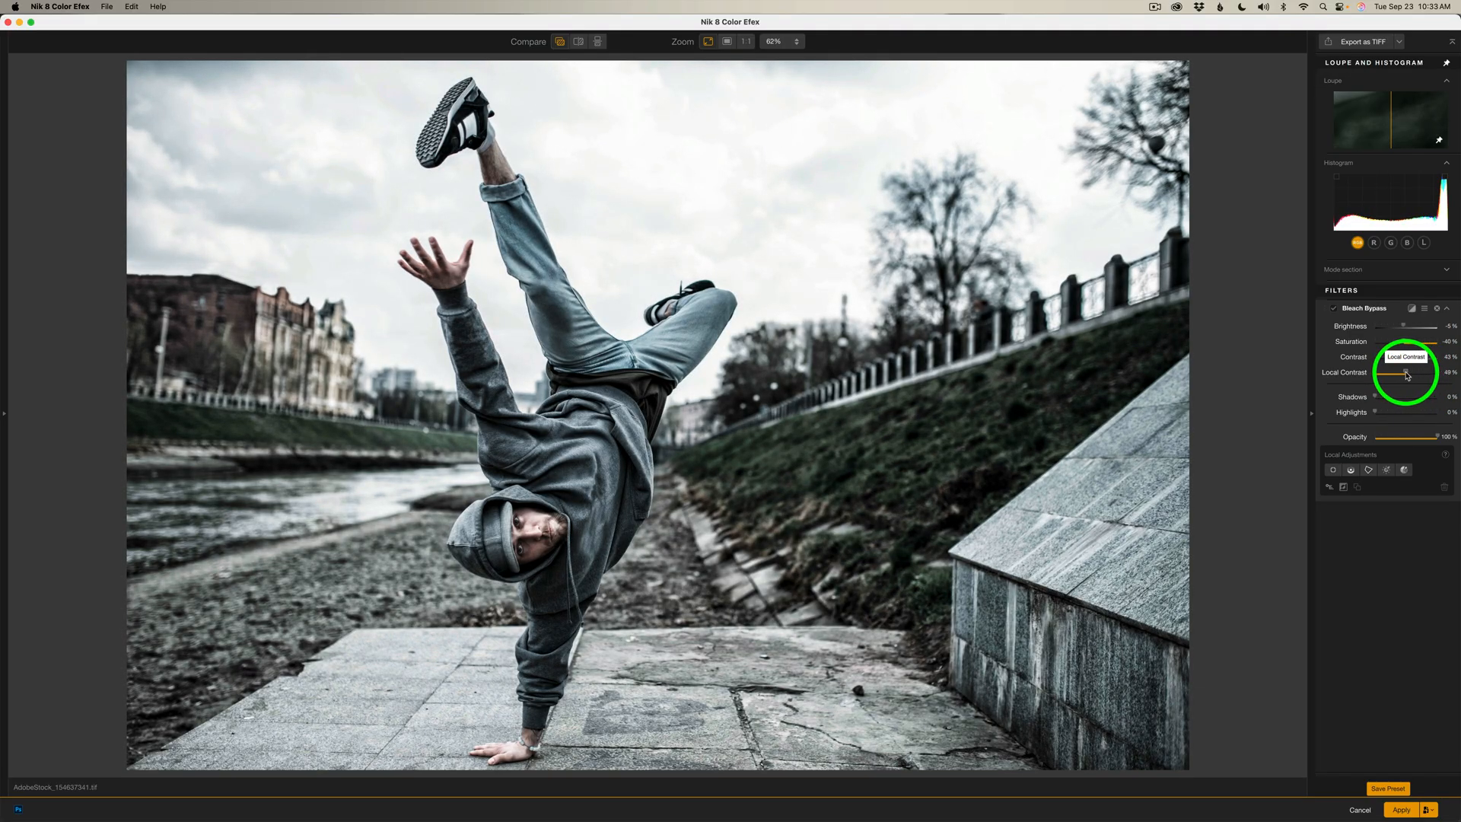
drag(1405, 372, 1417, 371)
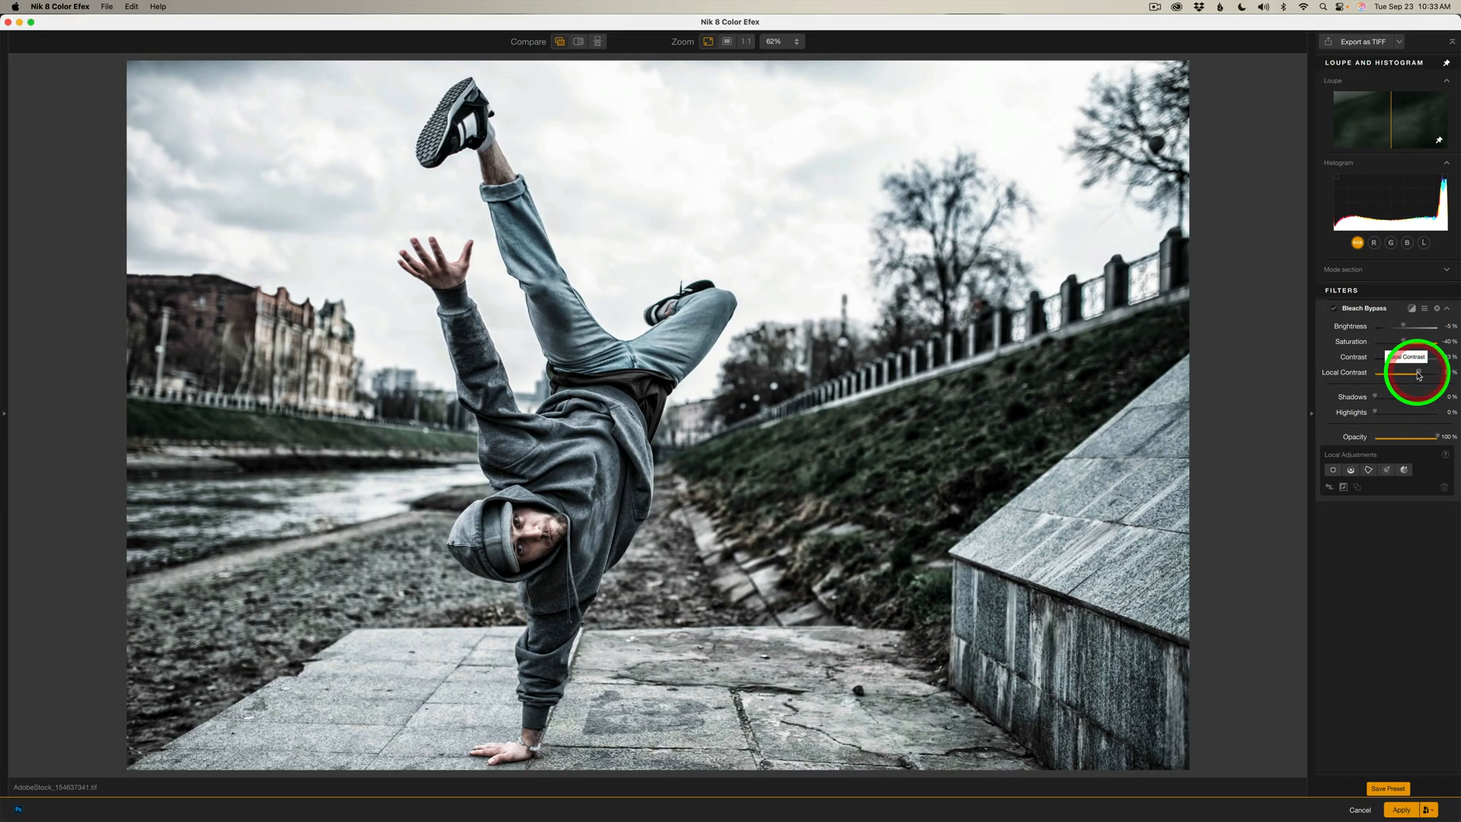
drag(1412, 373, 1418, 373)
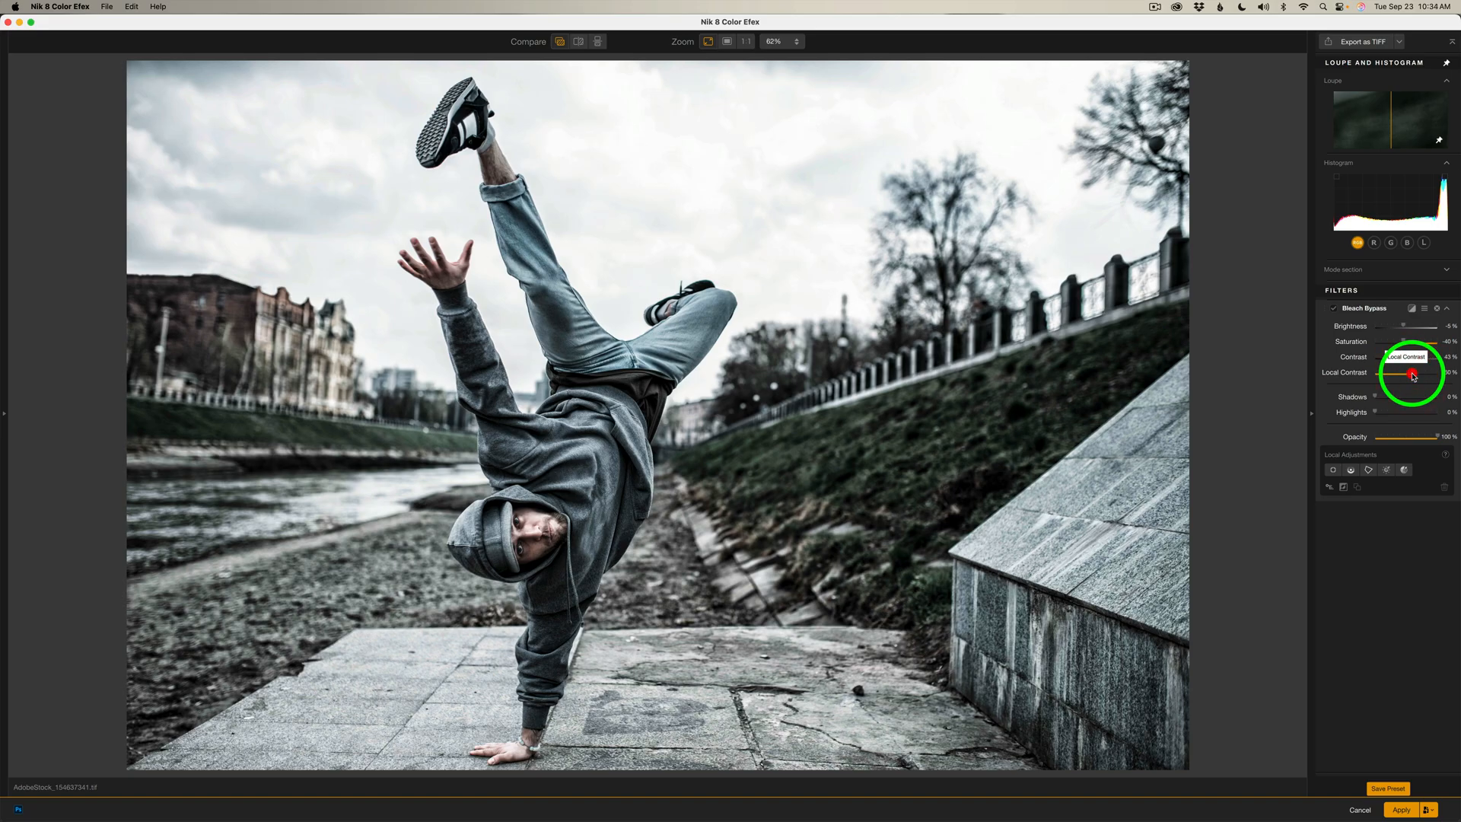
Step: Lift the Shadows slider to brighten shadow detail in the breakdancer photo
drag(1397, 373, 1436, 373)
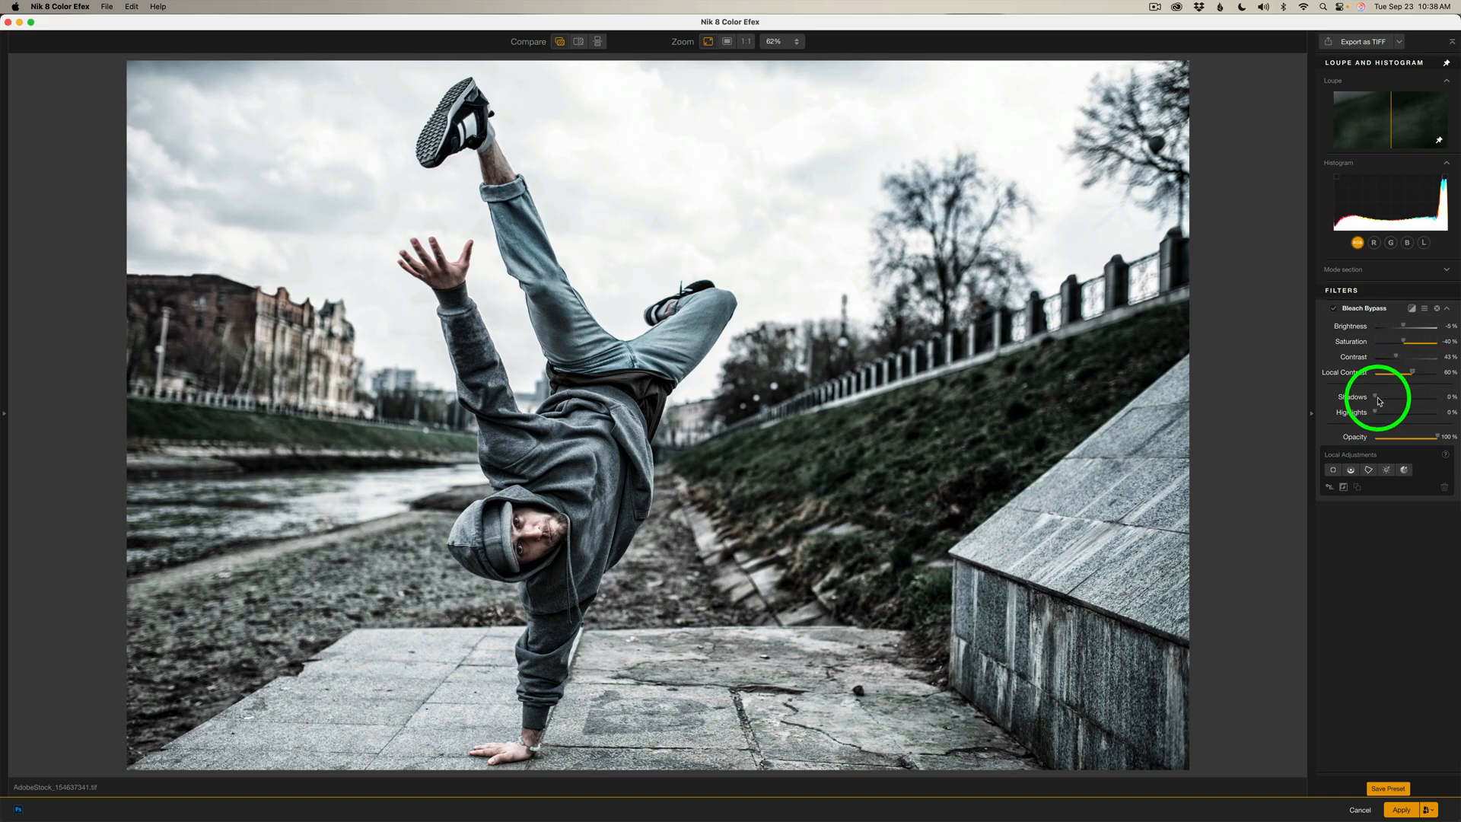
drag(1378, 396, 1390, 396)
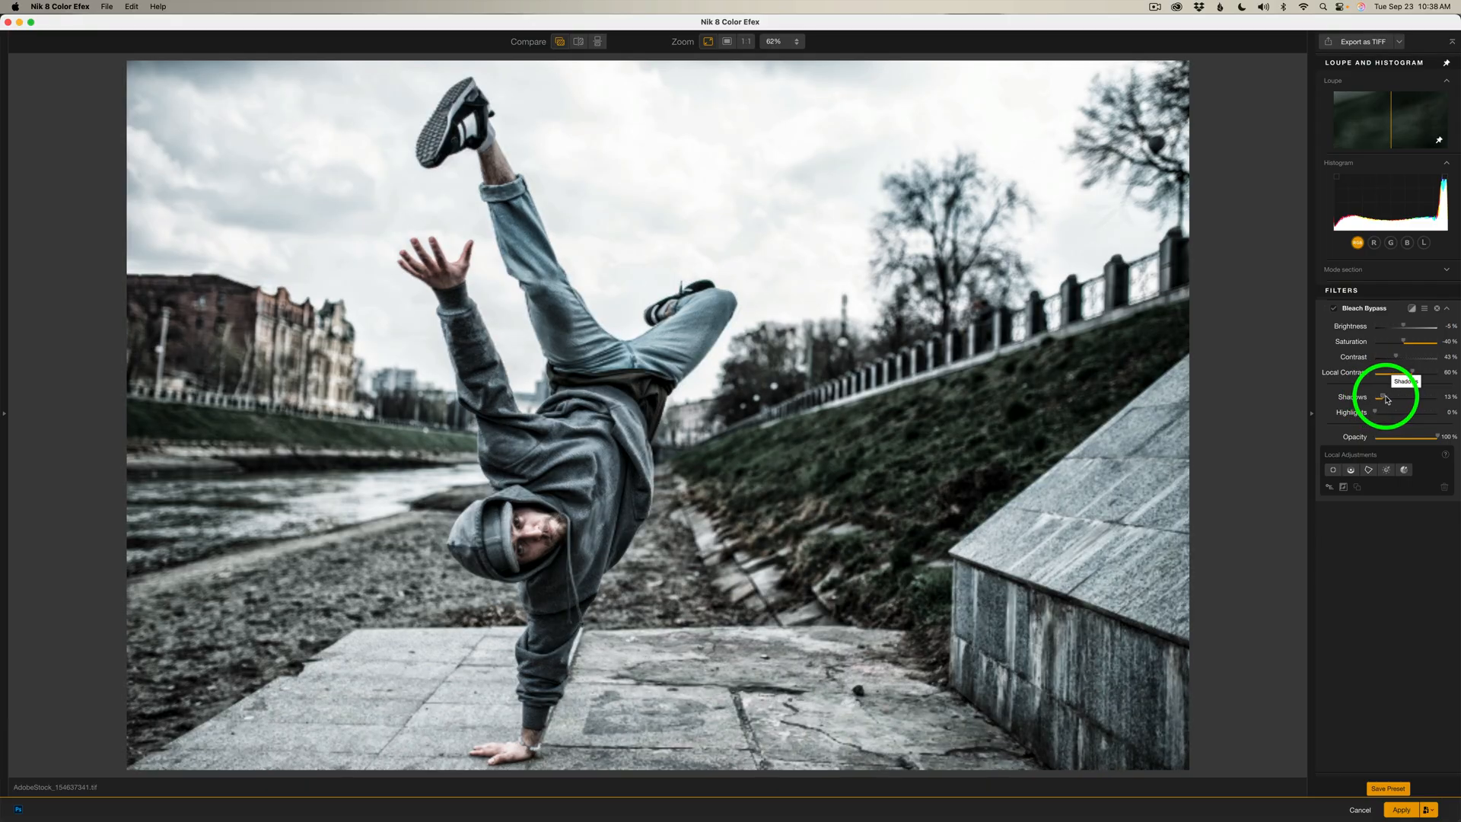
drag(1380, 396, 1389, 396)
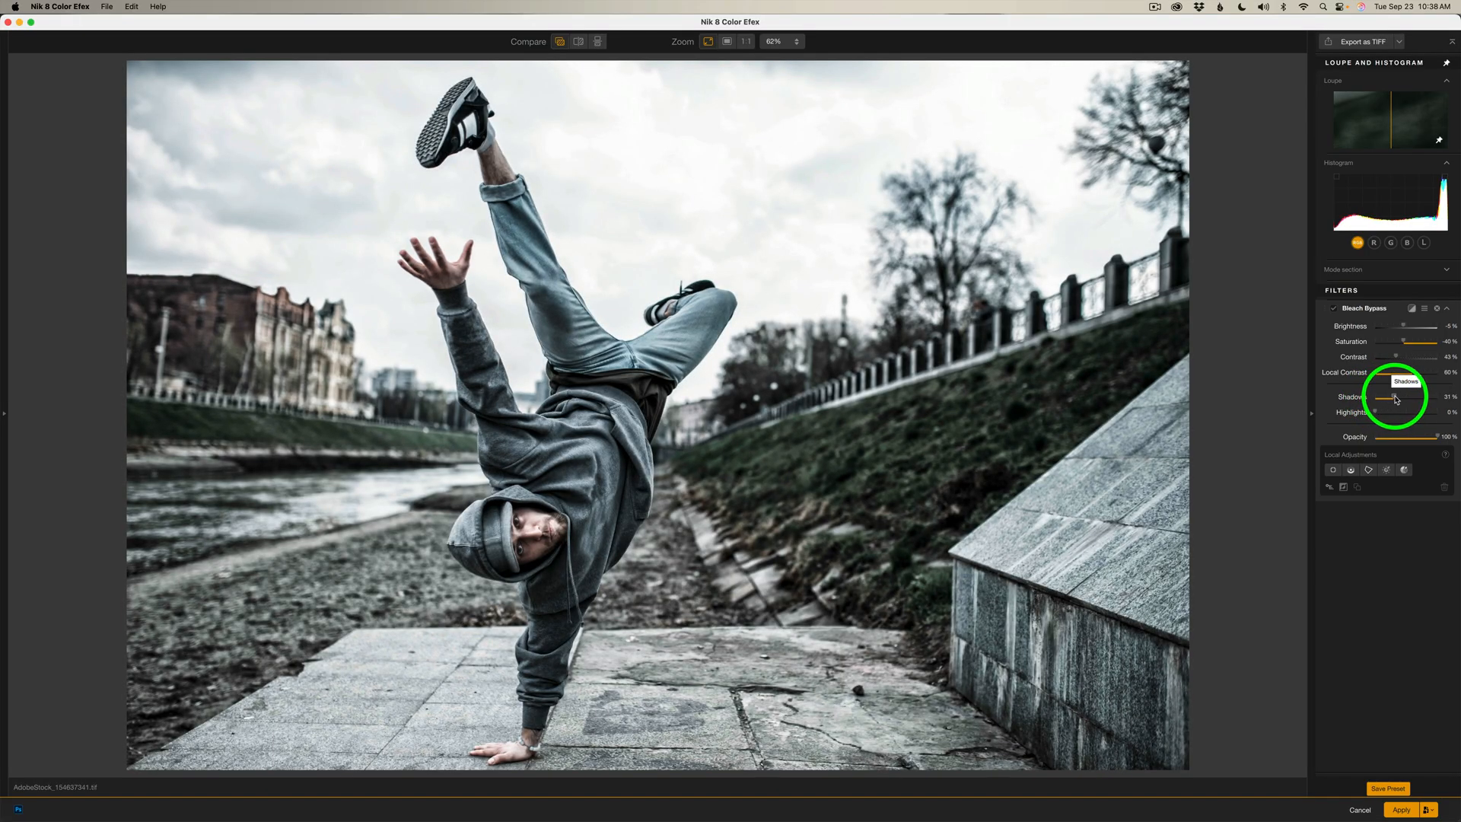
drag(1383, 396, 1388, 396)
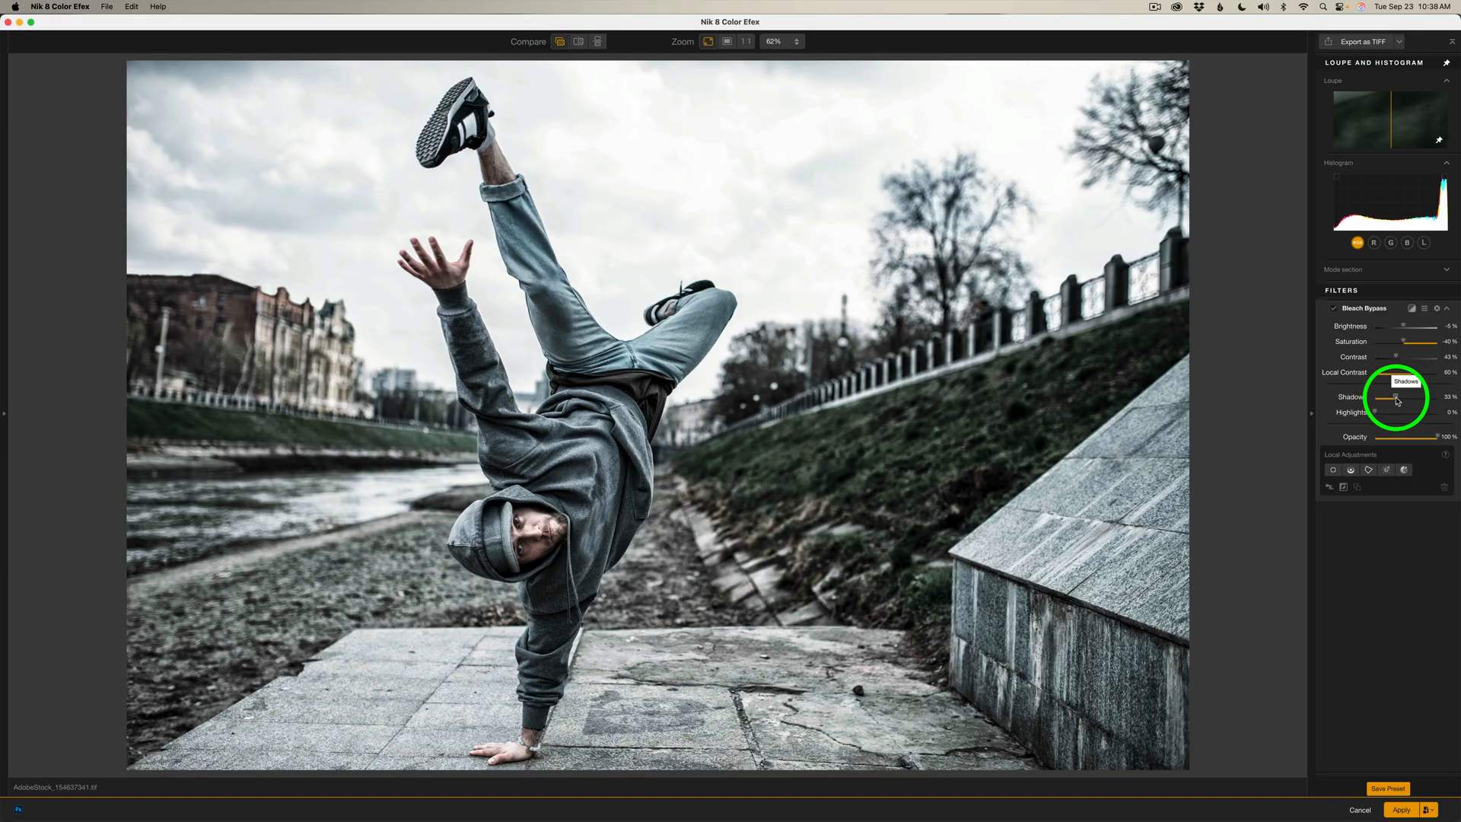
Step: Raise the Highlights and lower Opacity to about 80%
drag(1383, 413, 1412, 413)
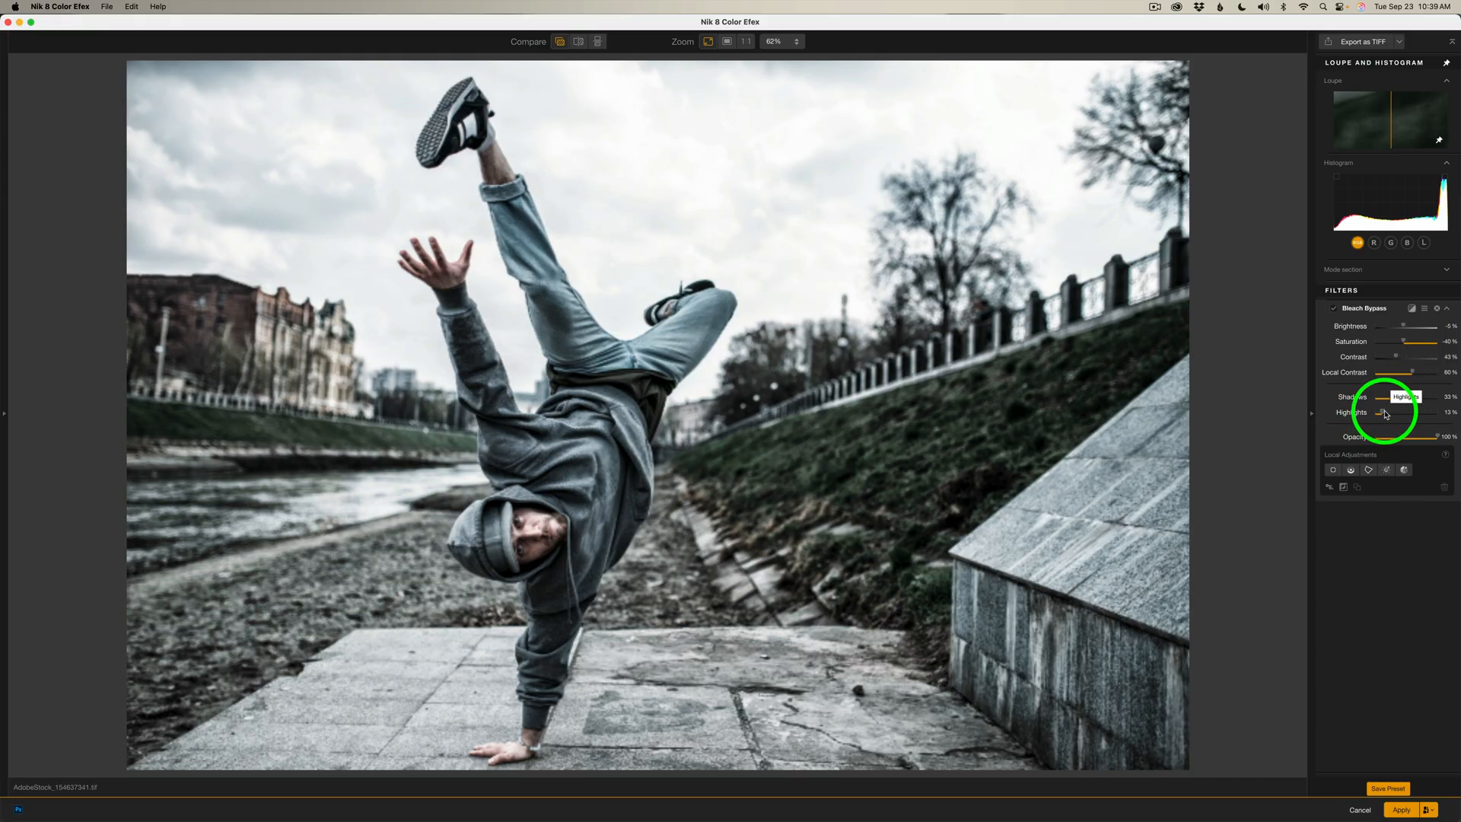
drag(1406, 408, 1379, 408)
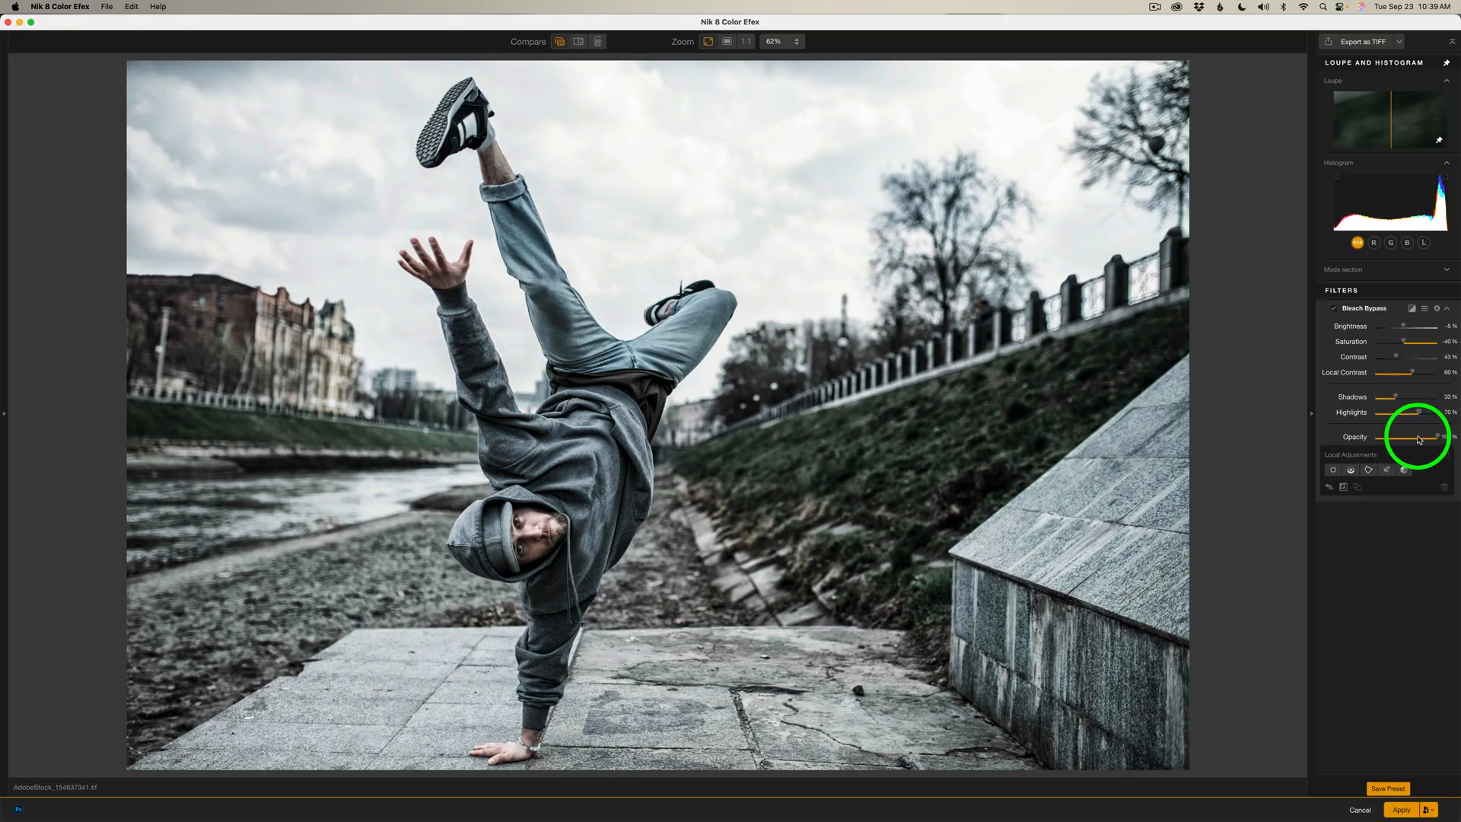
drag(1417, 437, 1439, 436)
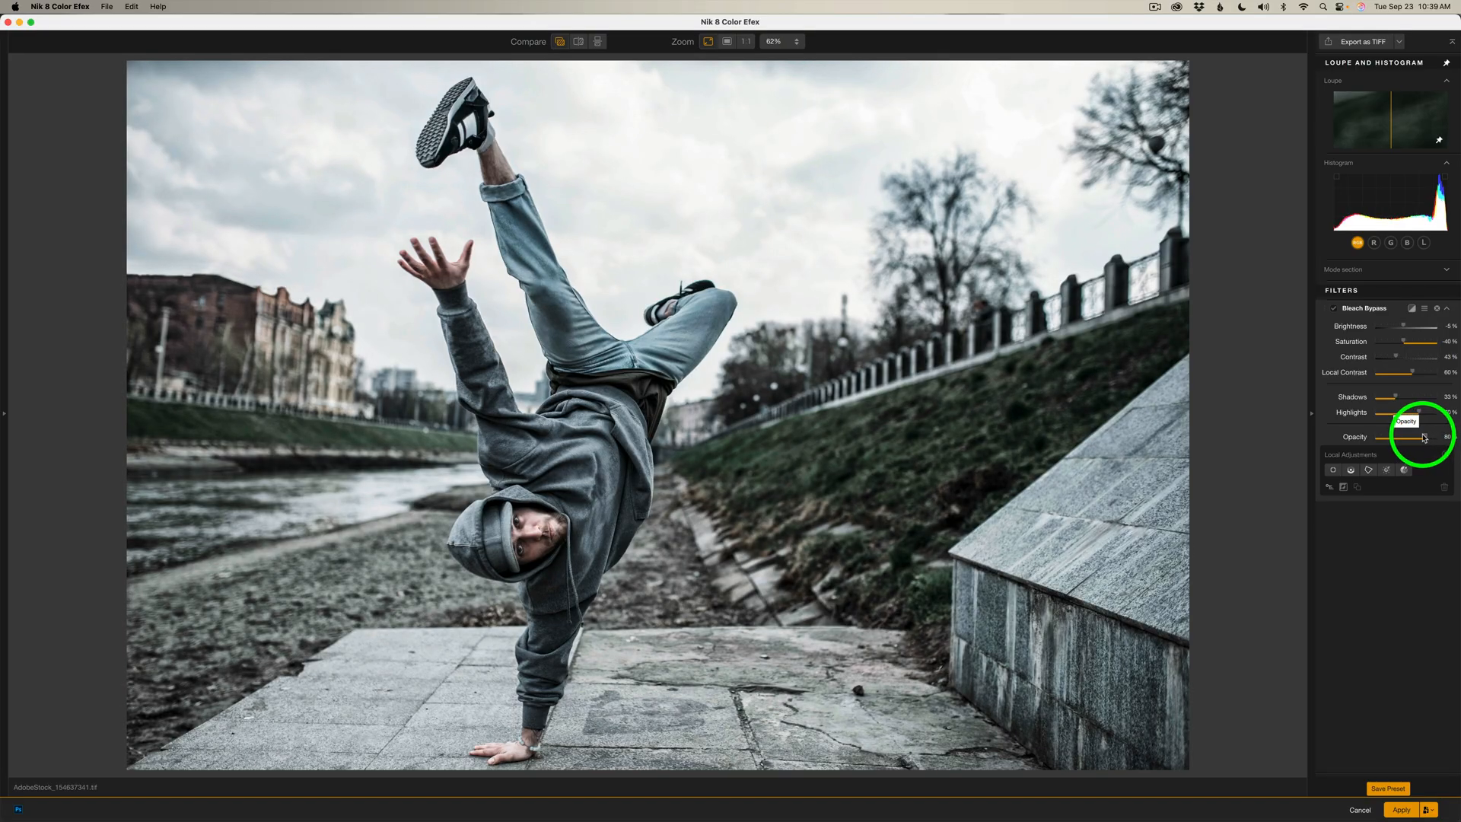
drag(1400, 437, 1425, 436)
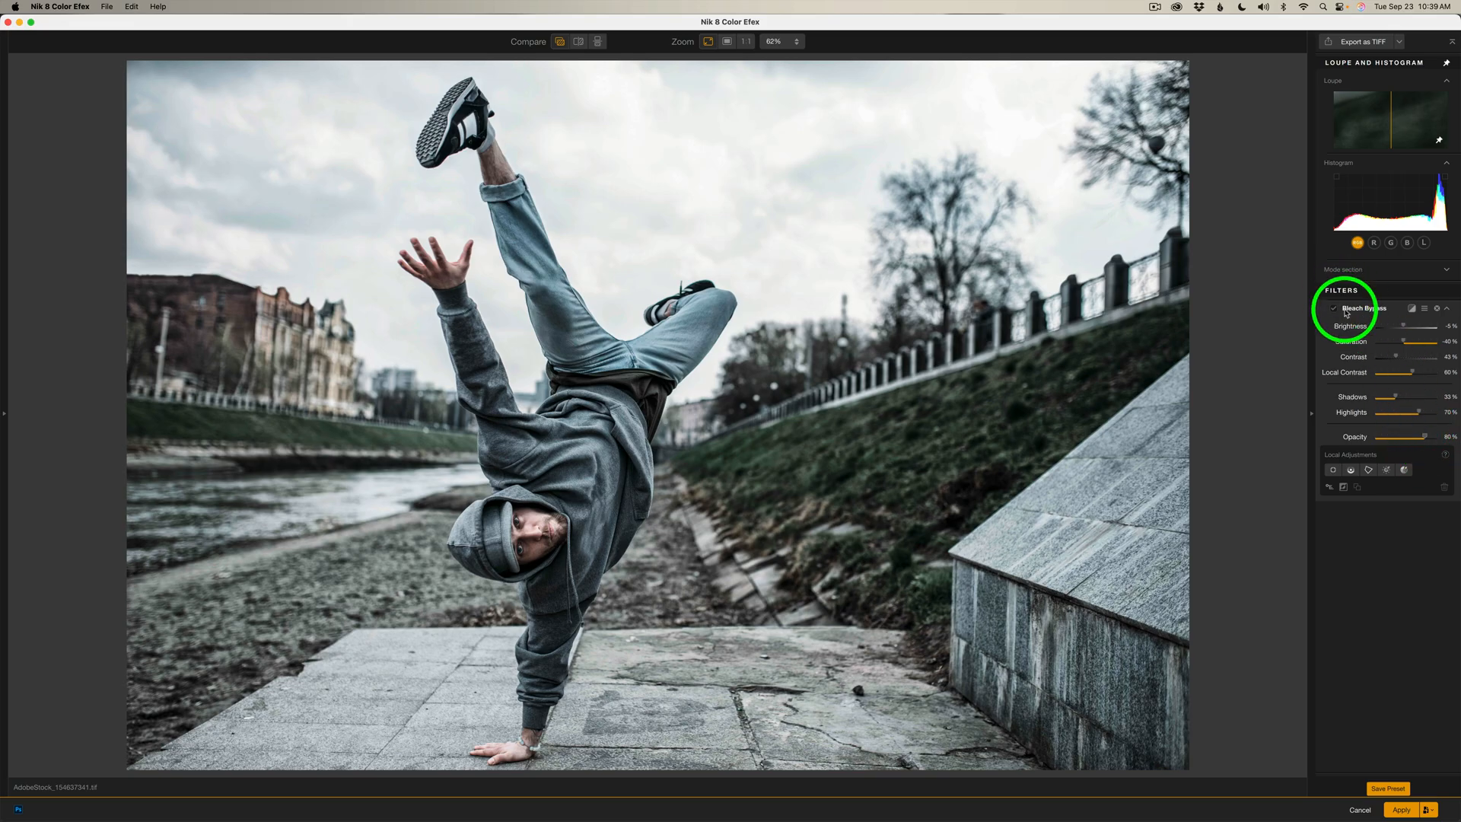
Step: Switch Bleach Bypass off and back on to compare the breakdancer photo with and without the effect
click(1335, 309)
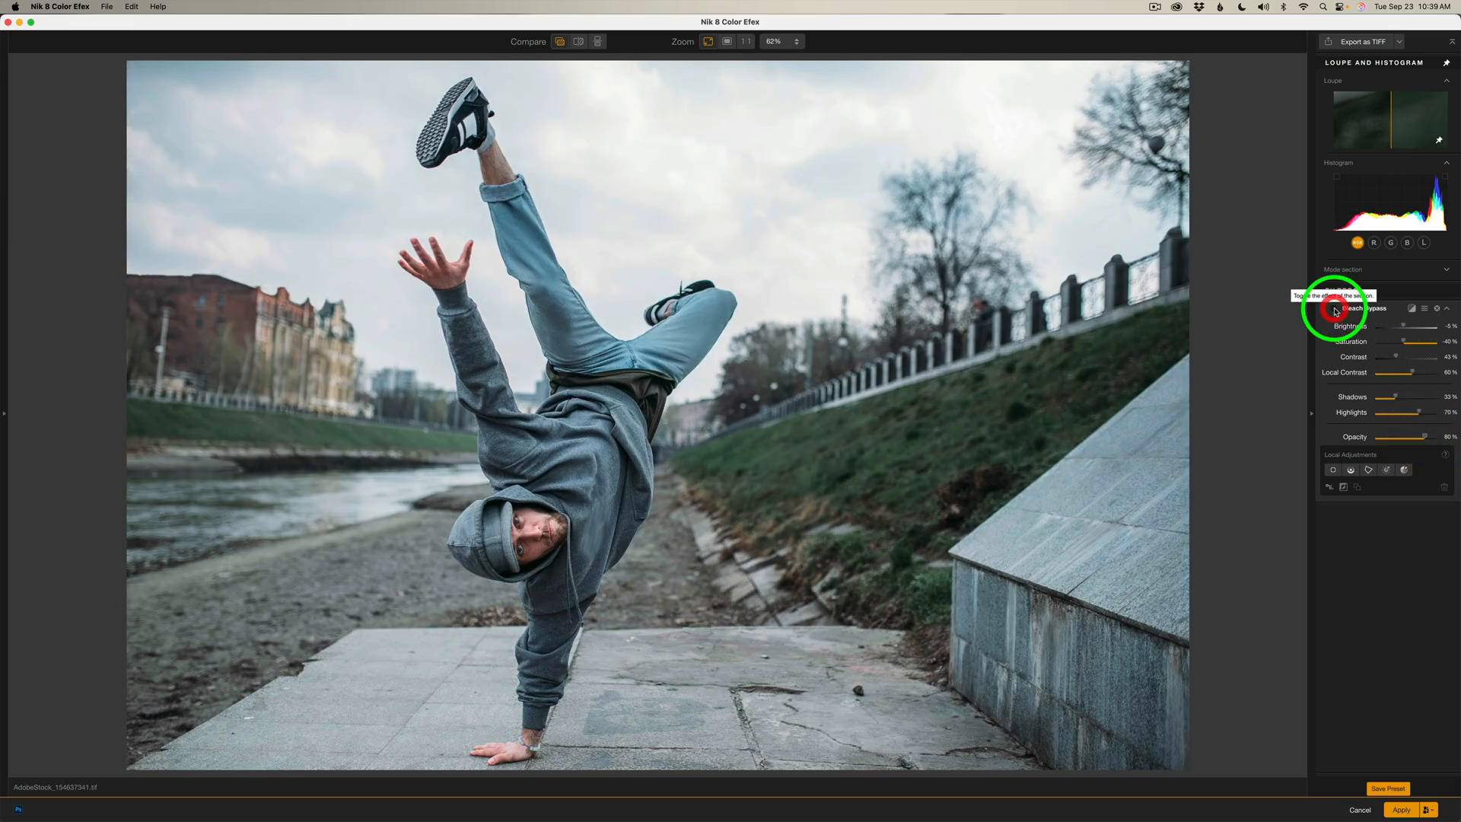
click(1335, 309)
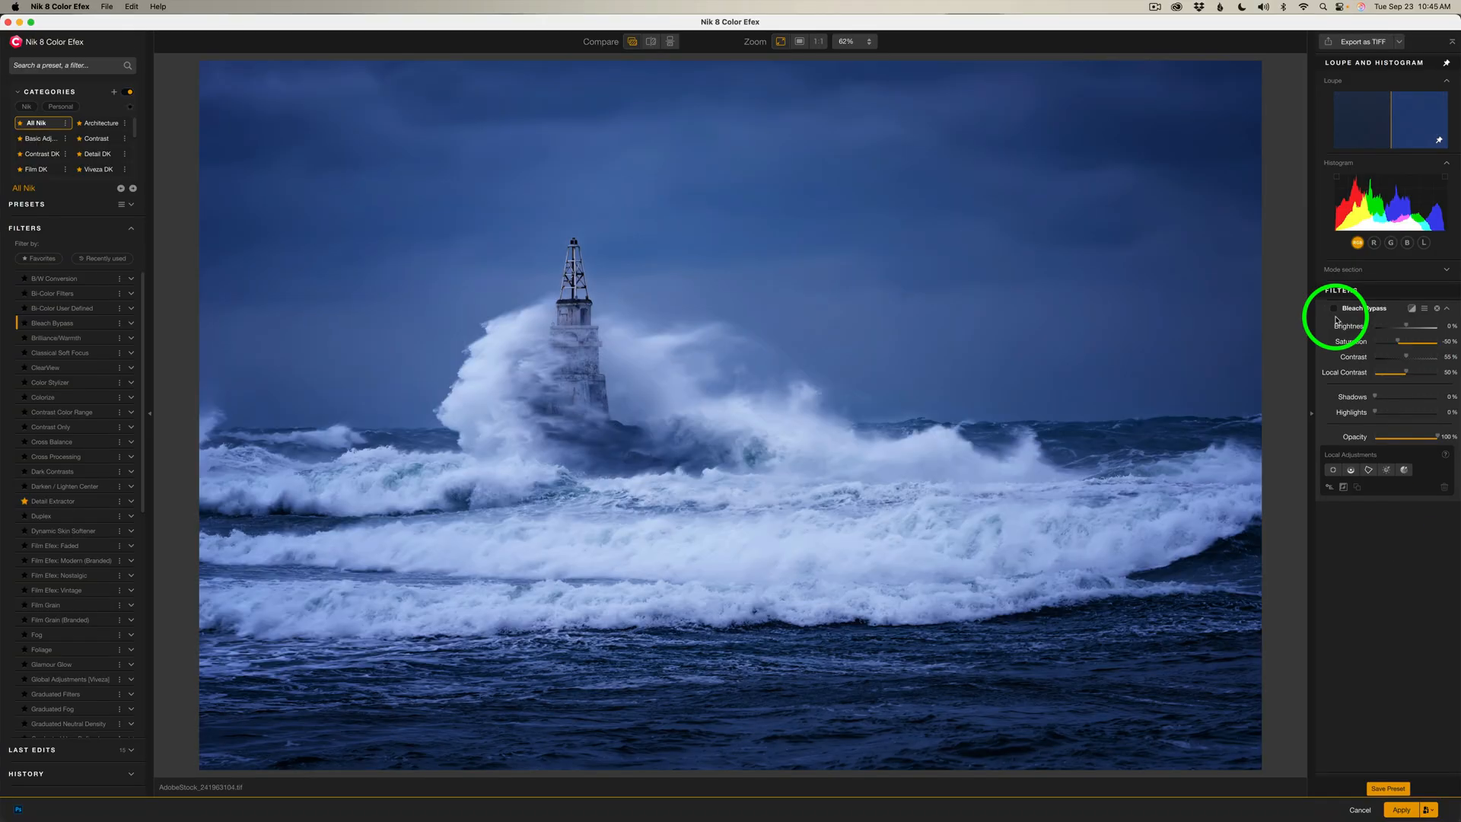
Step: Enable Bleach Bypass on the lighthouse, darken Brightness slightly and reduce Saturation
click(1335, 309)
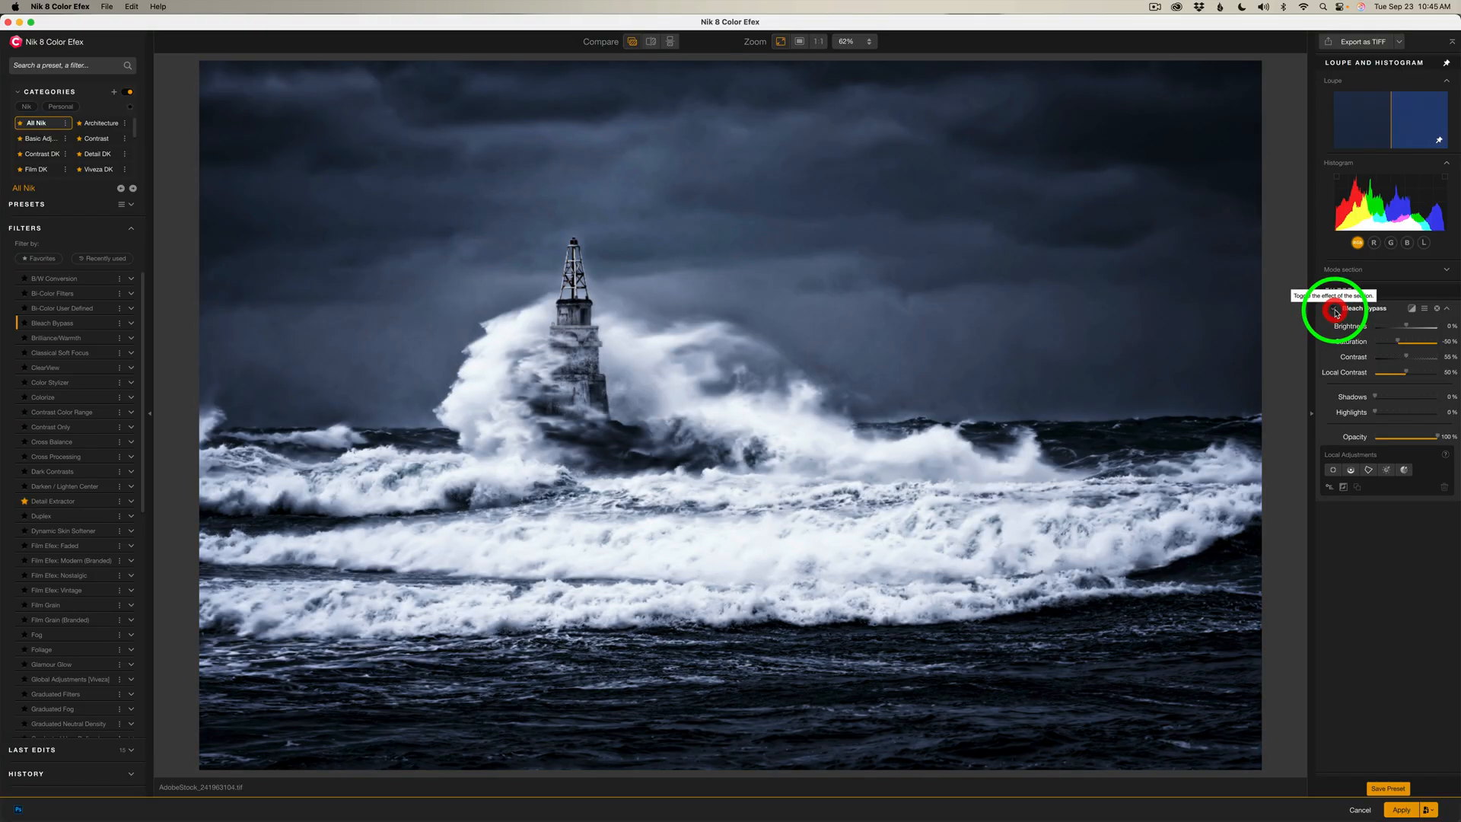
click(1335, 308)
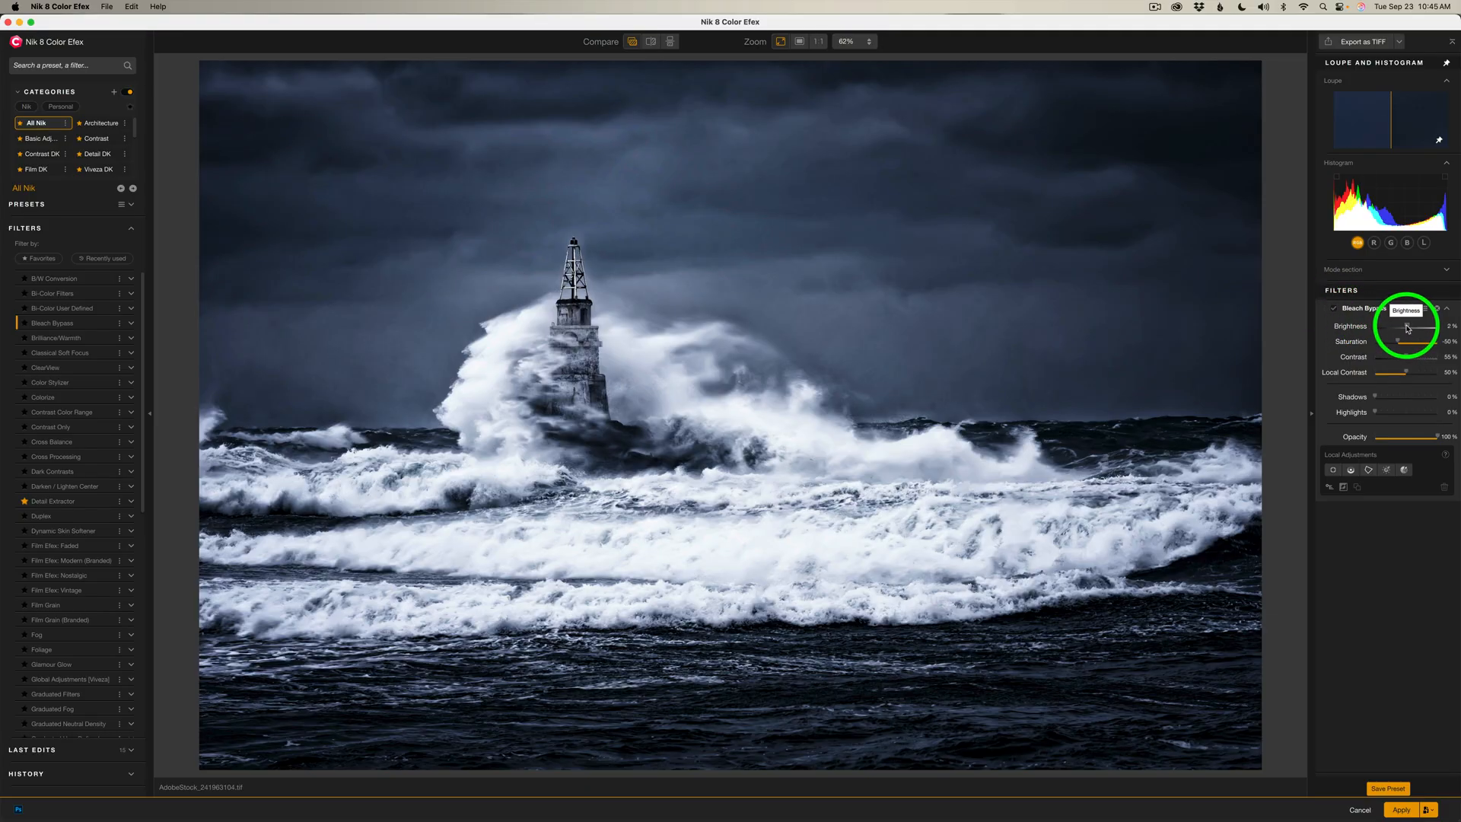
drag(1409, 326, 1402, 325)
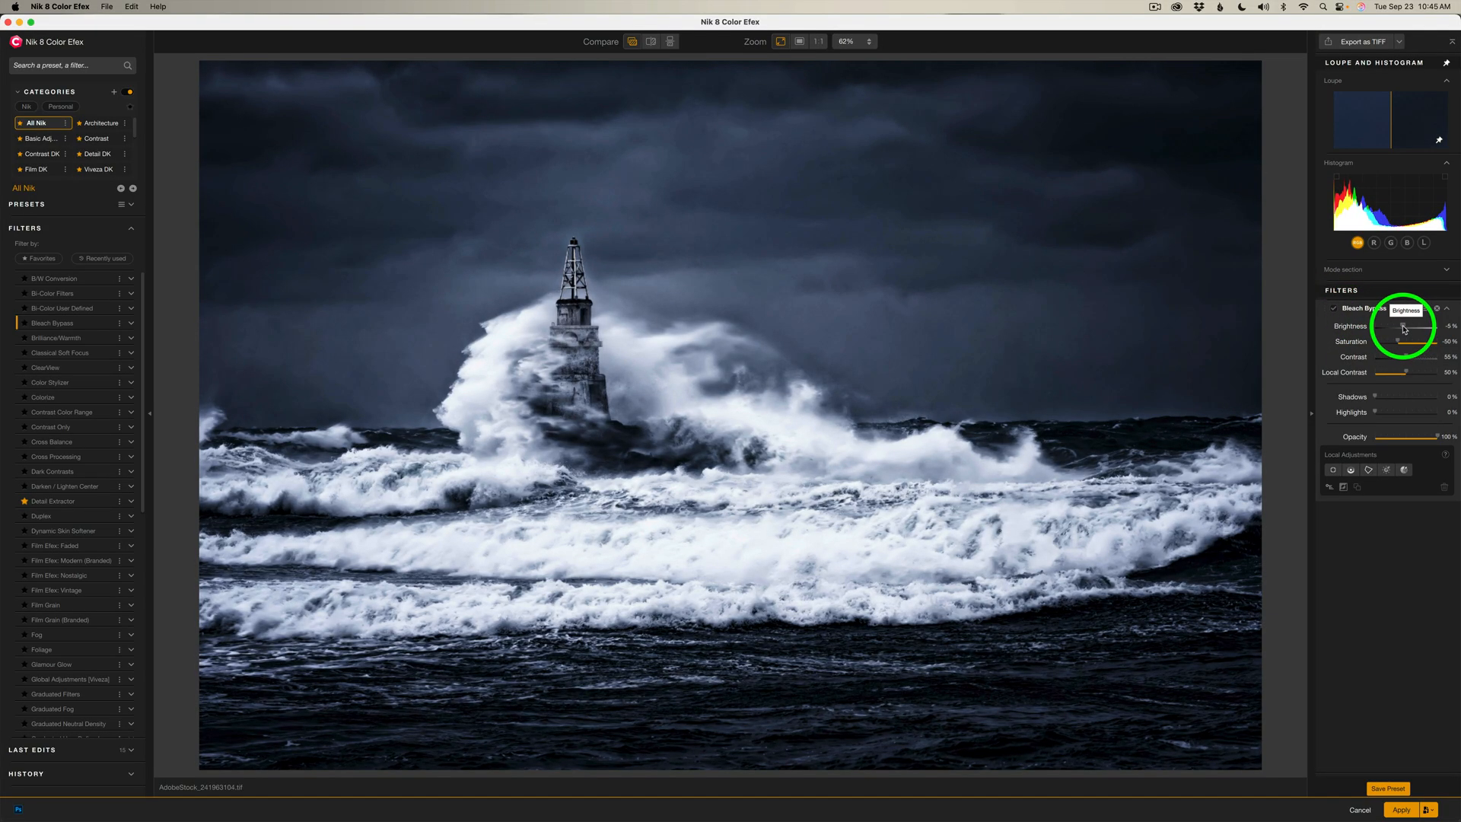
drag(1404, 326, 1402, 326)
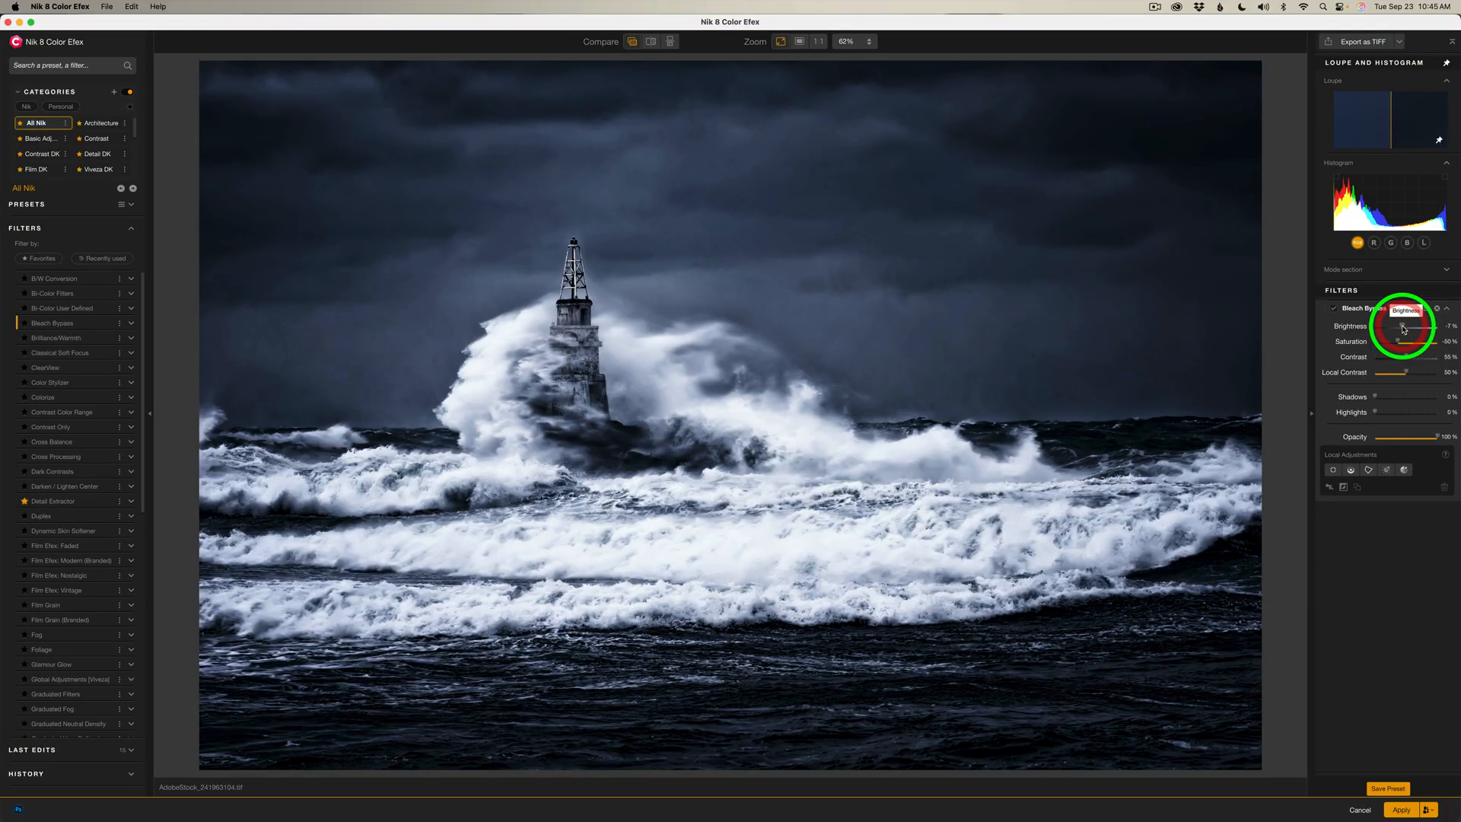
mouse_move(1401, 346)
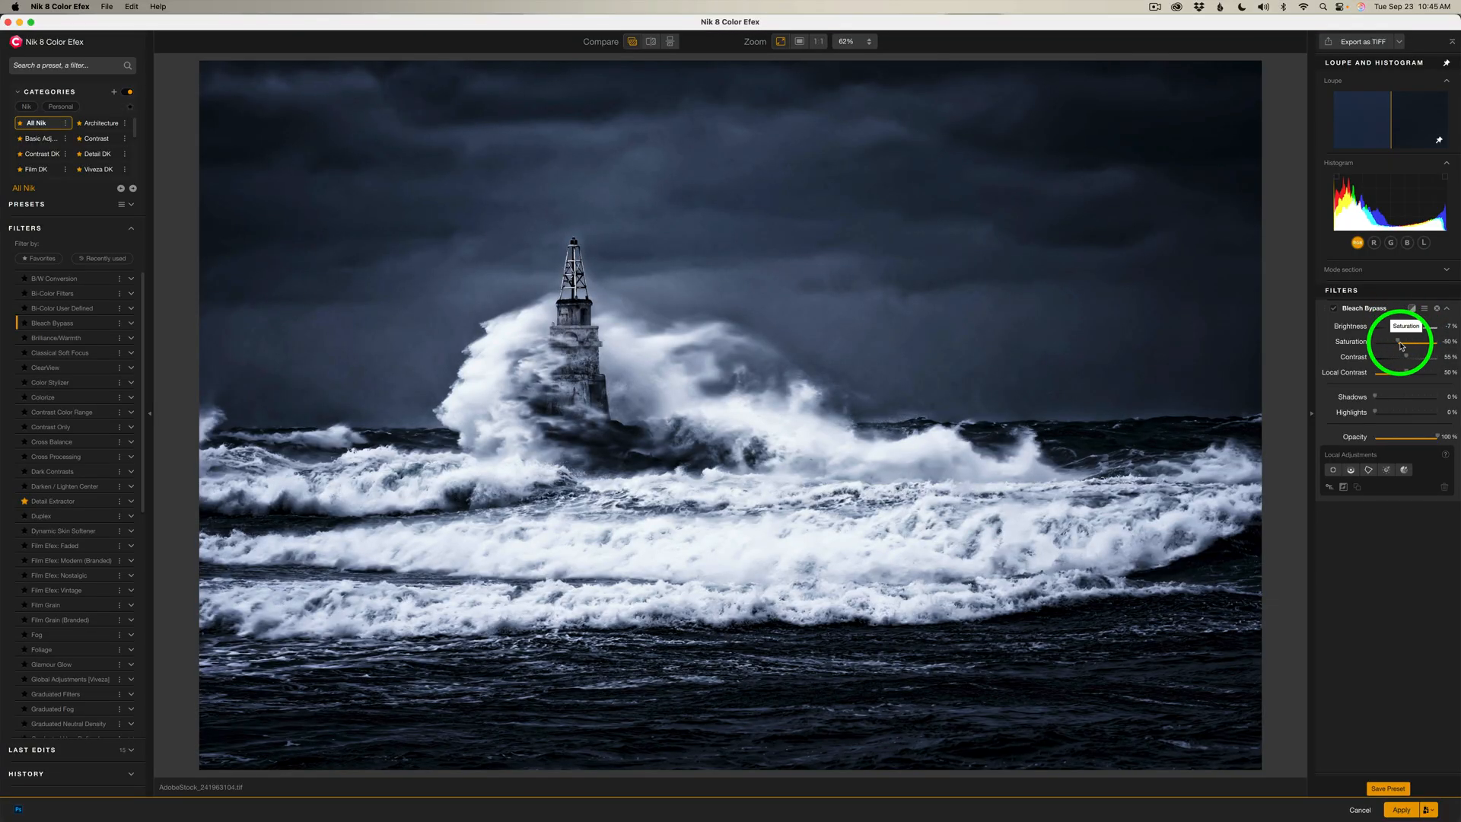
drag(1400, 350, 1410, 350)
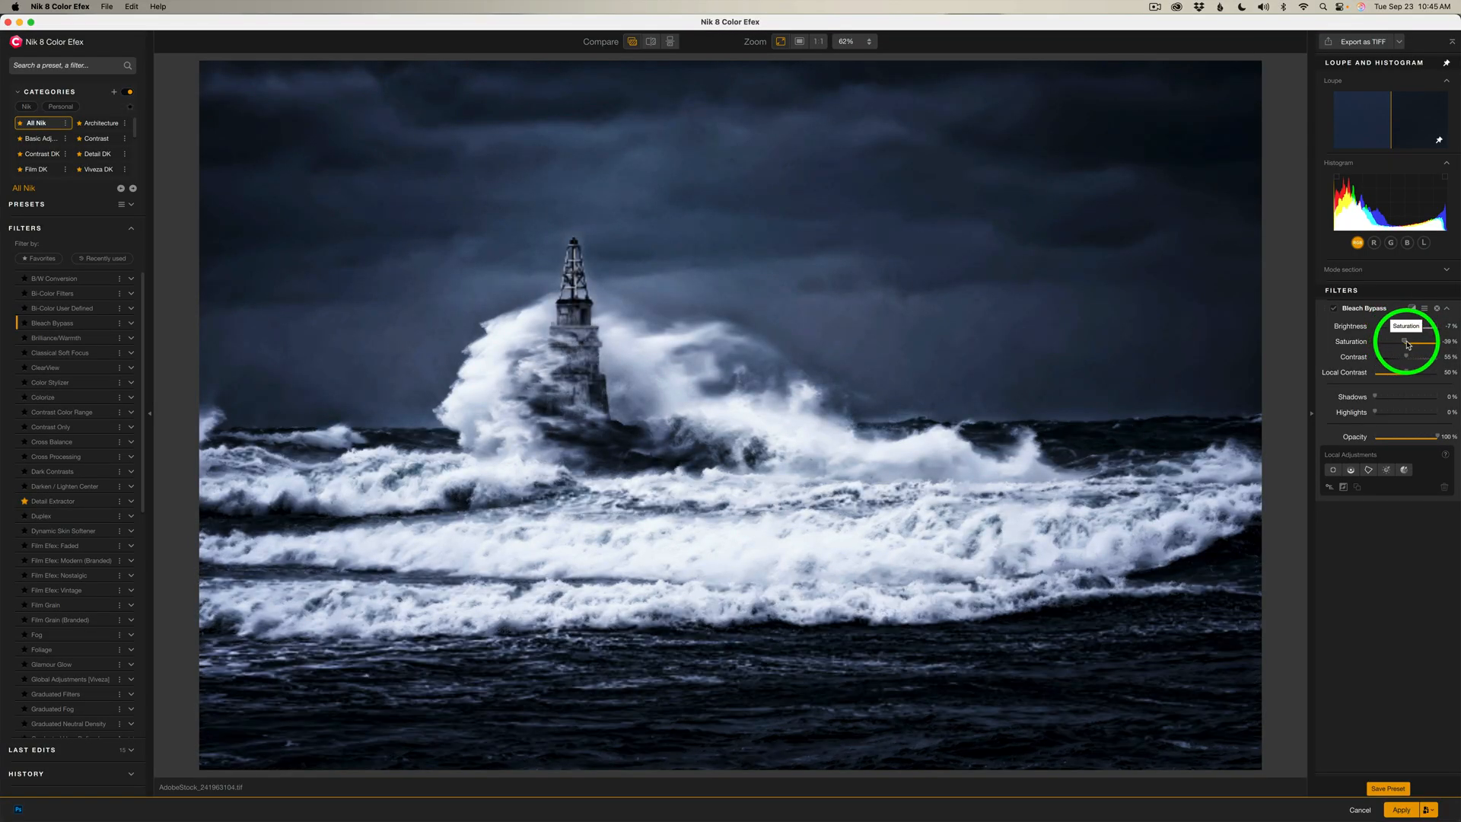
drag(1402, 354, 1406, 354)
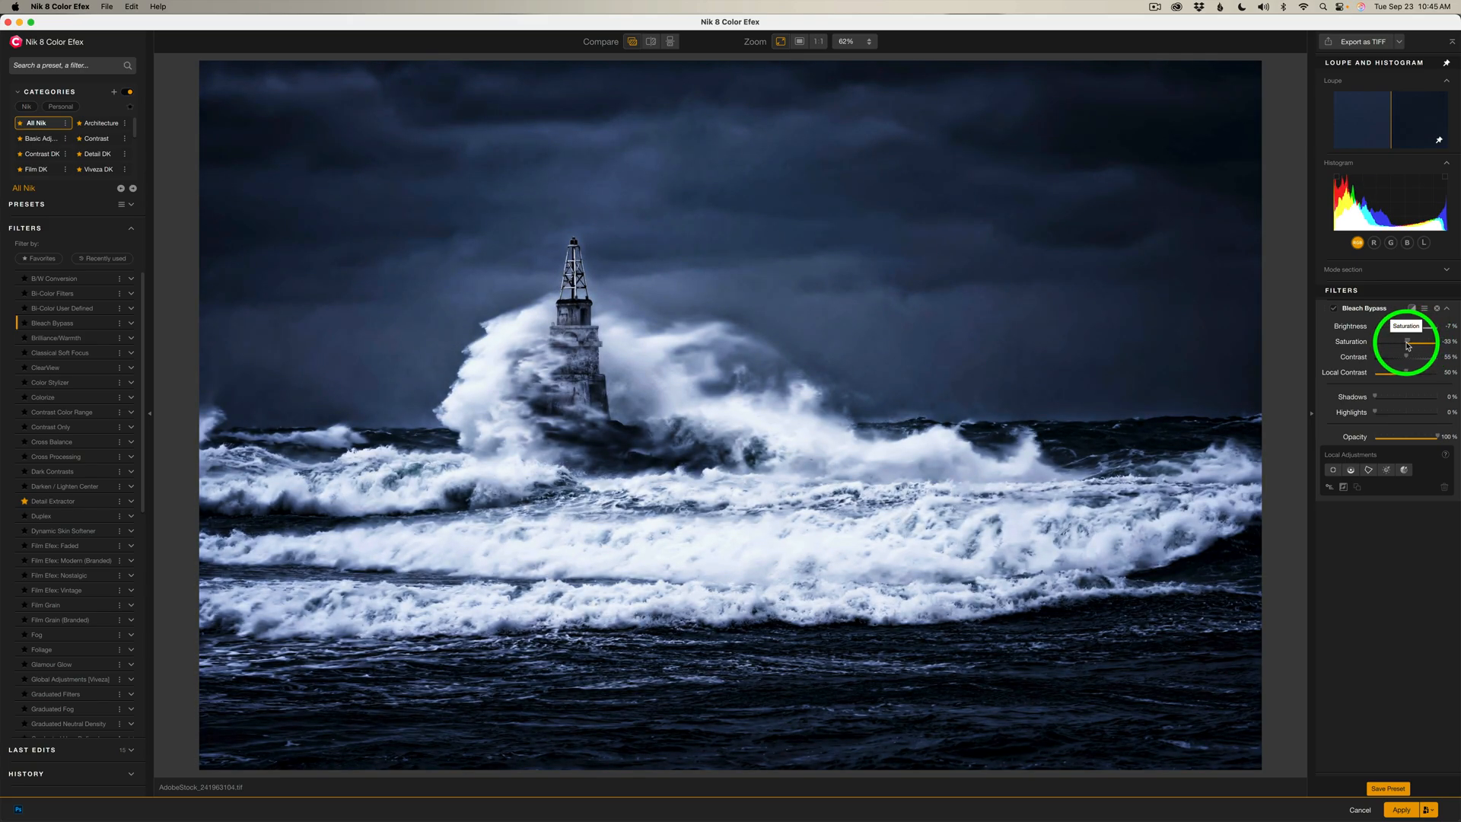
drag(1406, 350, 1392, 350)
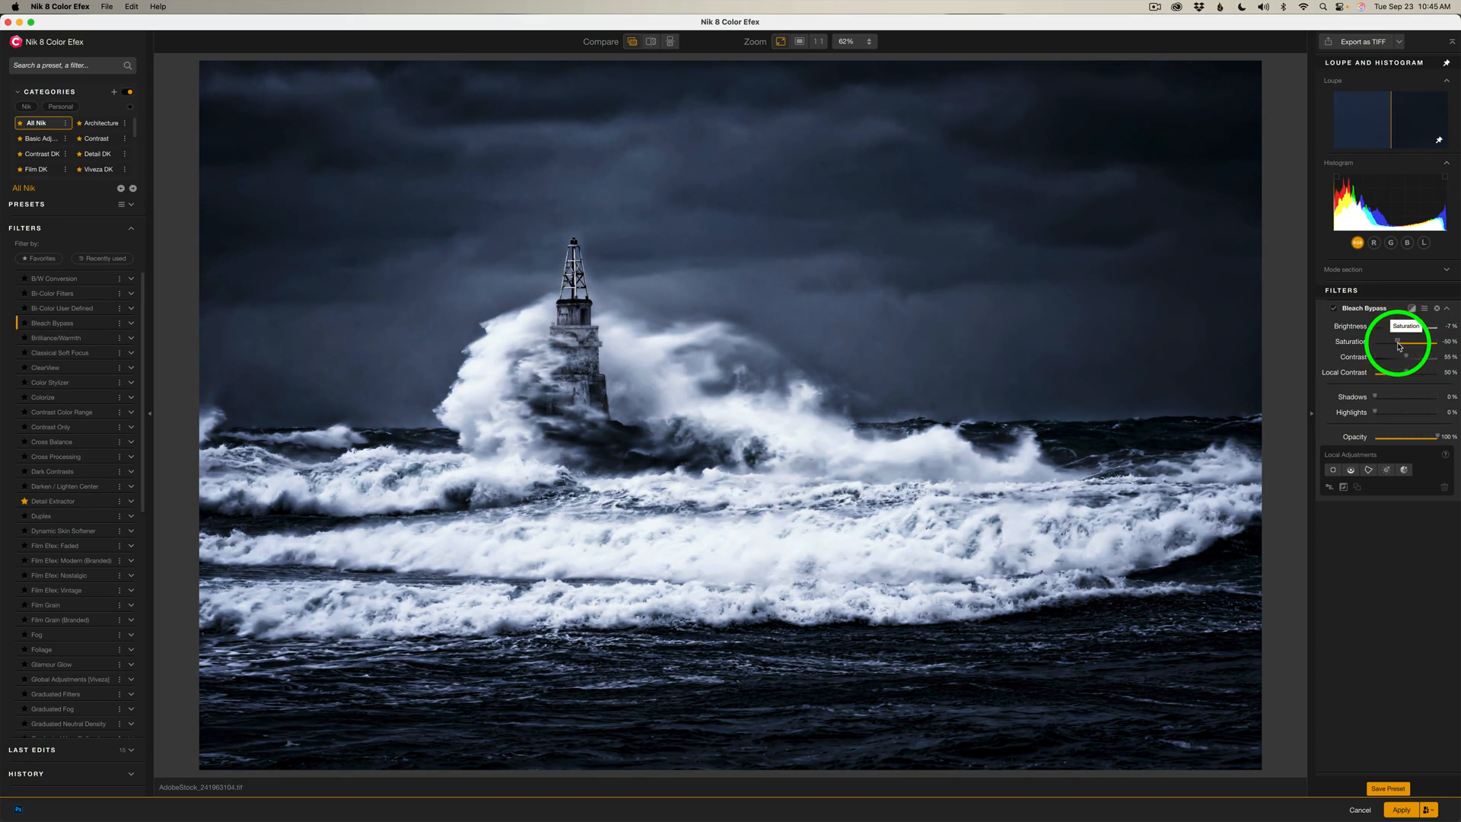
drag(1421, 352, 1395, 352)
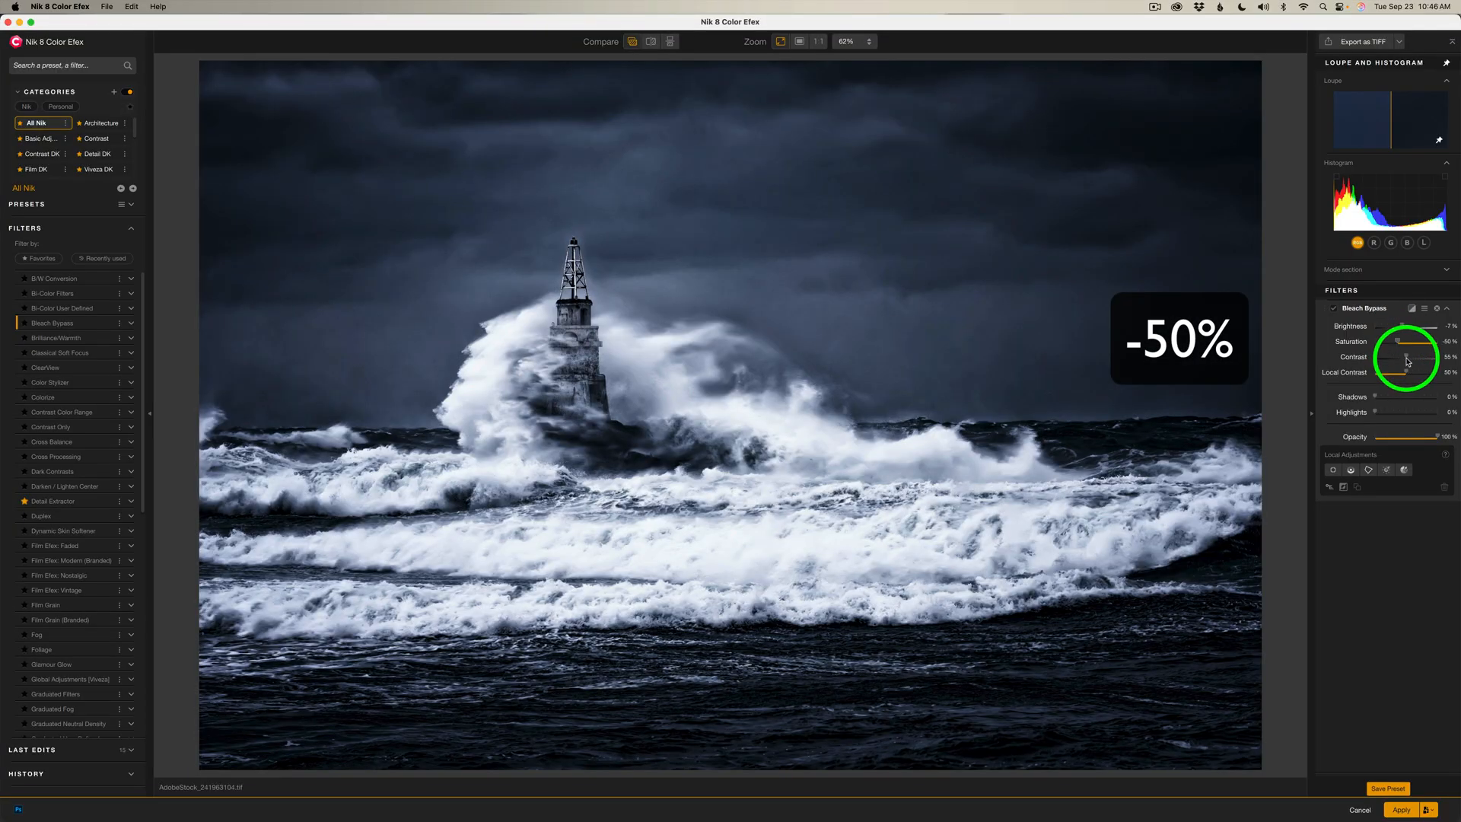
Step: Settle Contrast and lower Local Contrast slightly on the waves
drag(1400, 361, 1406, 360)
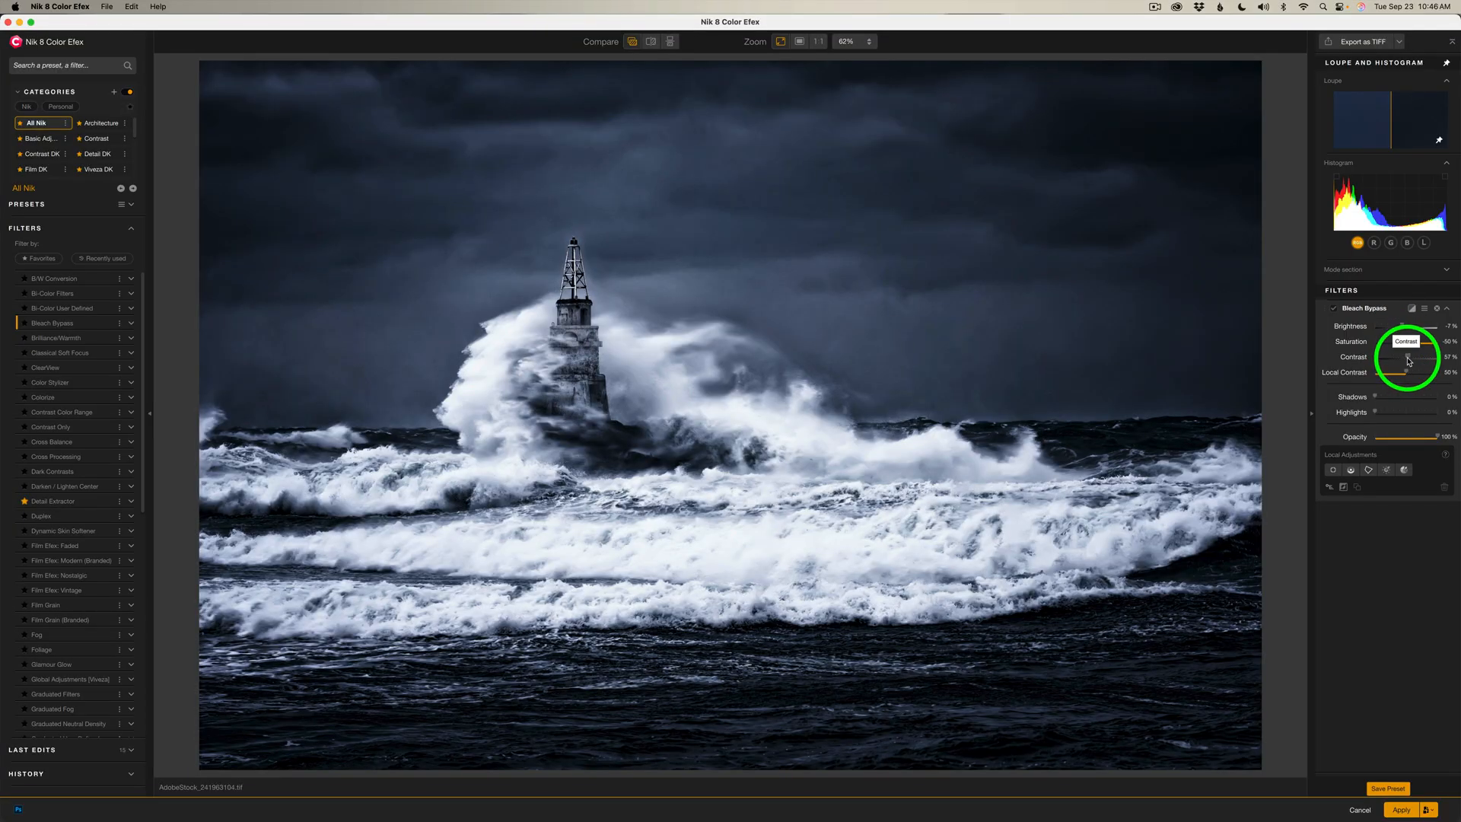
drag(1409, 364, 1397, 364)
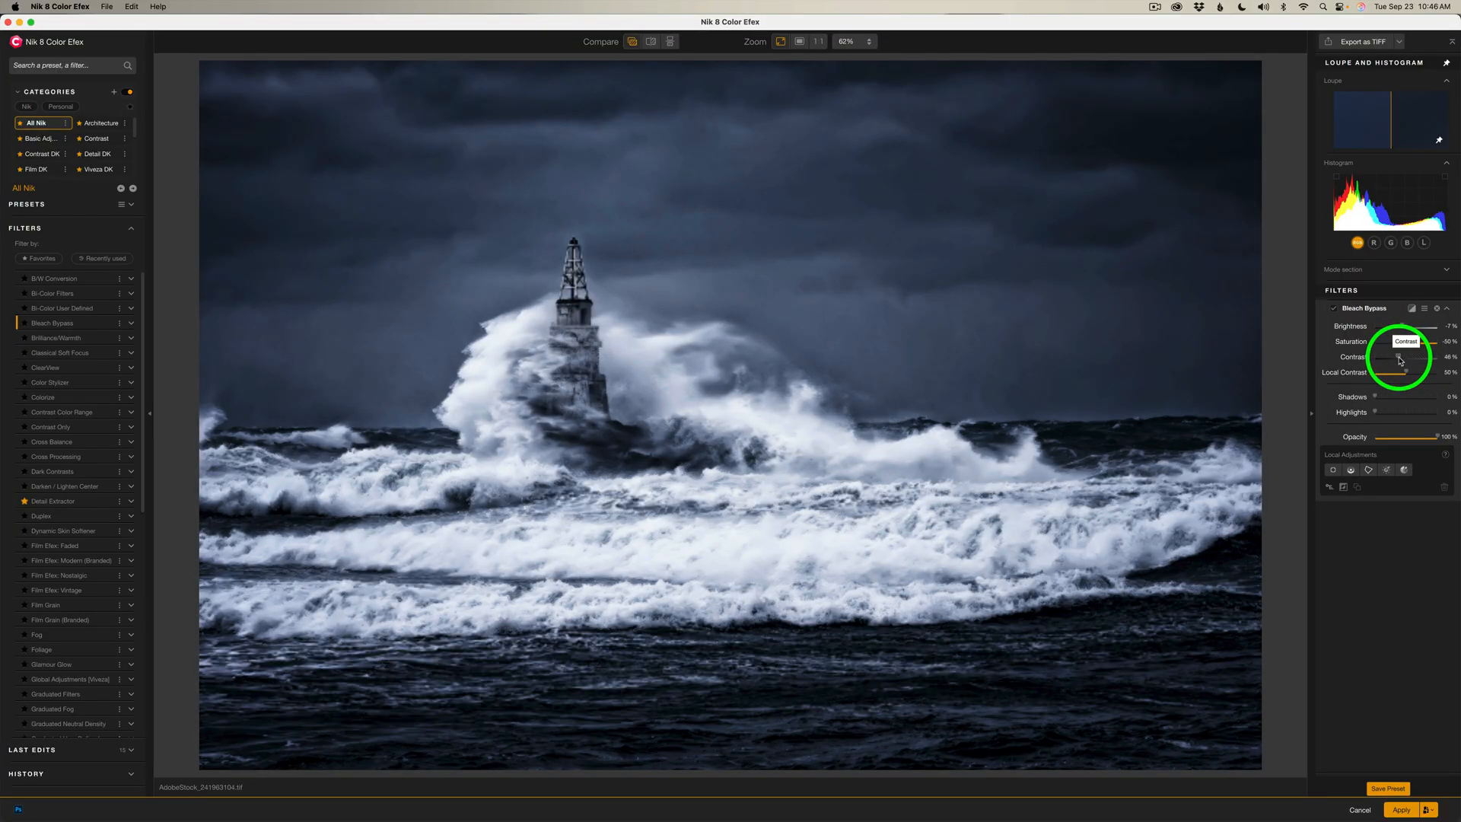
drag(1402, 356, 1395, 356)
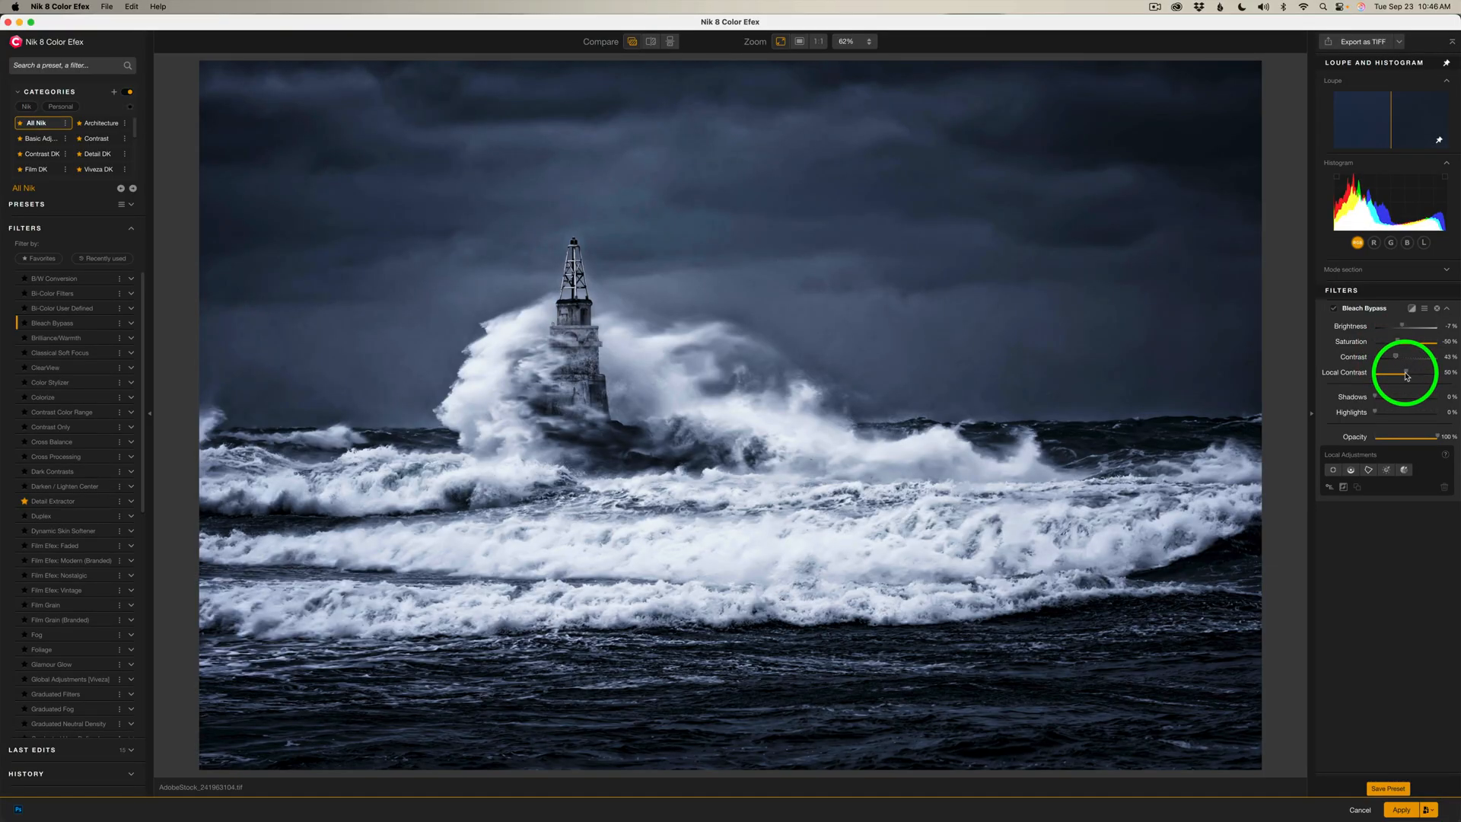
drag(1406, 372, 1401, 373)
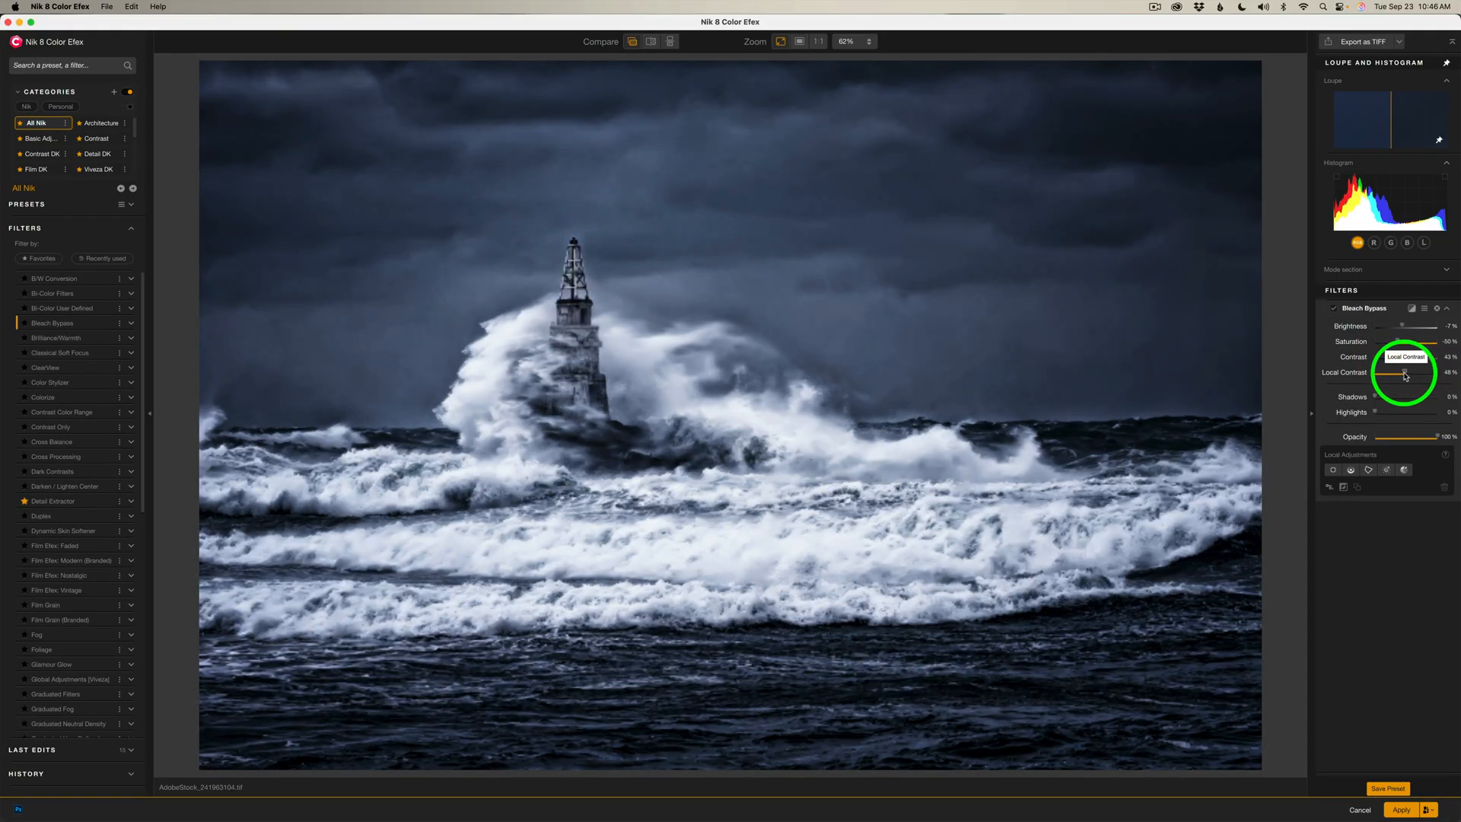
drag(1404, 372, 1388, 371)
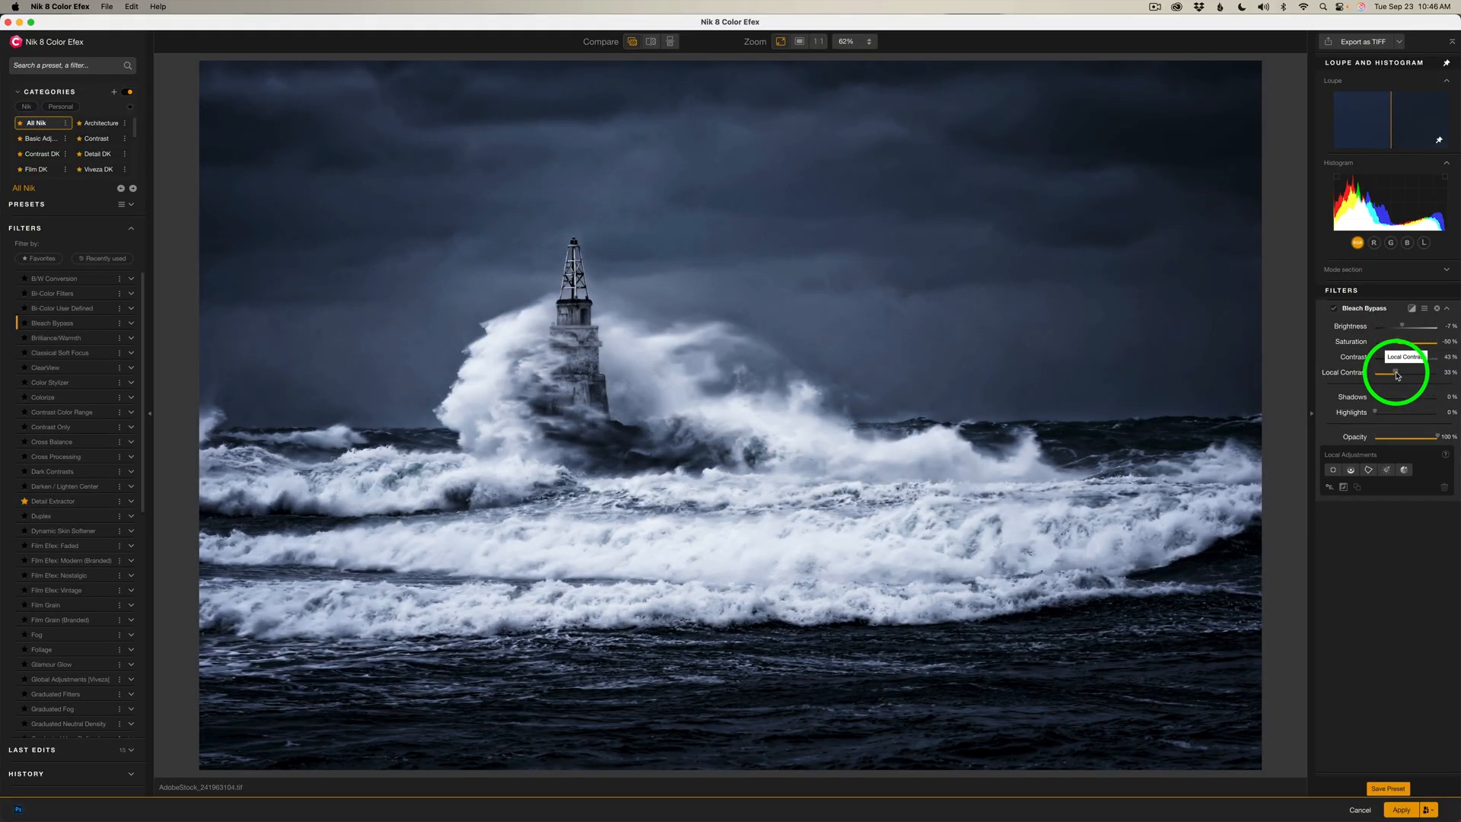
drag(1388, 373, 1397, 373)
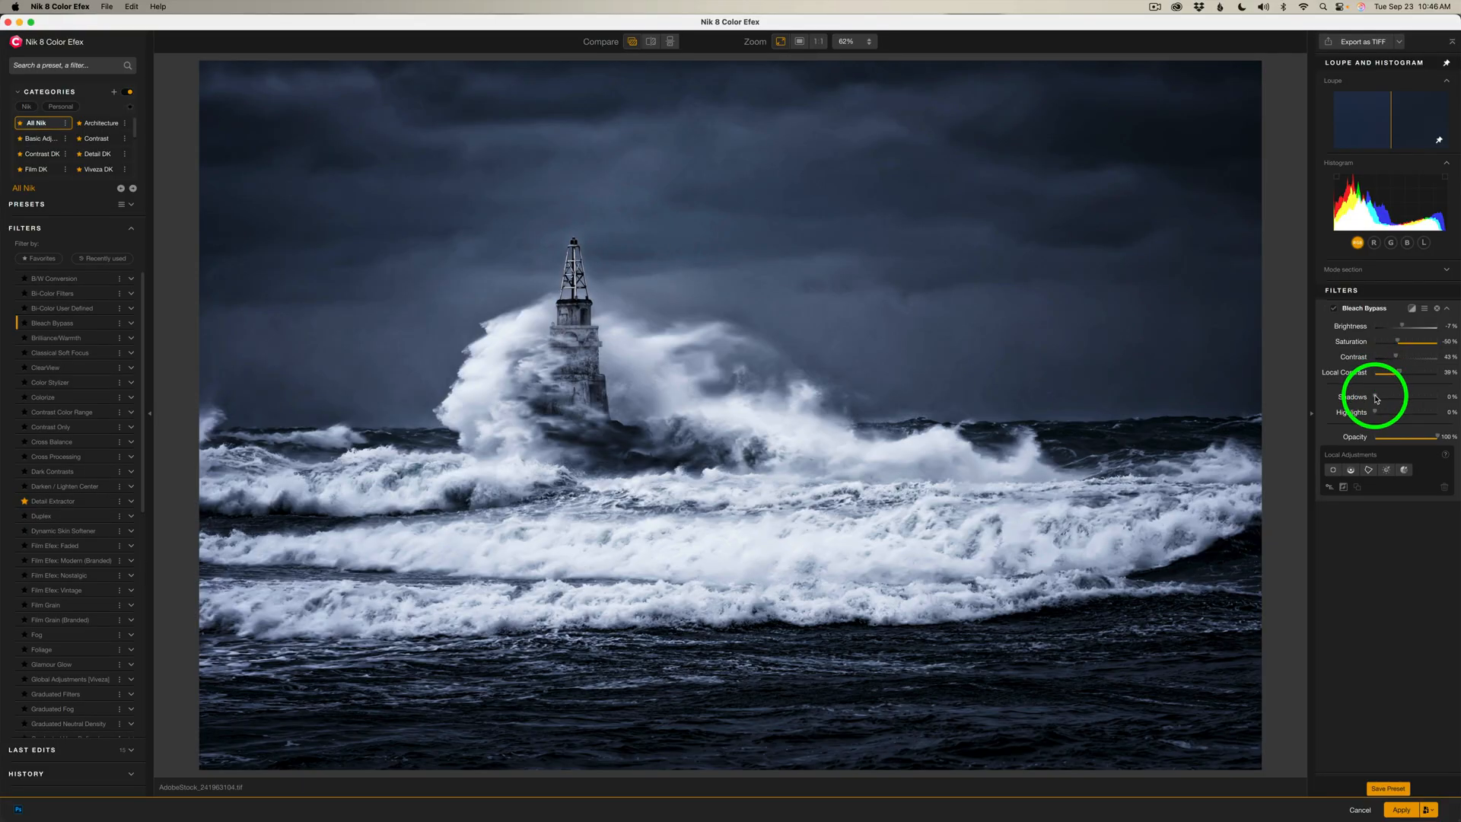
Step: Raise Shadows and Highlights, then set Opacity to about 80%
drag(1377, 396, 1383, 395)
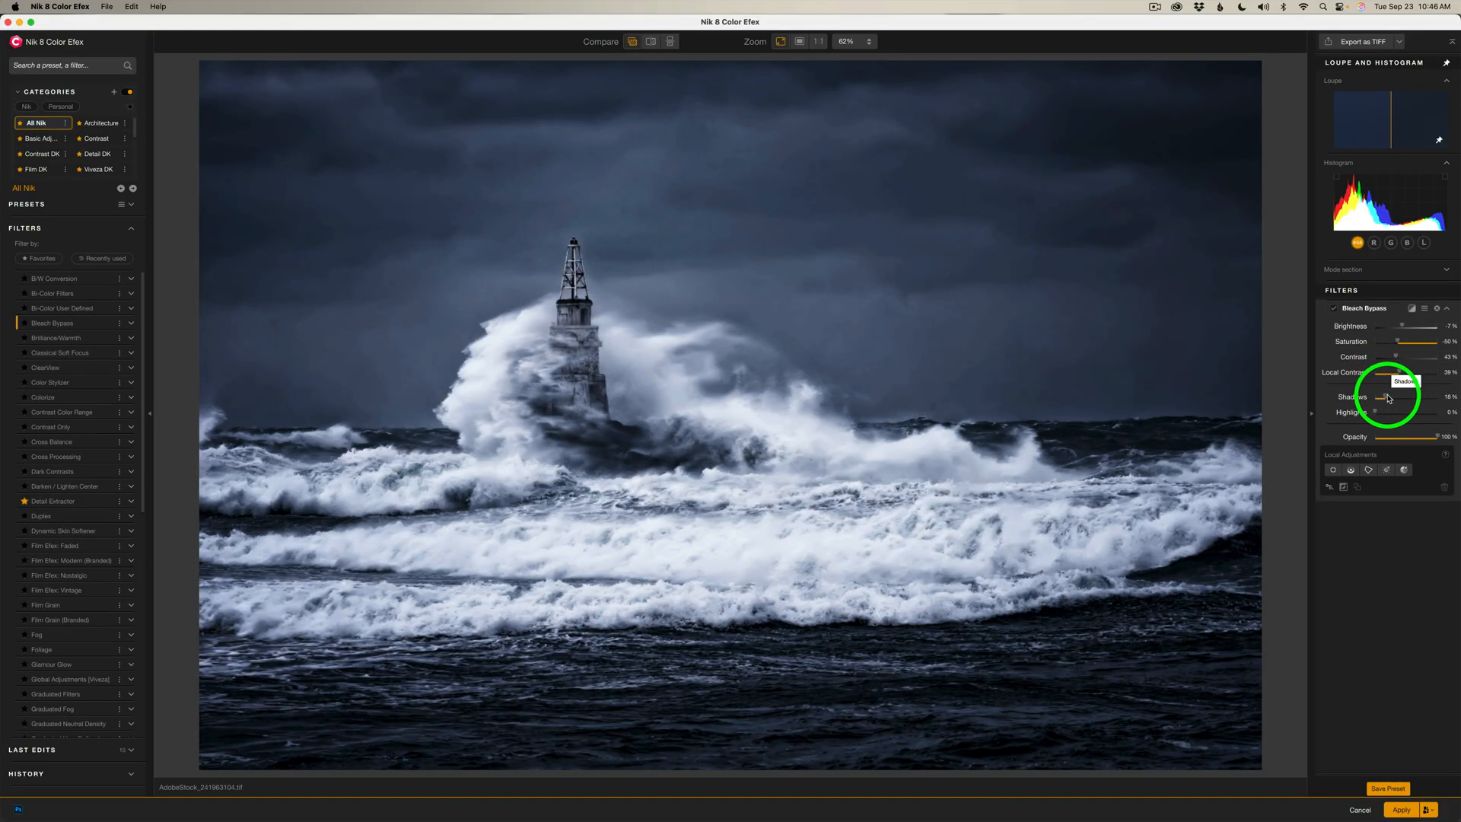
drag(1381, 396, 1387, 396)
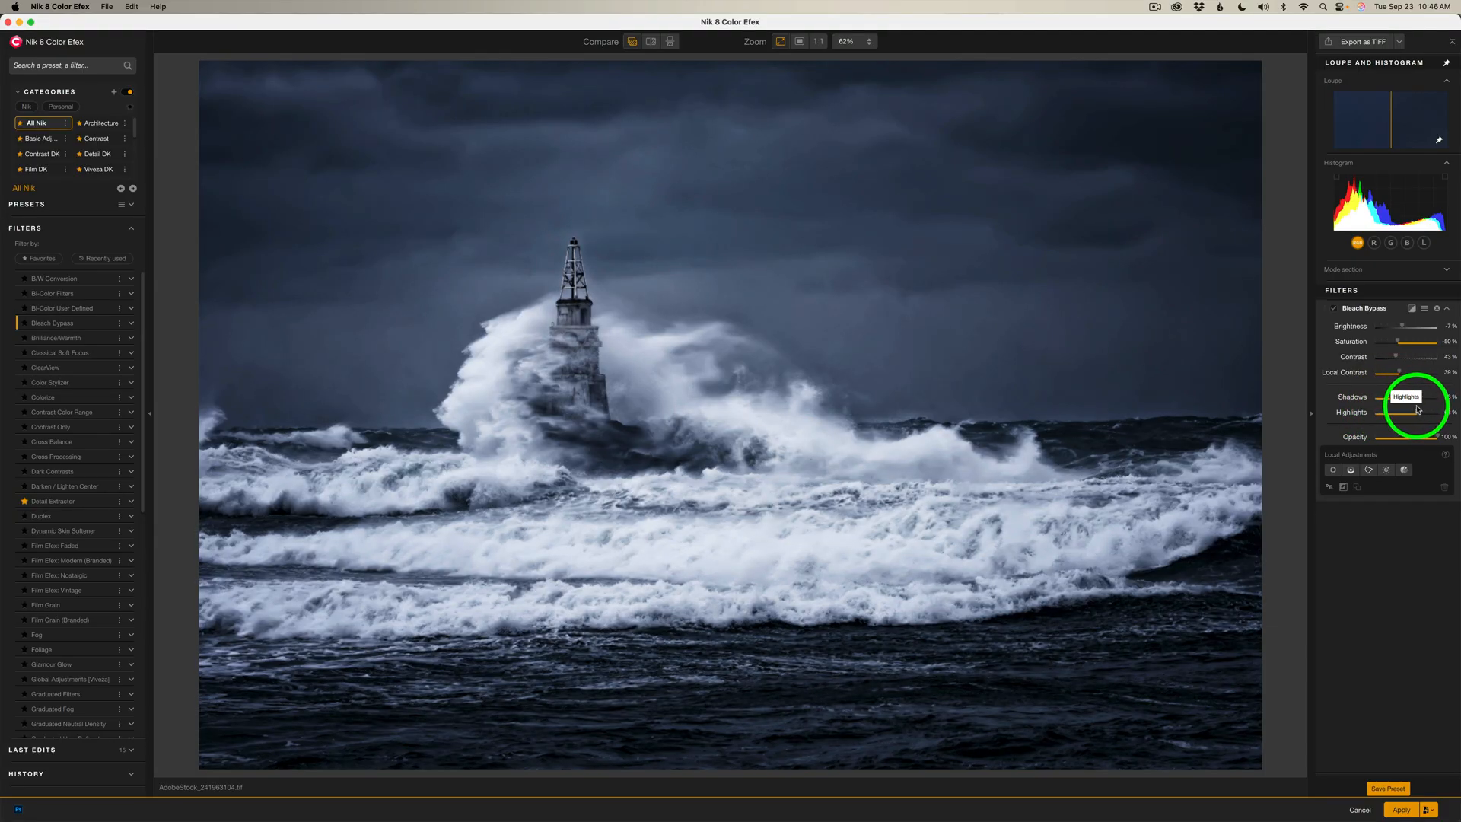
drag(1388, 396, 1397, 395)
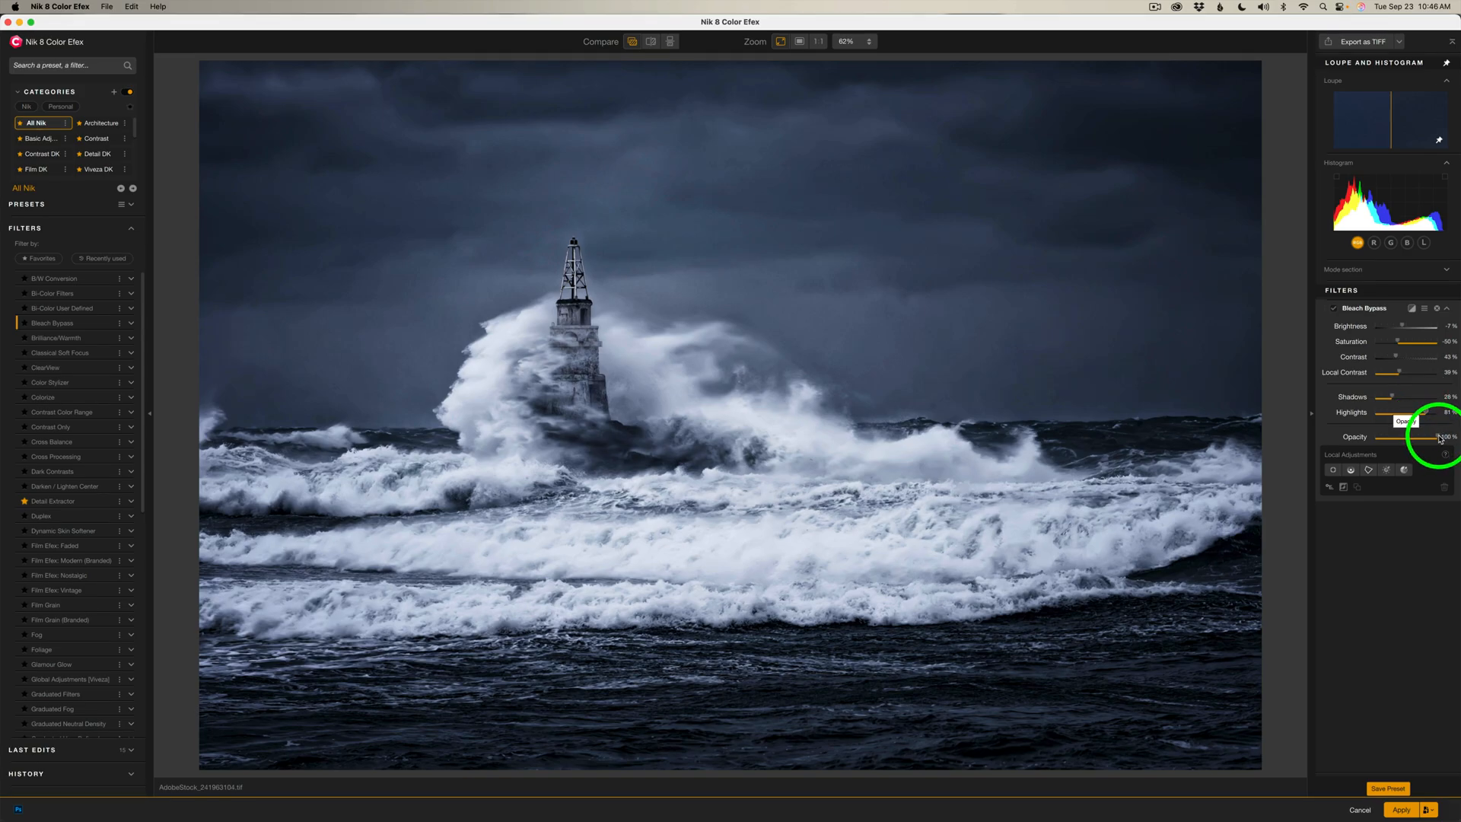
drag(1438, 437, 1421, 437)
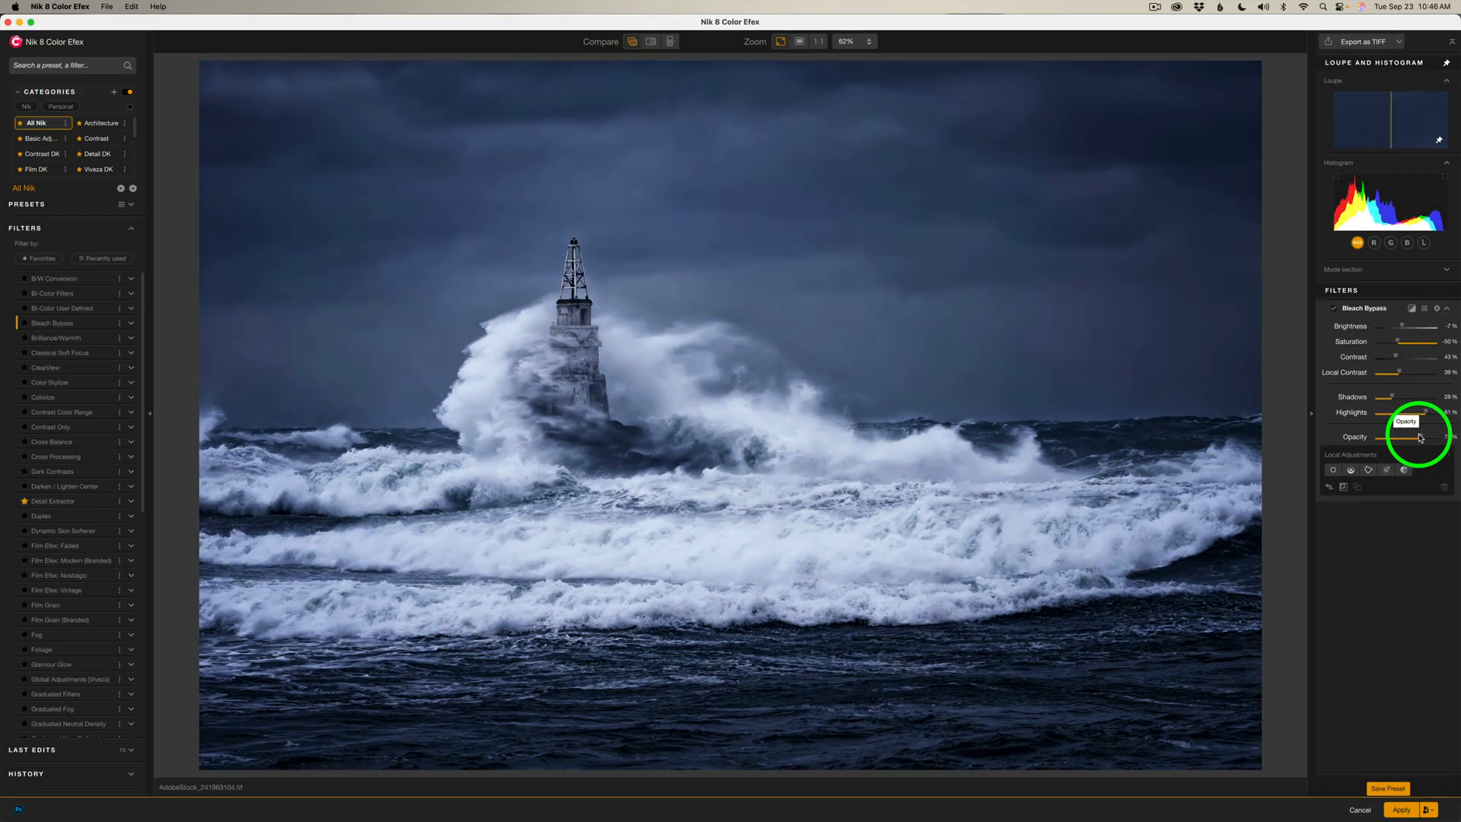
drag(1388, 437, 1421, 437)
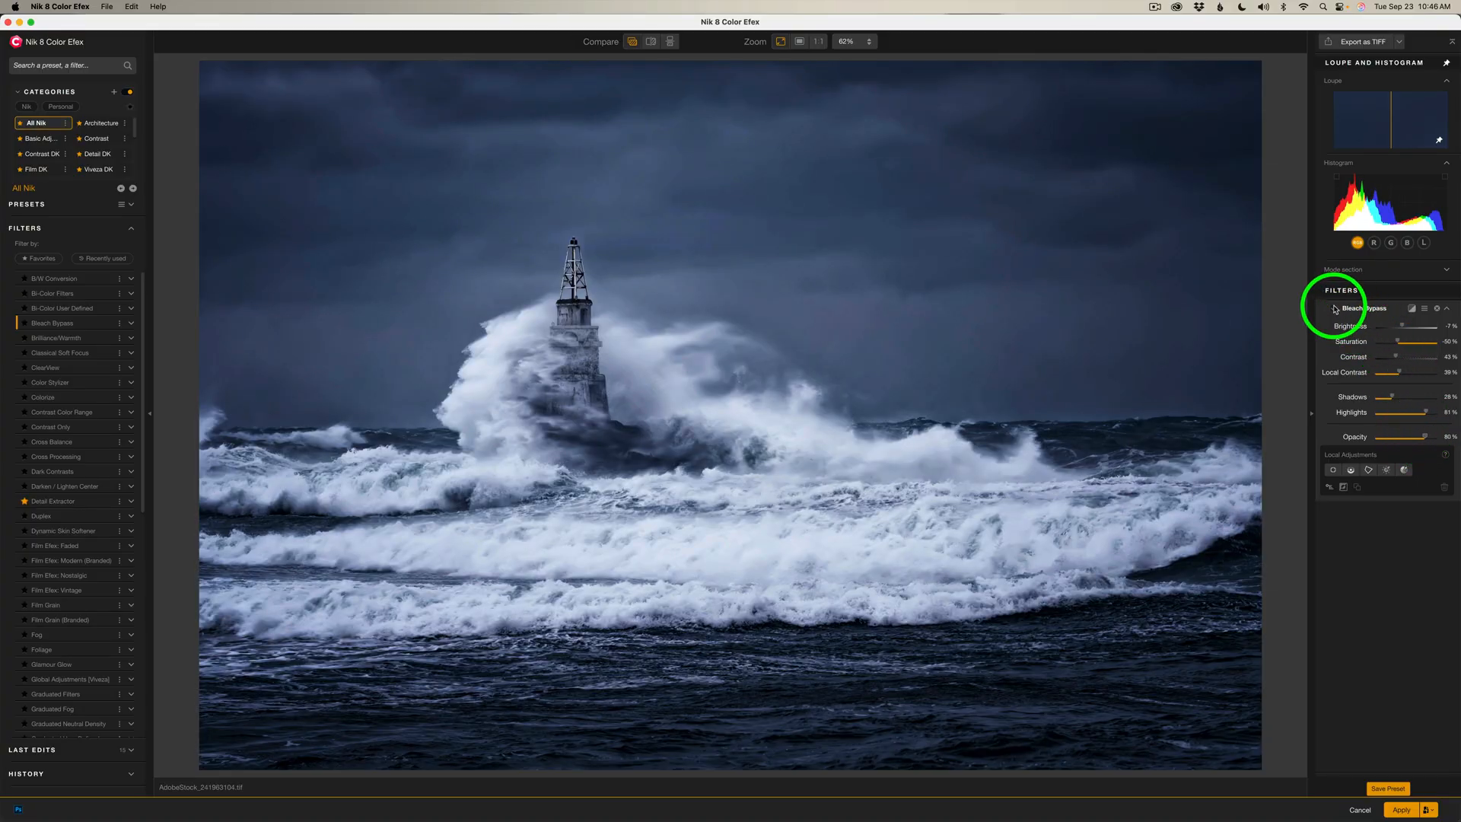
Step: Toggle Bleach Bypass off for a before view of the portrait
click(1333, 309)
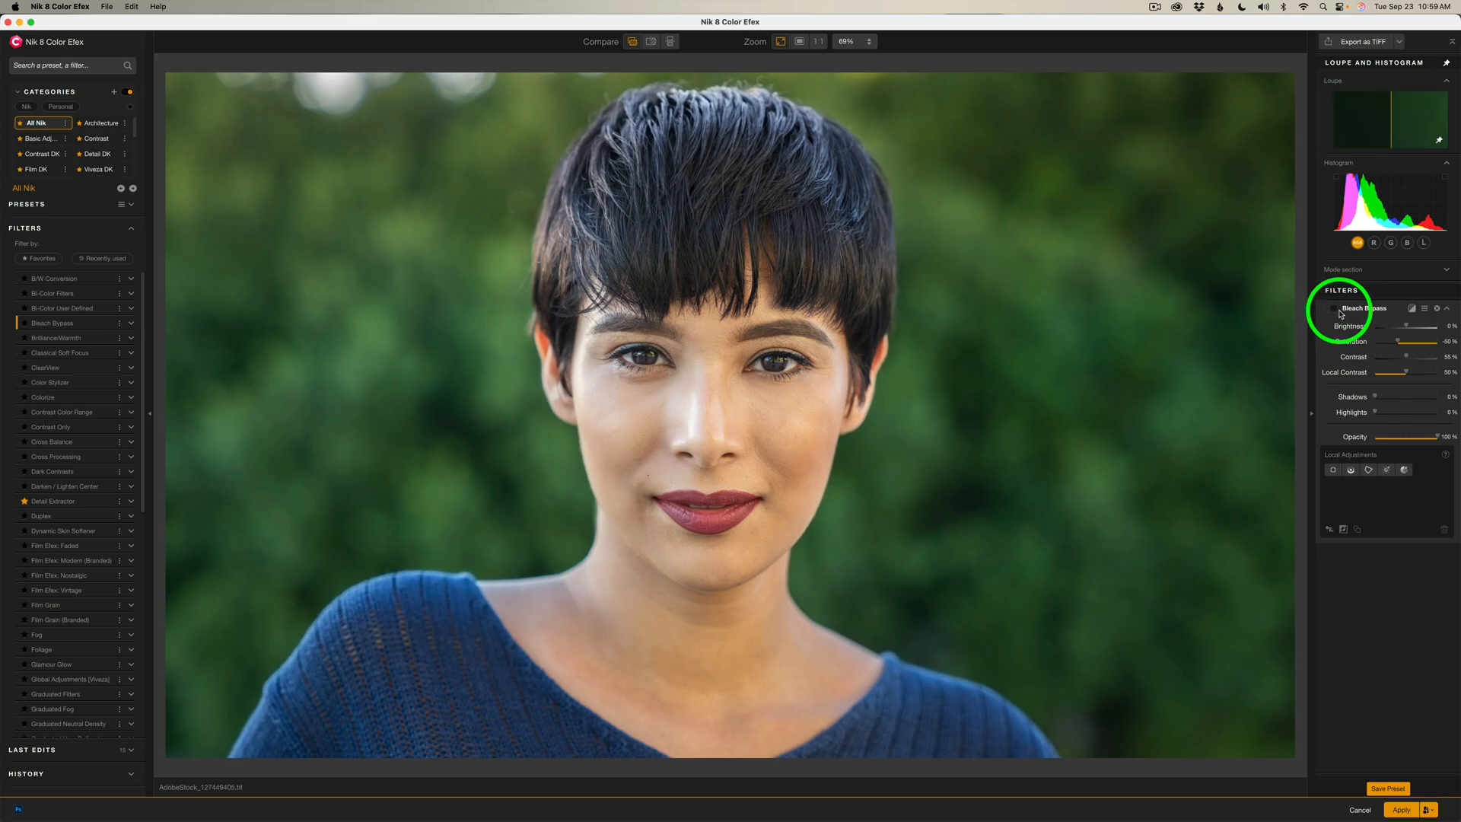
Step: Turn Bleach Bypass on for the short-haired woman's portrait
click(1335, 309)
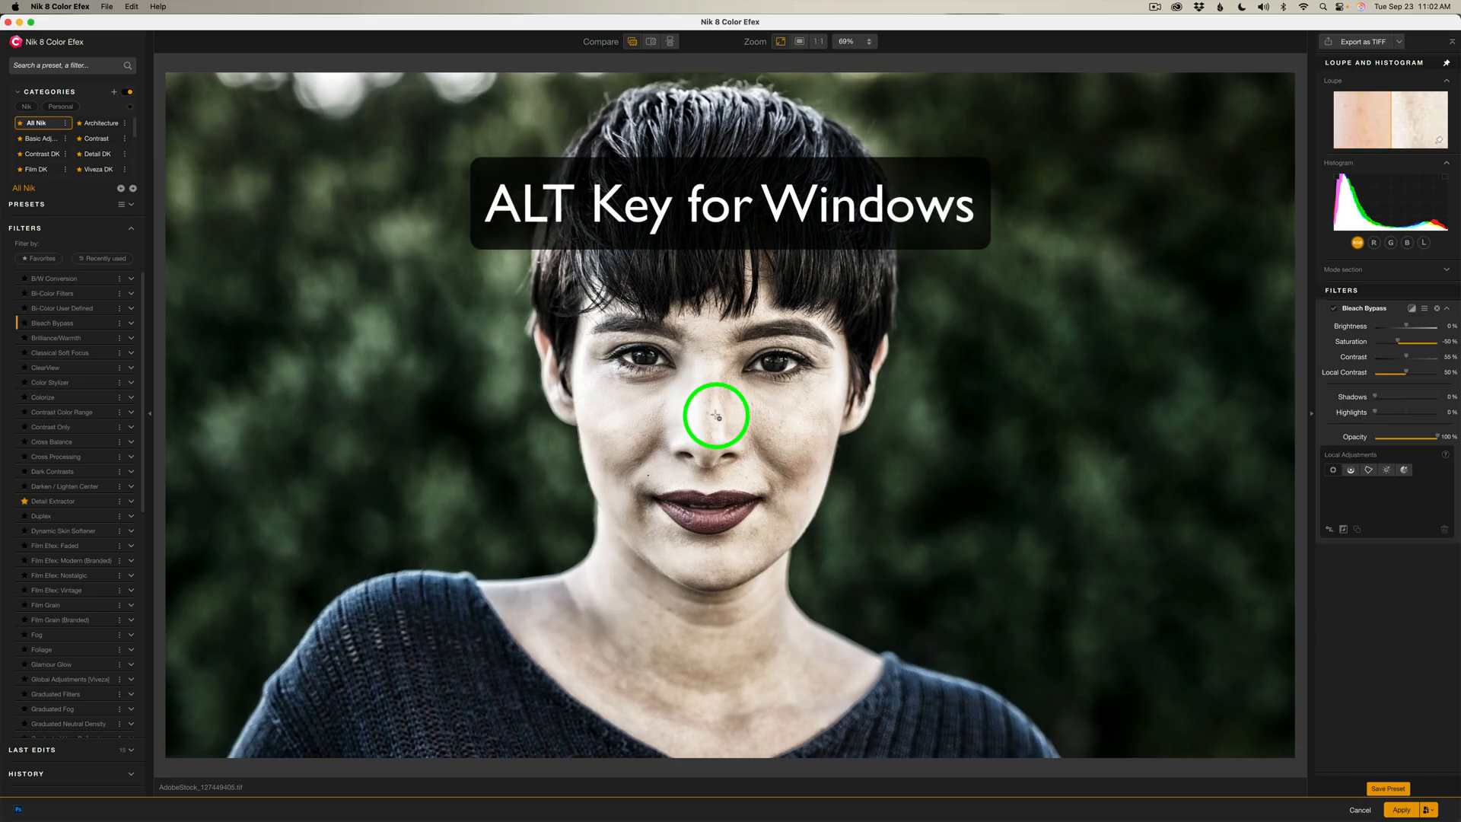
Step: Add a control point on the woman's nose and size its area over the face down to the neck
click(715, 417)
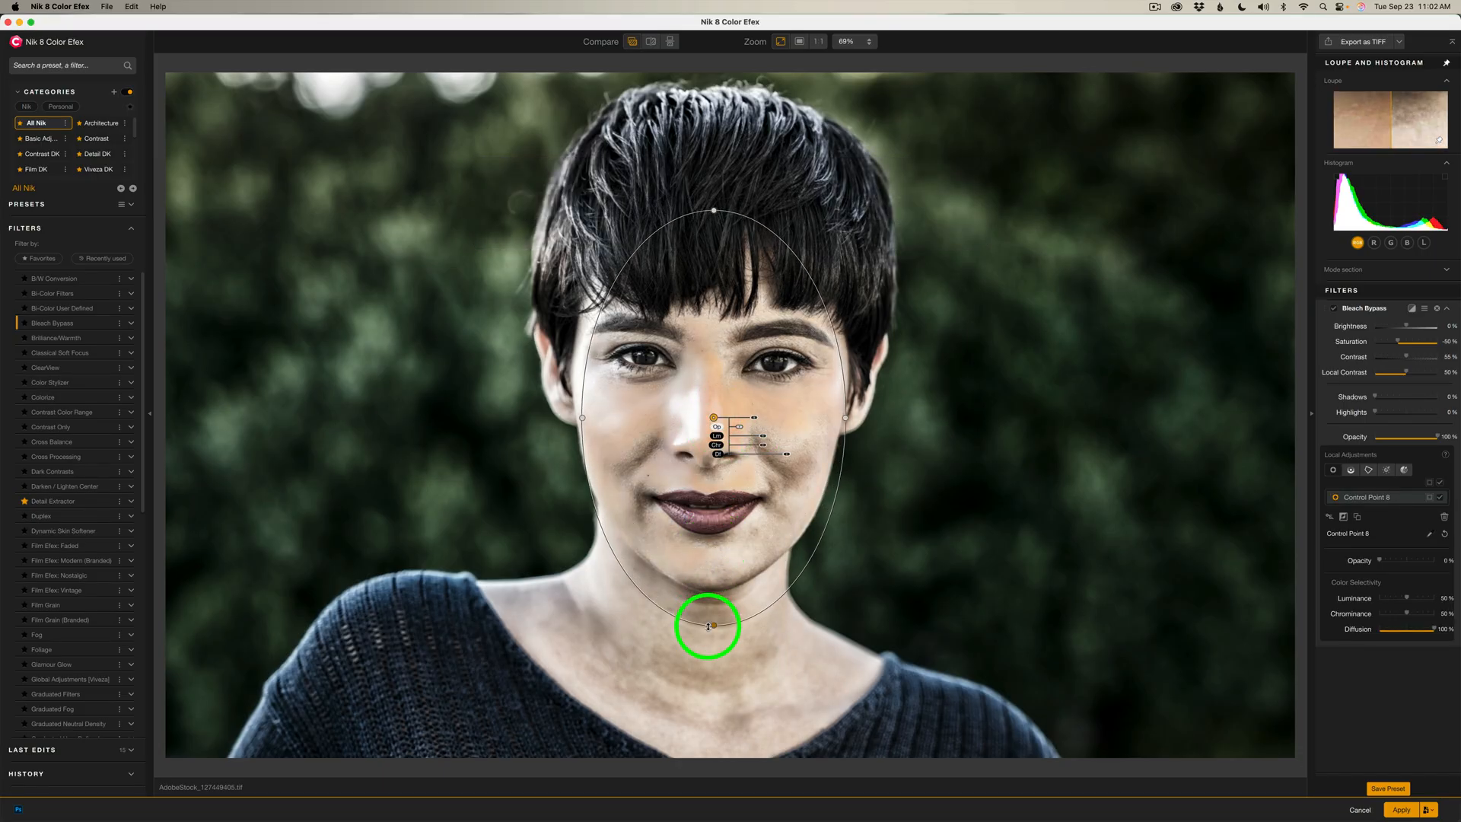
drag(707, 626, 710, 249)
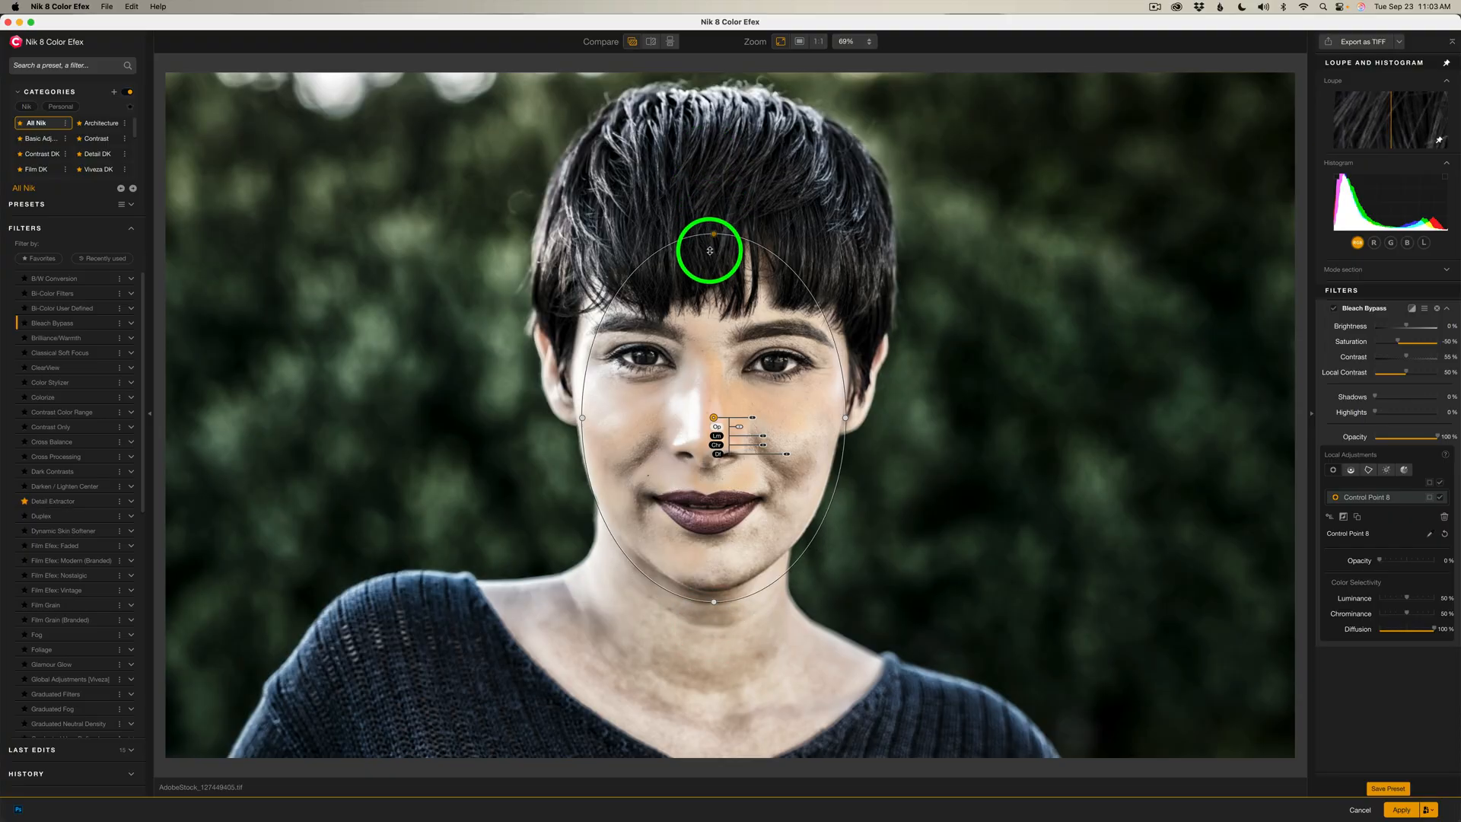
drag(710, 250, 713, 417)
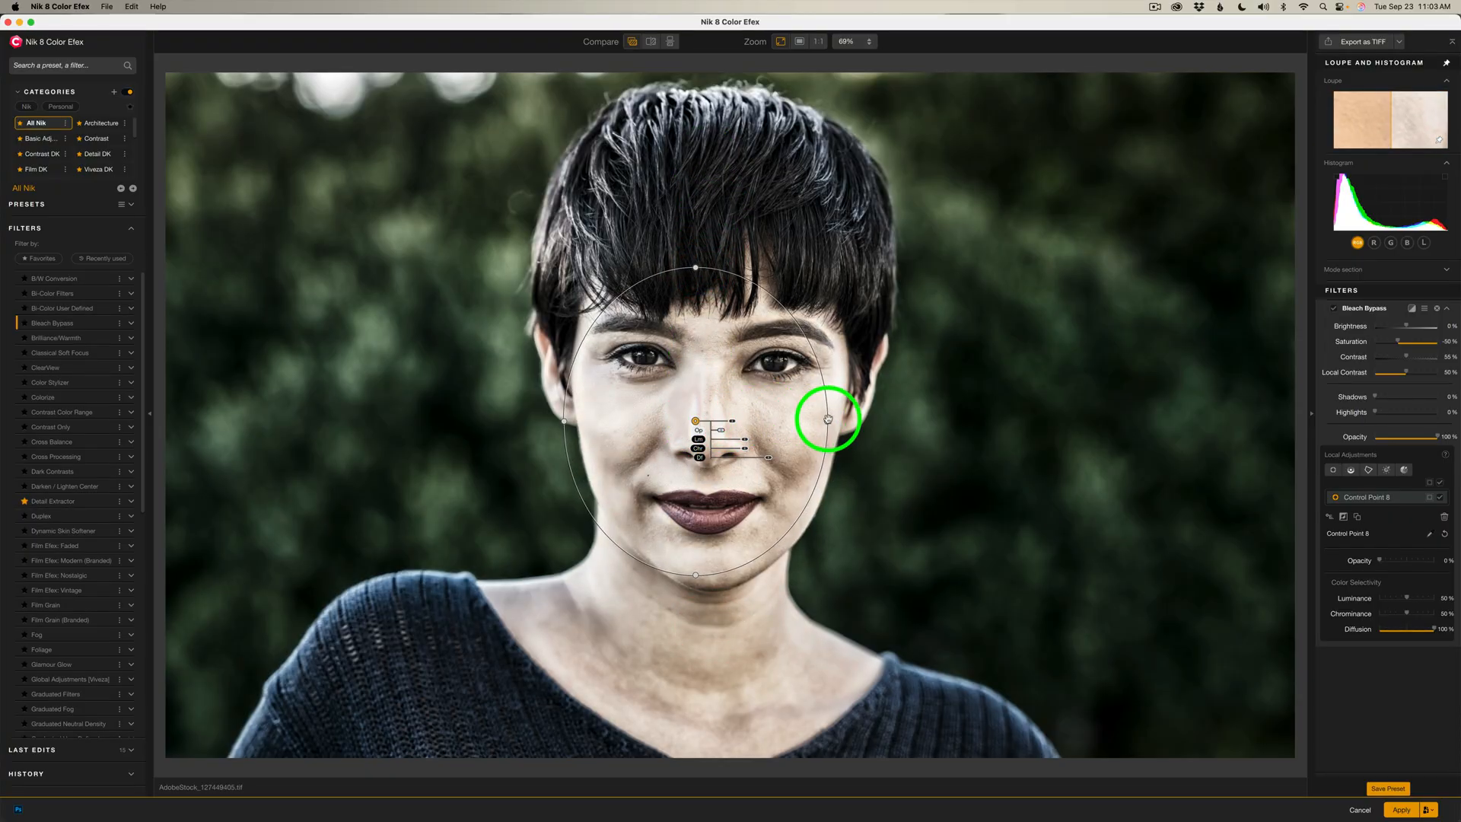
drag(827, 420, 838, 420)
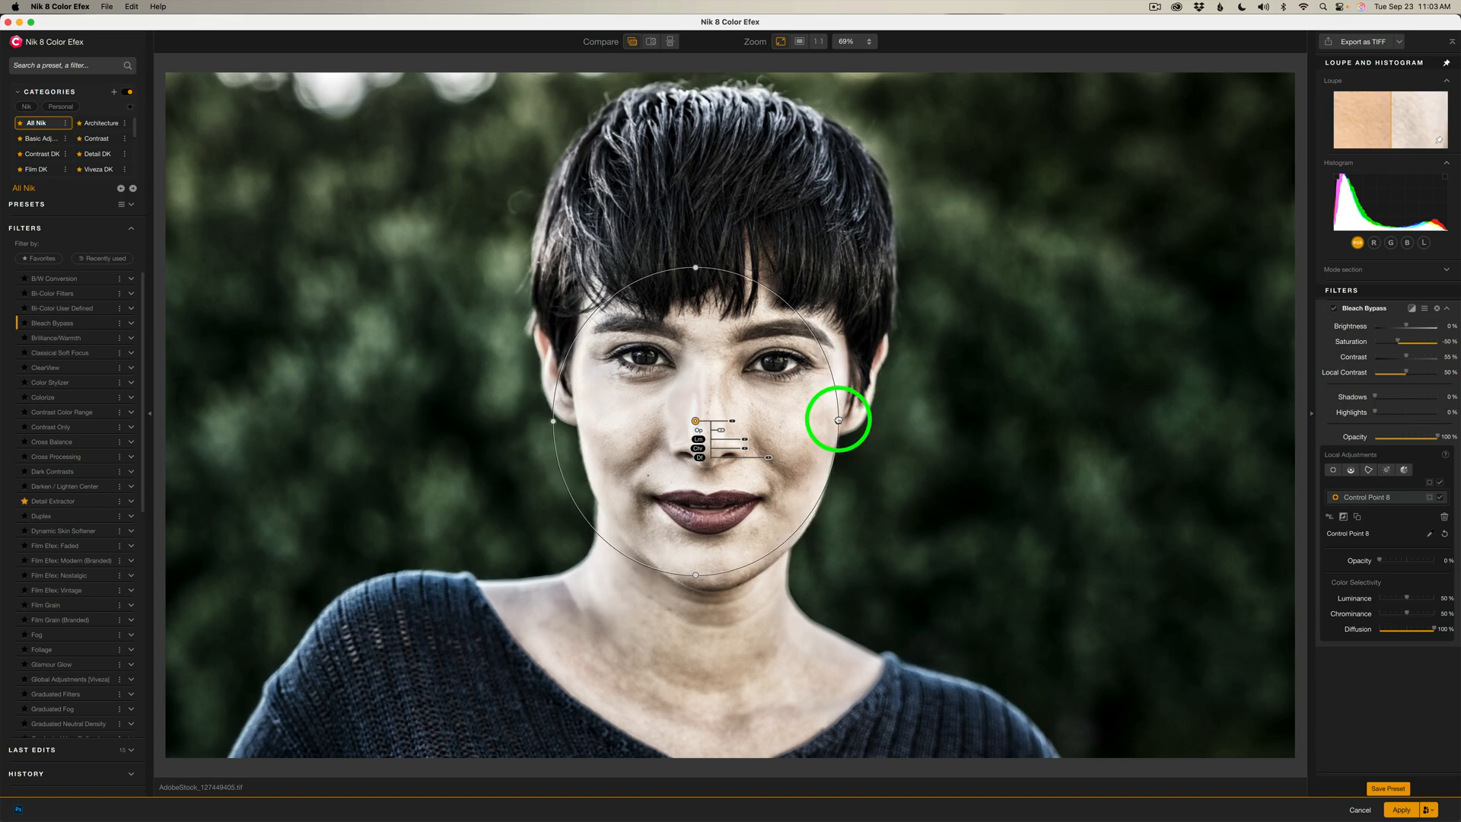
drag(838, 420, 799, 430)
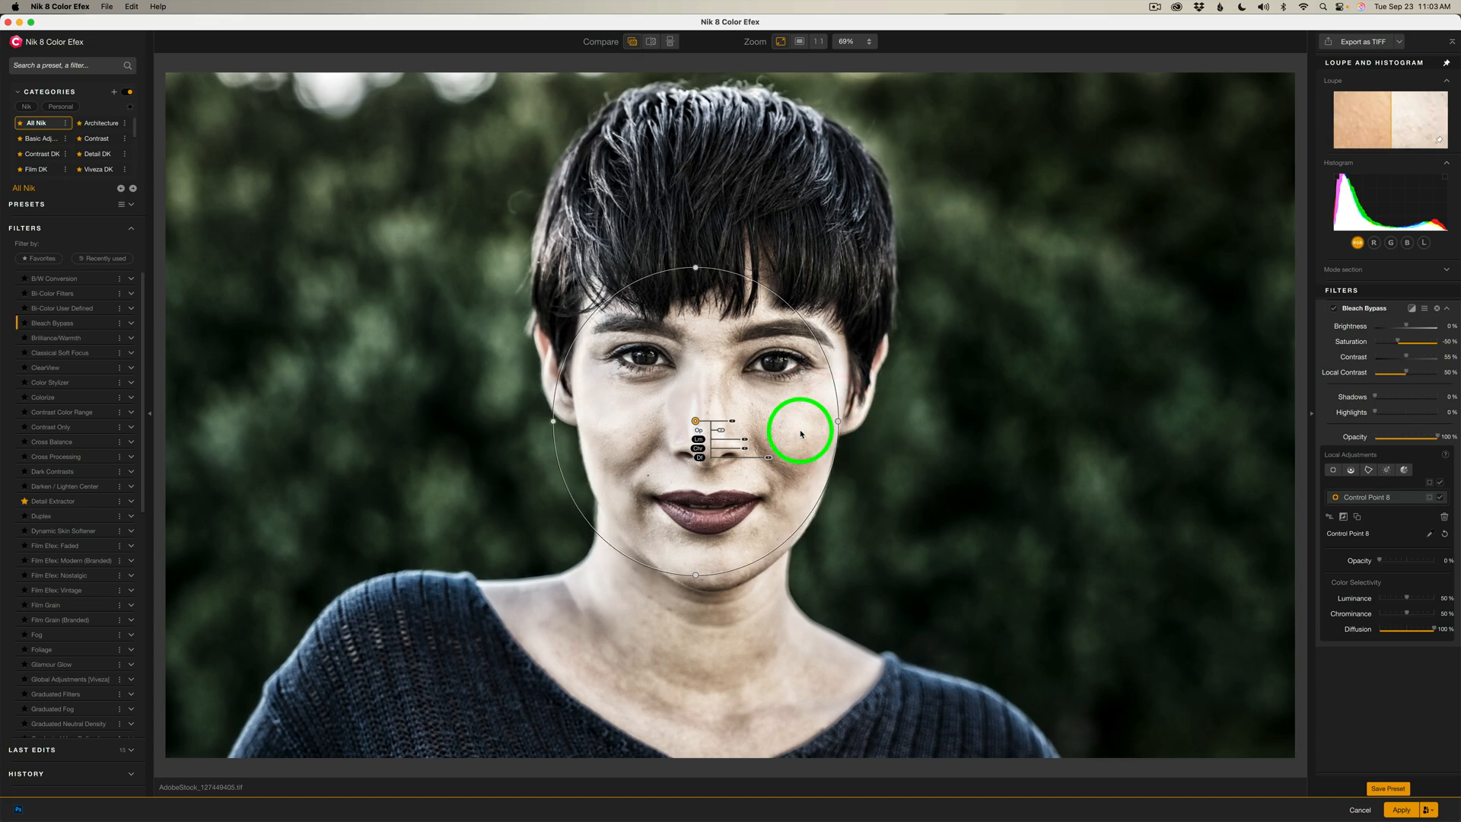
Step: Set the control point's Luminance and Chrominance selectivity to 0%
drag(799, 430, 696, 424)
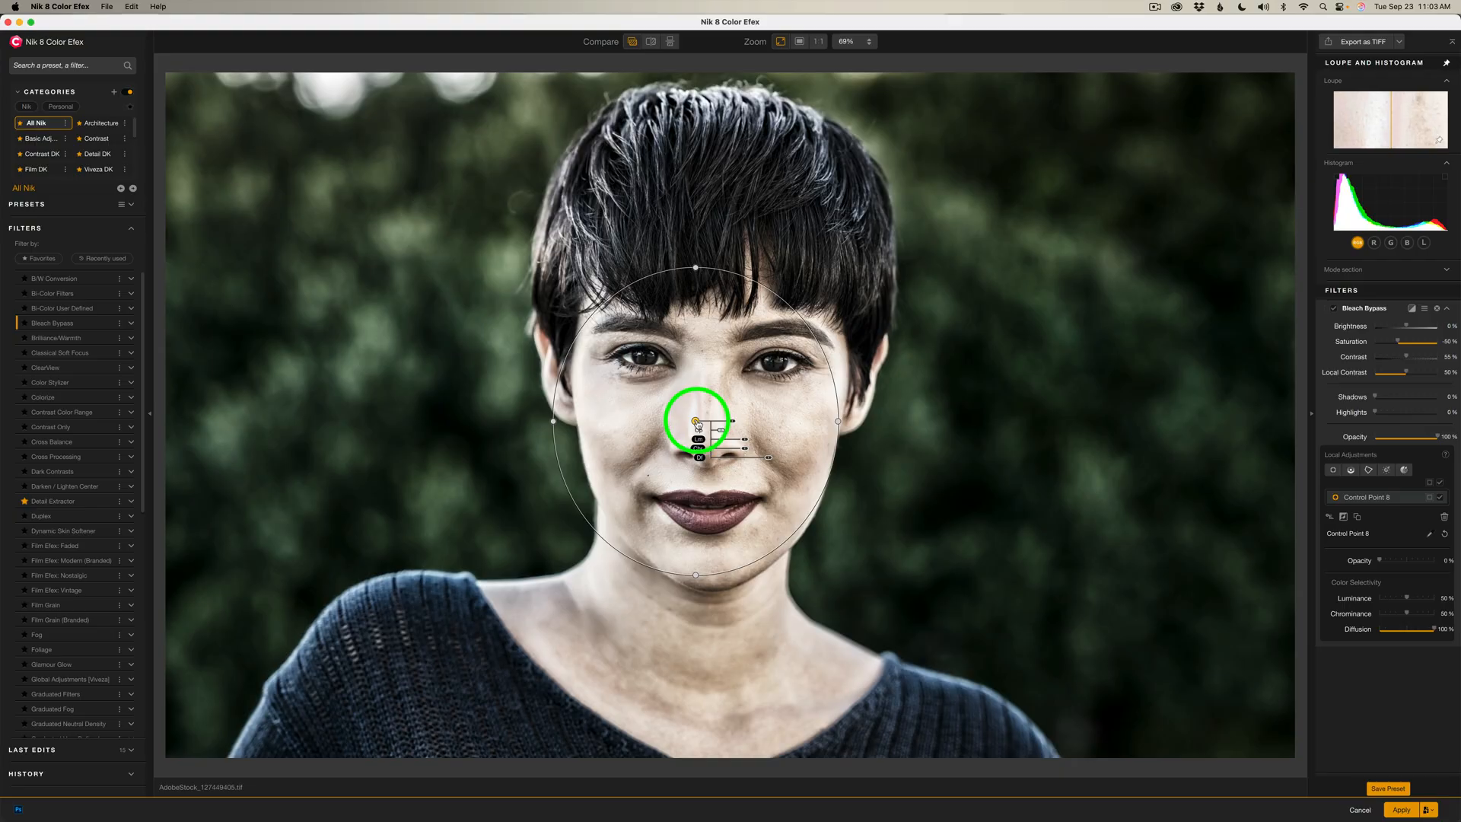
drag(694, 424, 745, 437)
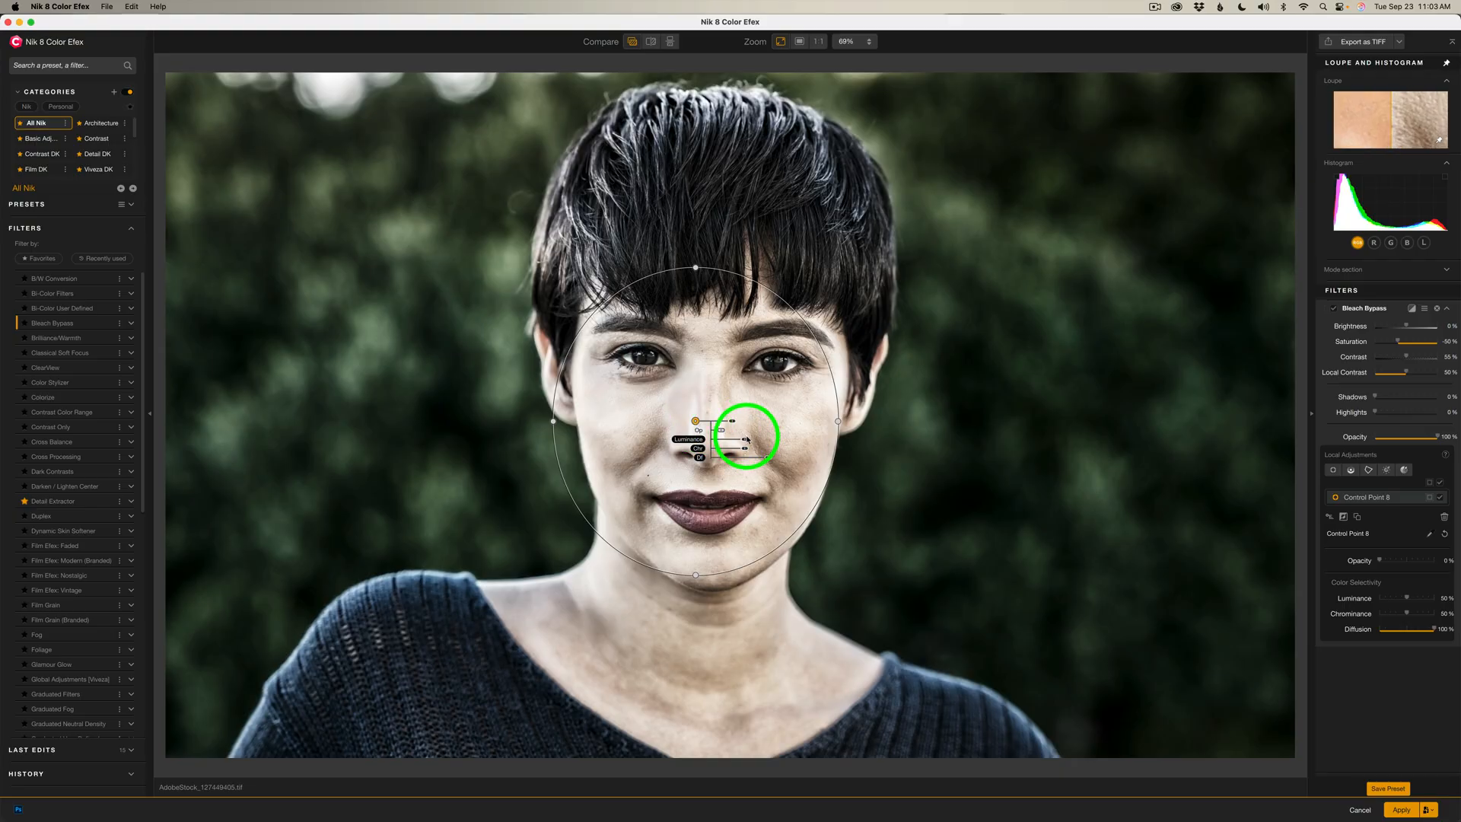
drag(746, 437, 712, 437)
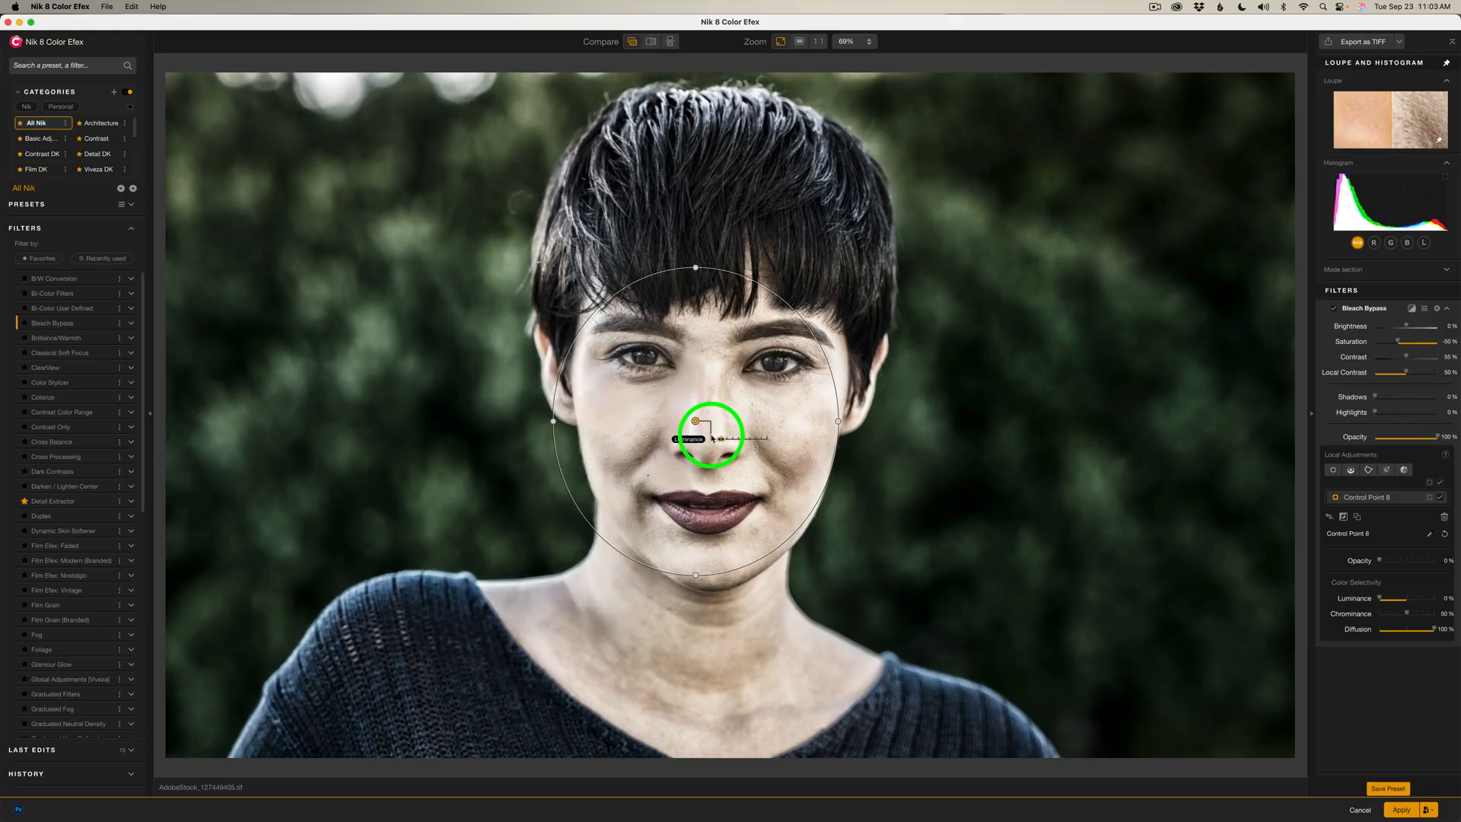
drag(712, 438, 741, 447)
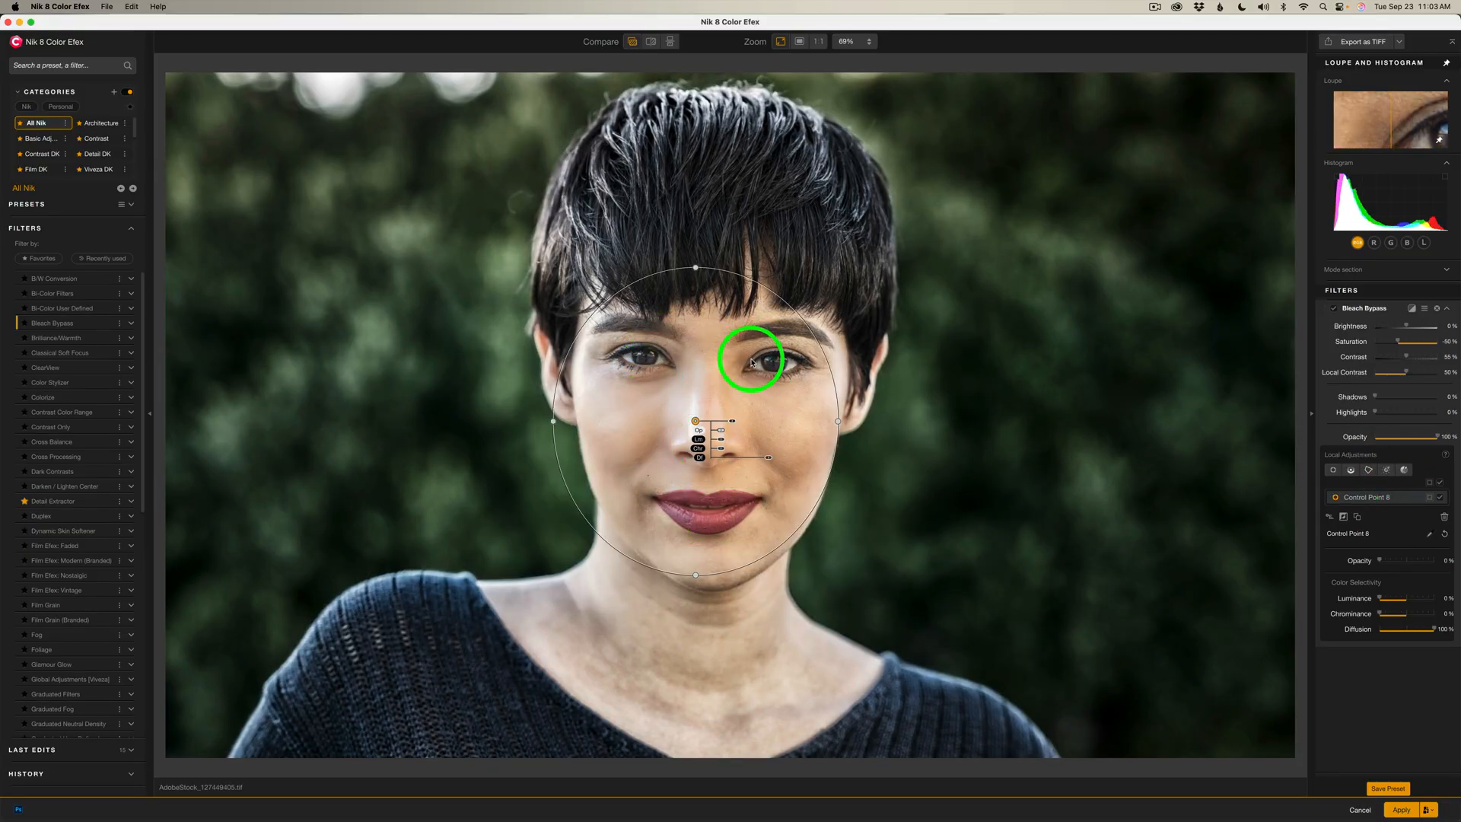
Step: Show the control point's mask and refine its coverage
click(1435, 496)
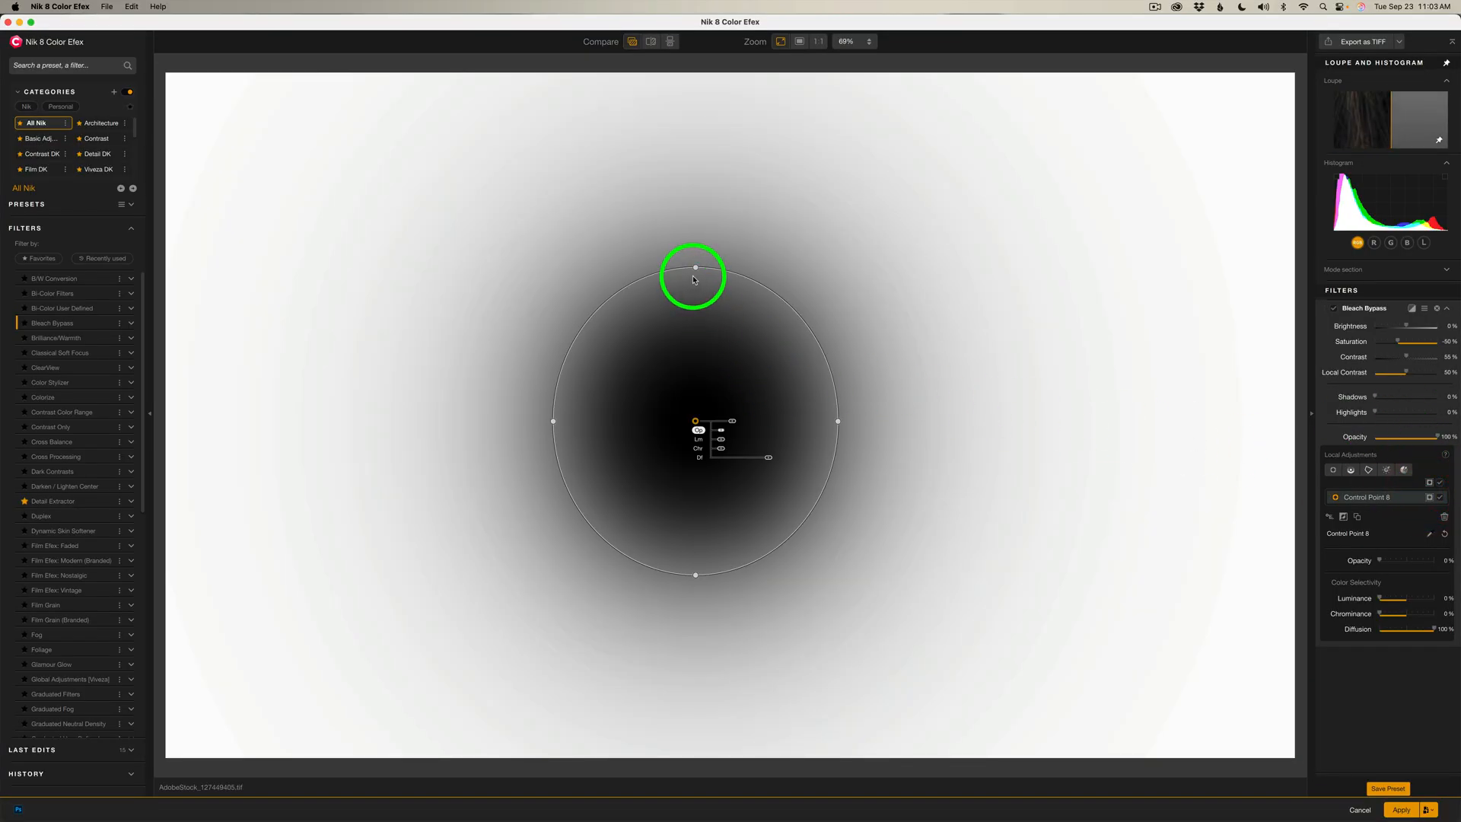
drag(694, 277, 755, 426)
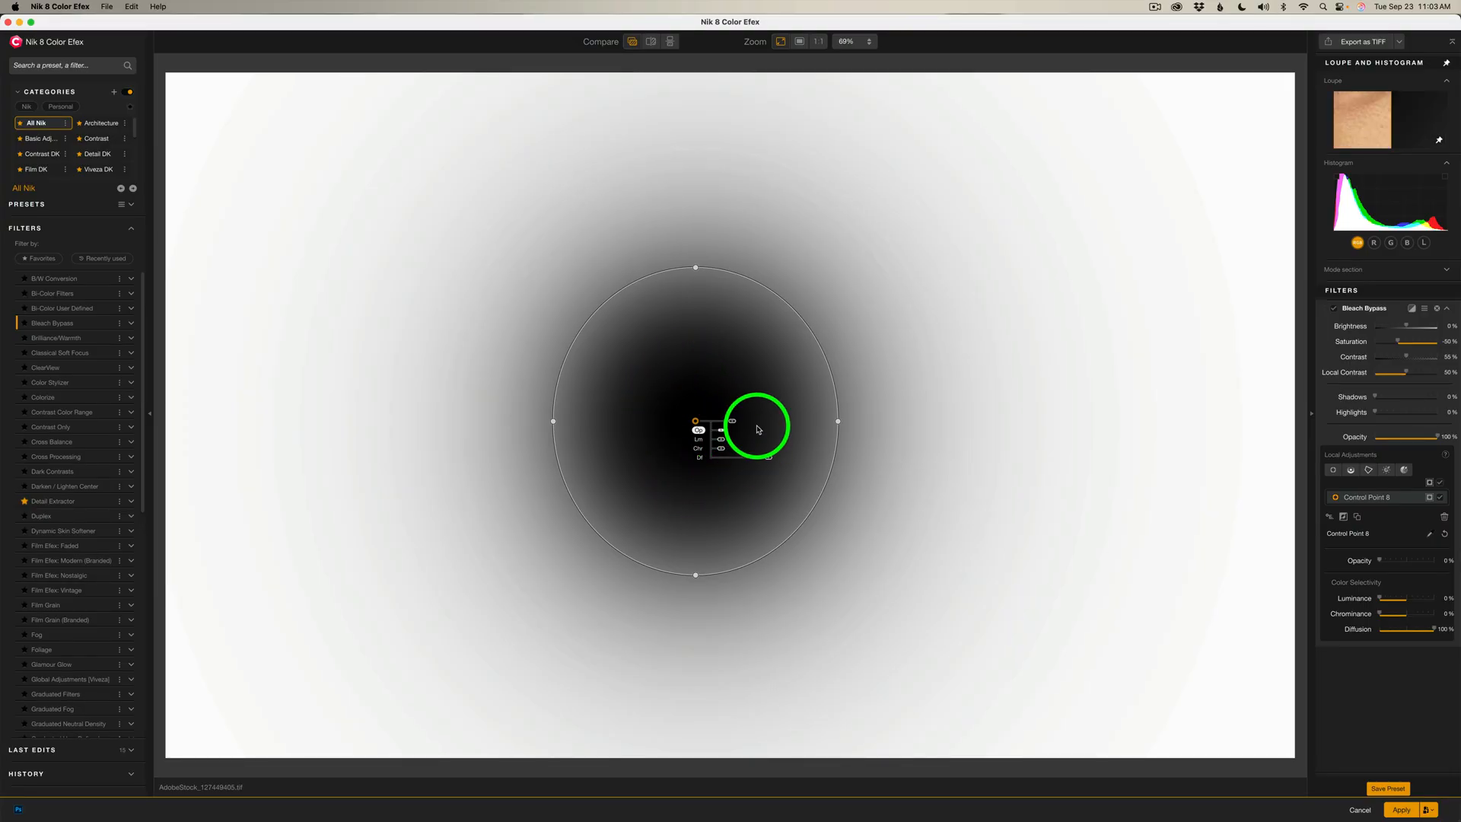
drag(758, 426, 648, 450)
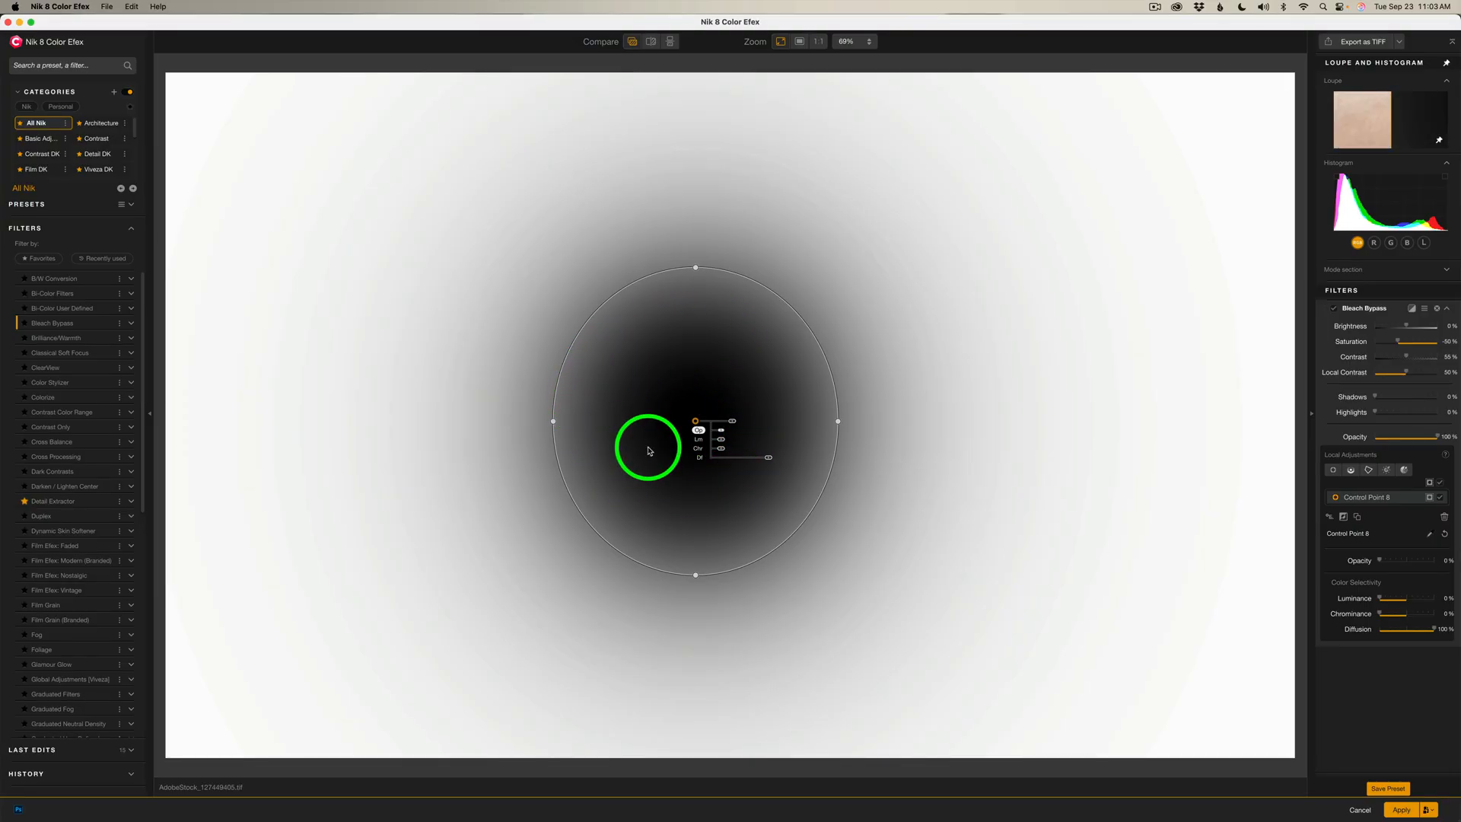
drag(648, 449, 743, 386)
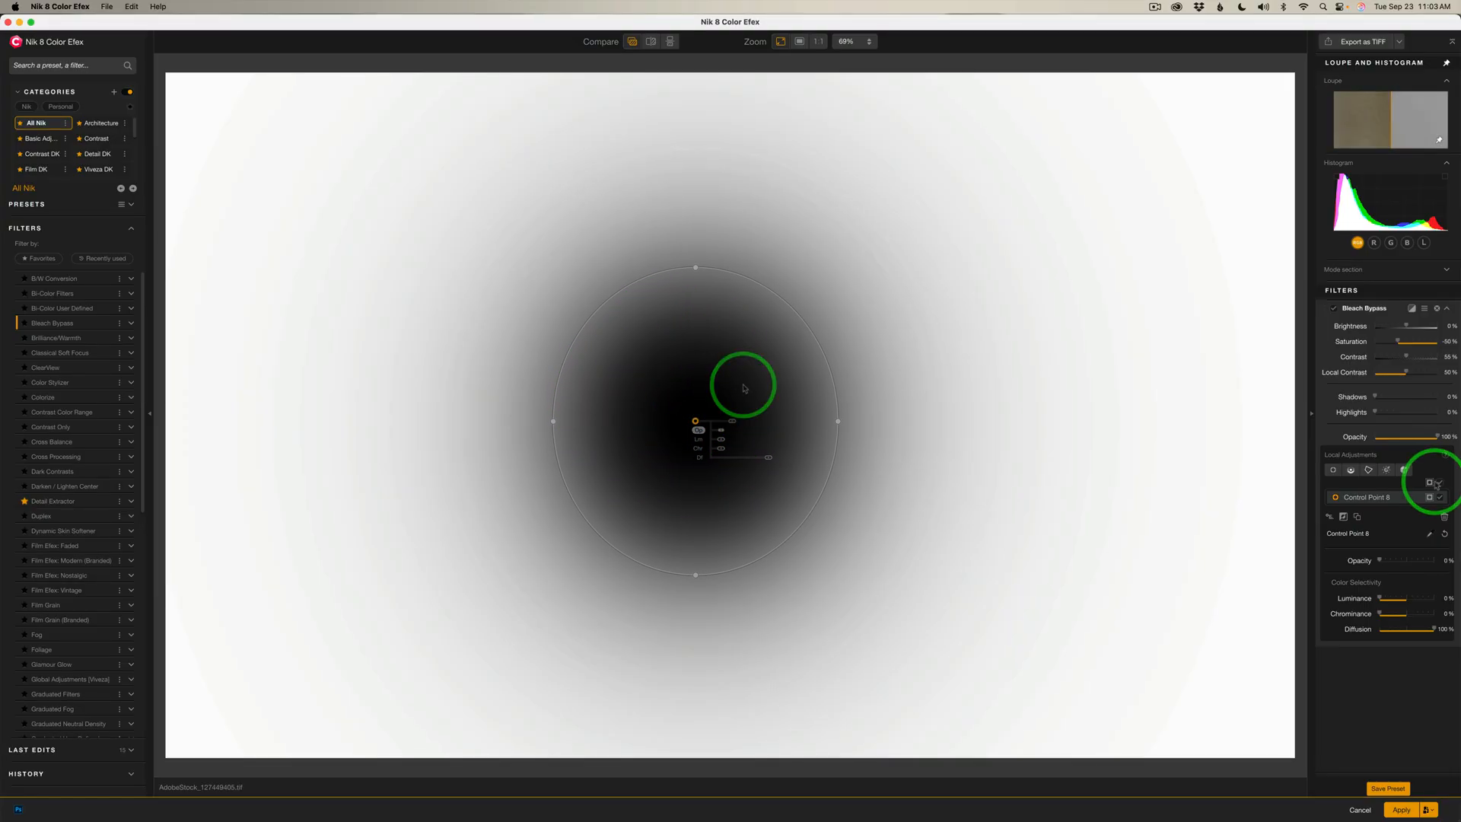
Step: Hide the mask, duplicate the face control point and move the copy to the neck
click(1431, 484)
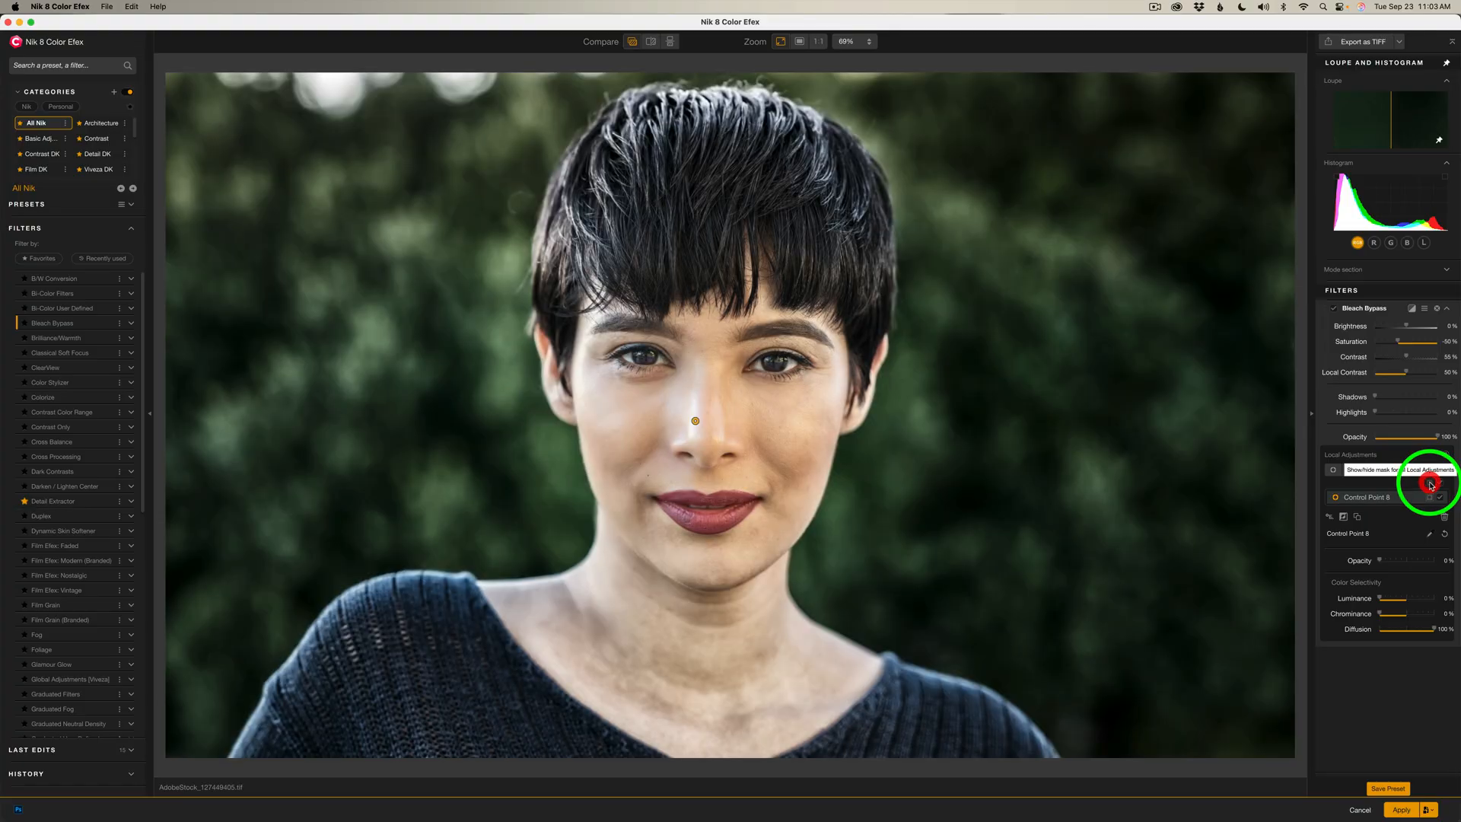
click(694, 421)
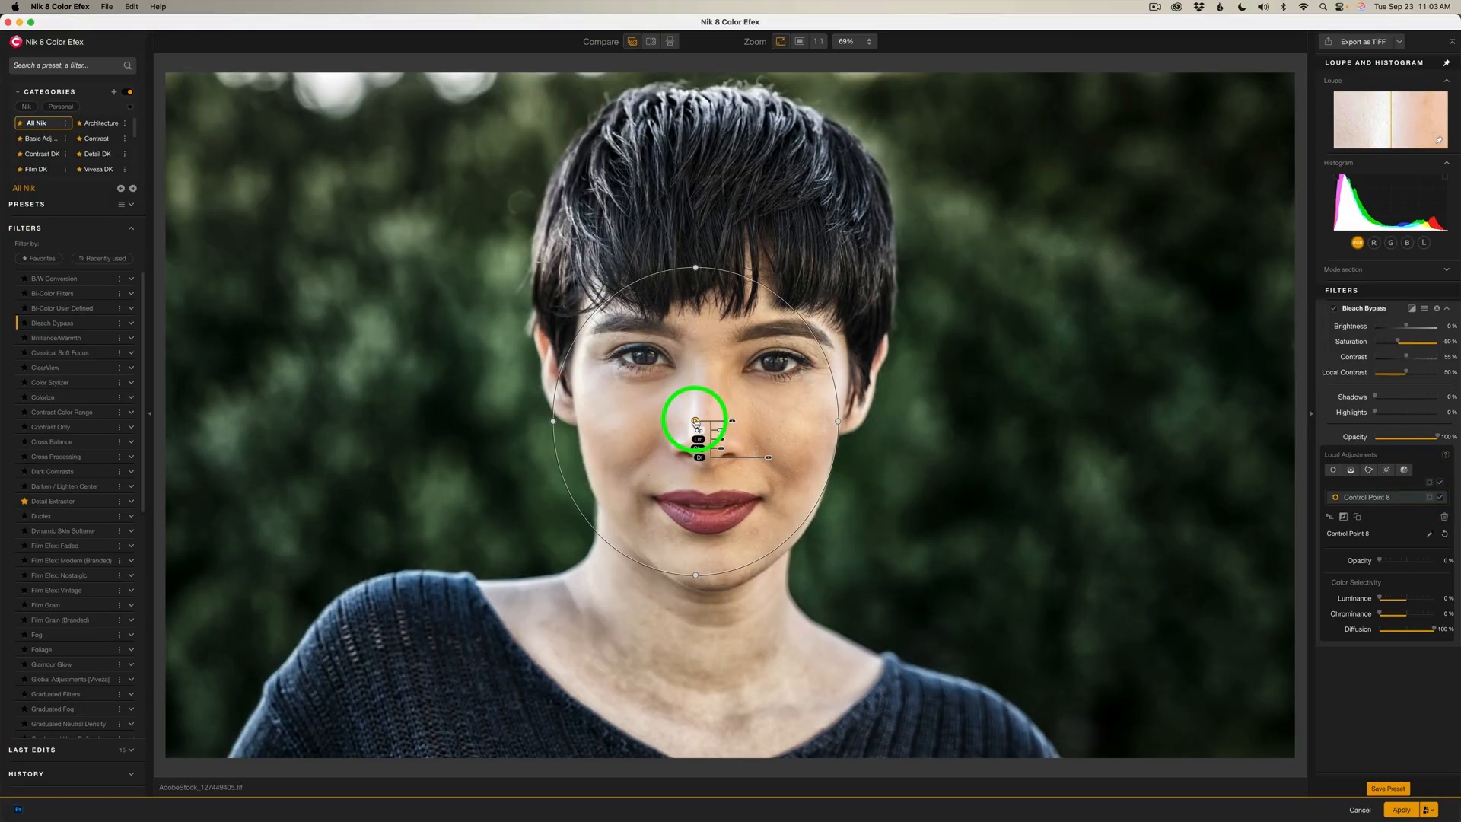
click(697, 478)
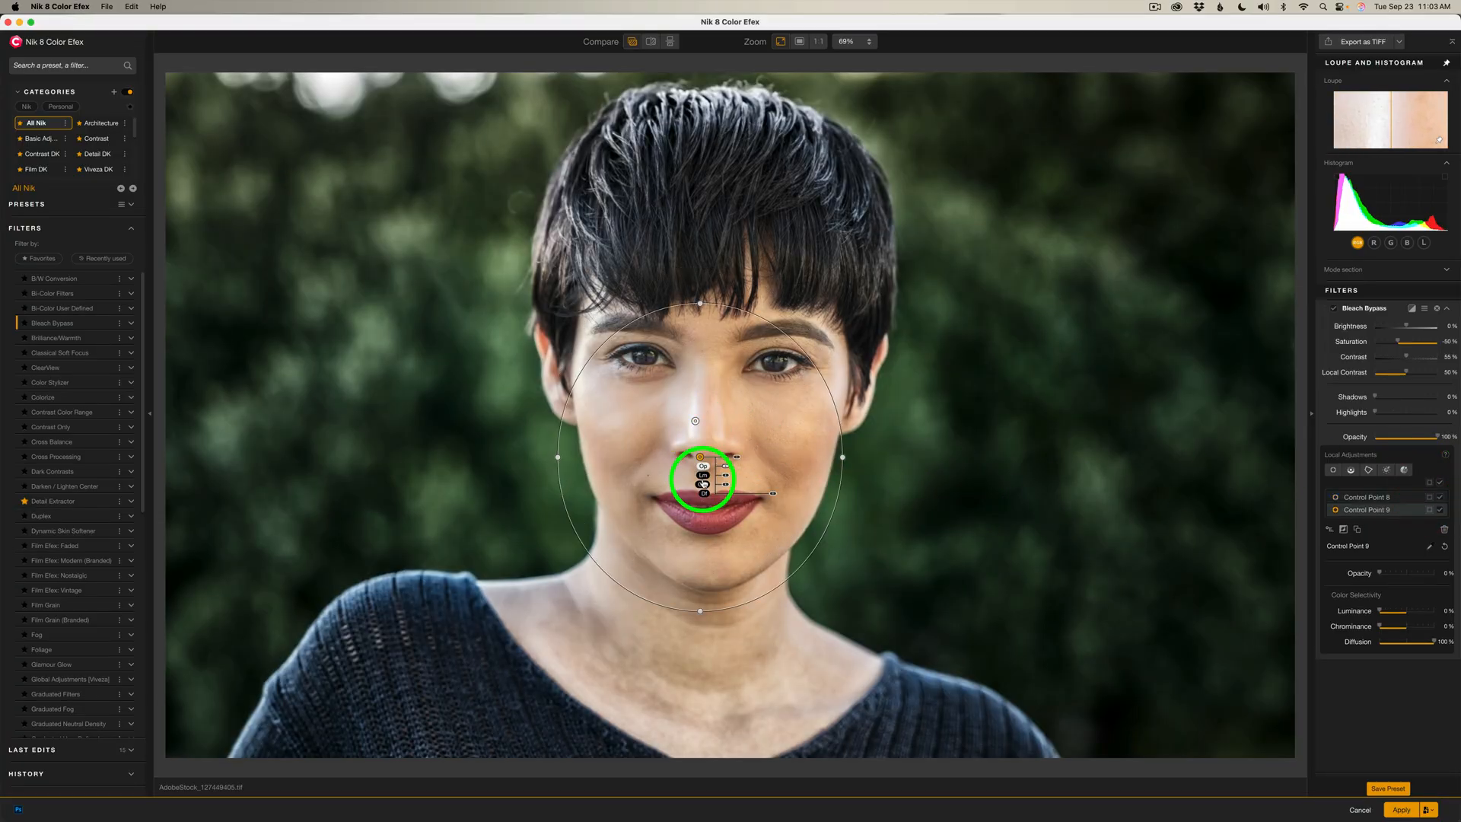
drag(704, 479, 694, 636)
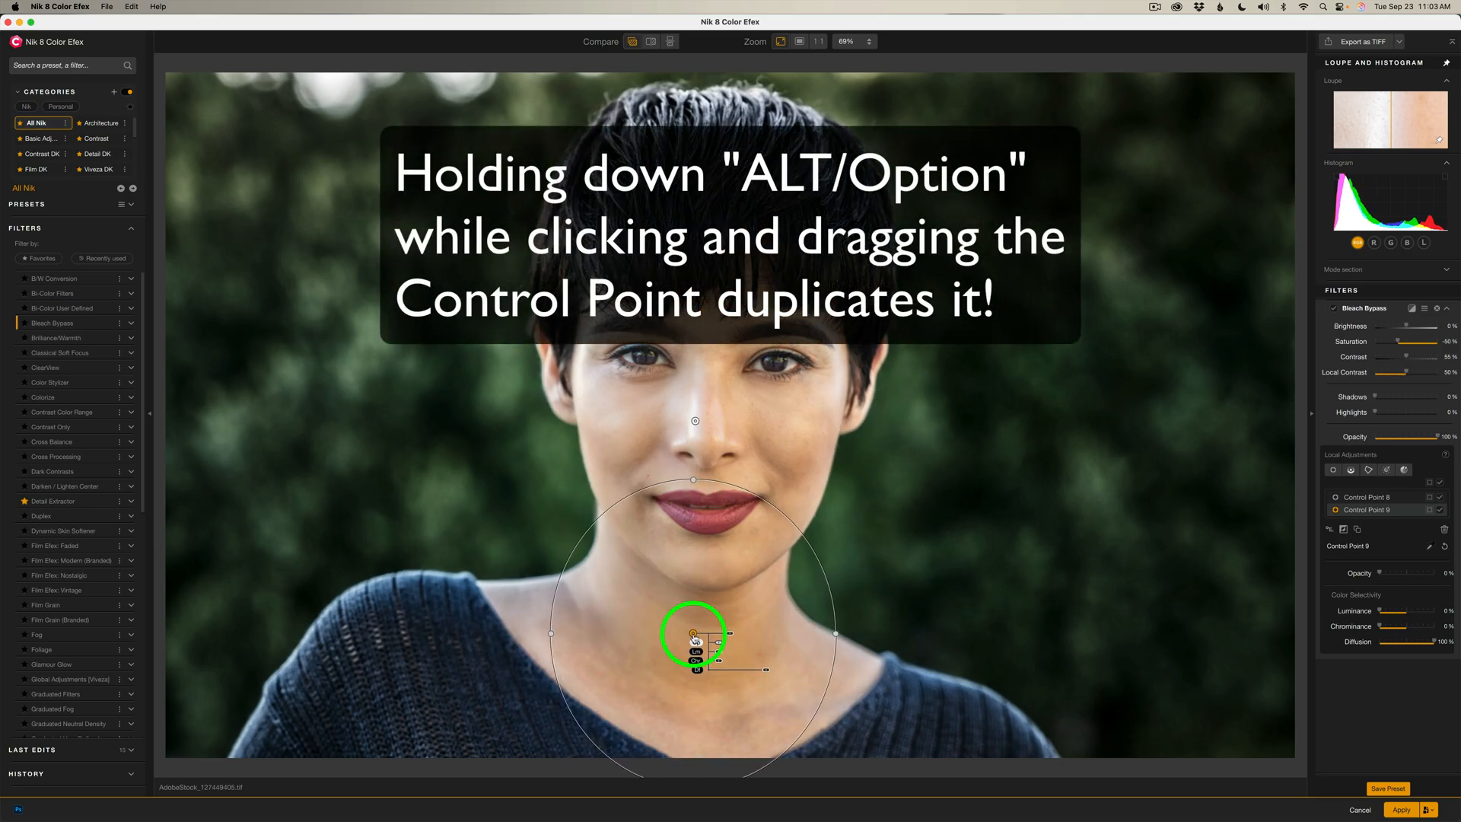
Step: Reshape the neck control point's ellipse to span the neck and upper chest, top just below the lips
drag(694, 633, 879, 641)
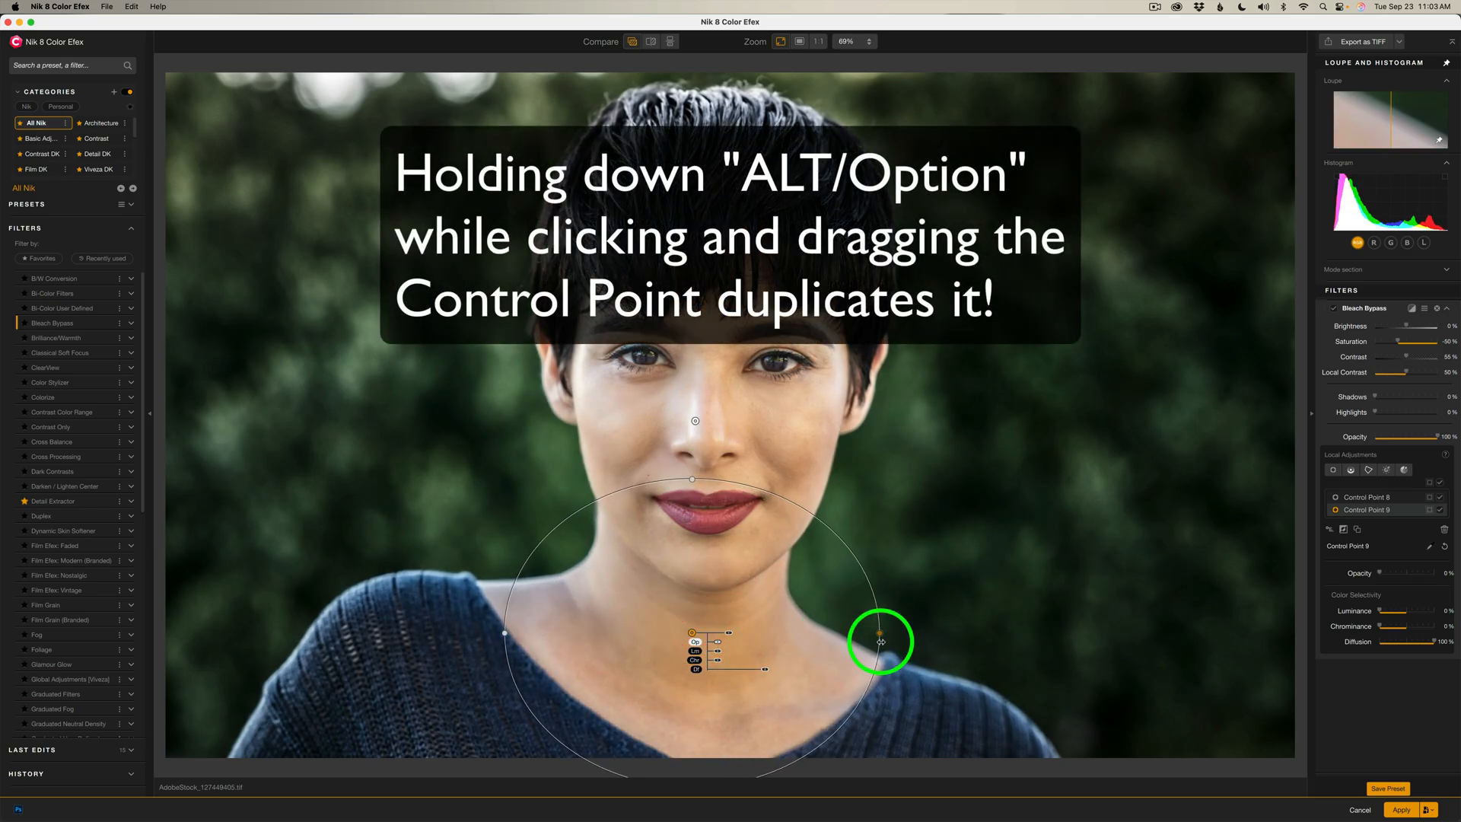
drag(878, 641, 689, 522)
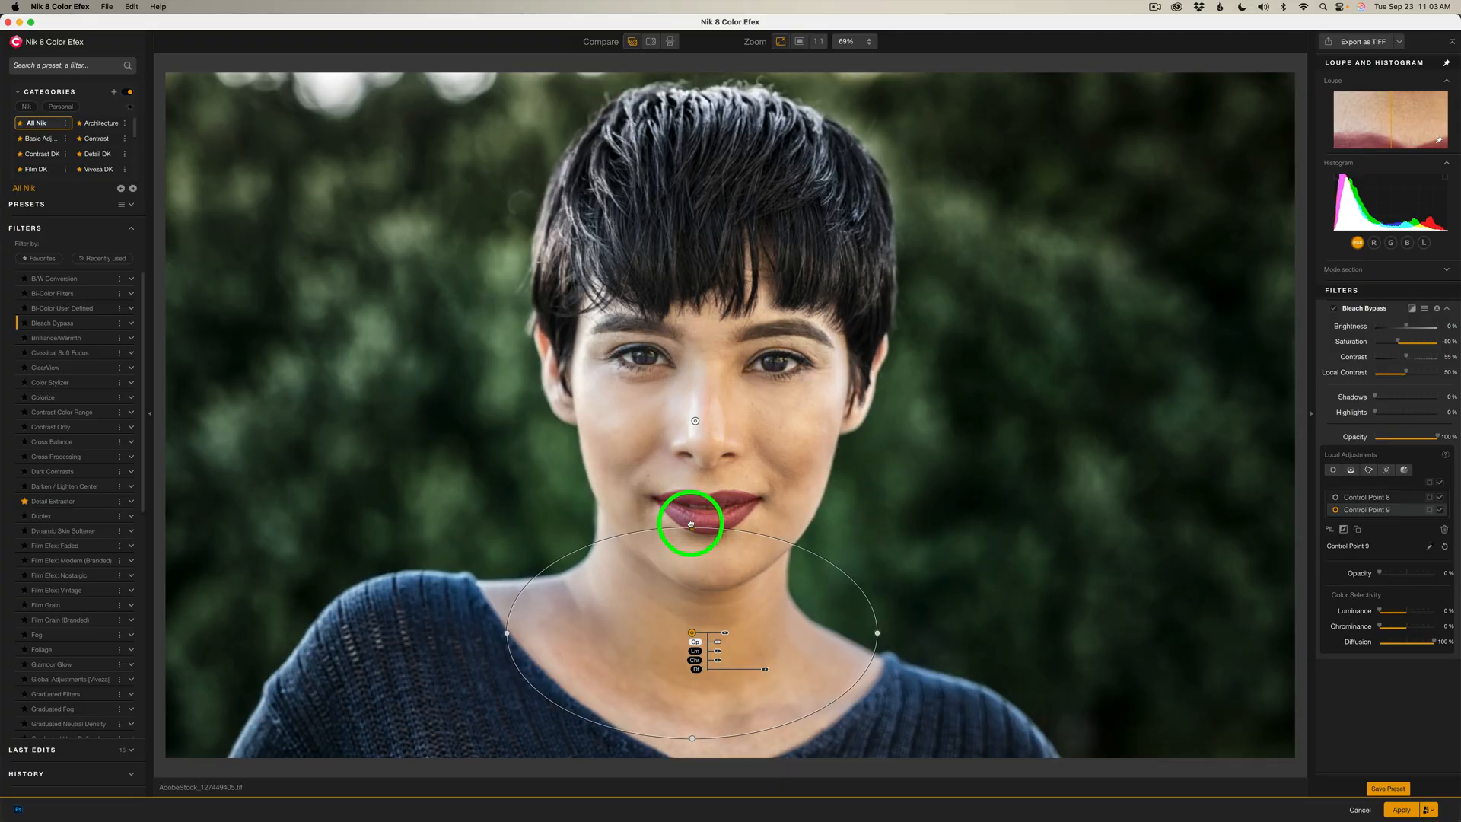
drag(691, 522, 494, 630)
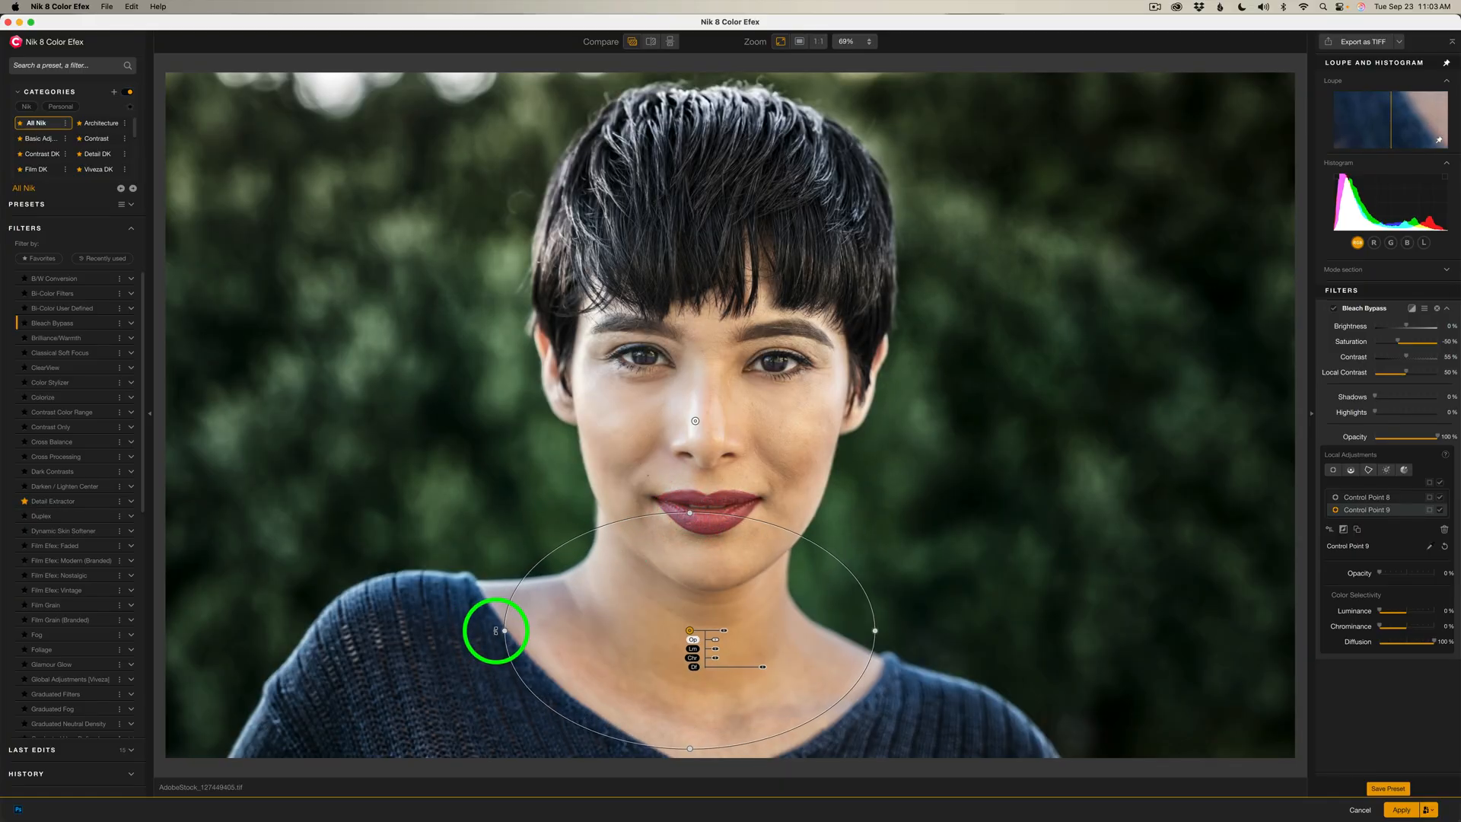
drag(497, 630, 501, 574)
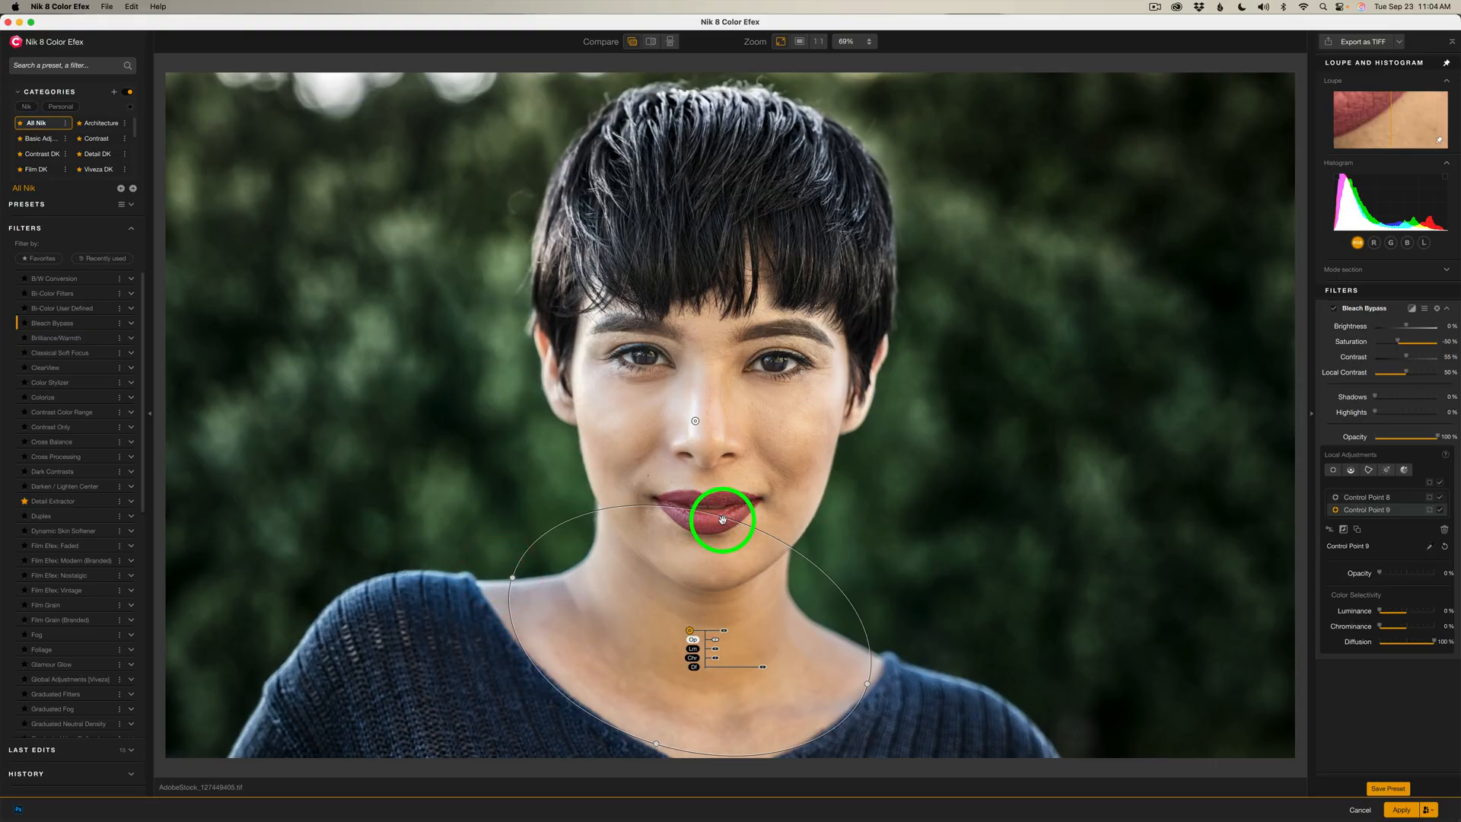
drag(721, 521, 711, 531)
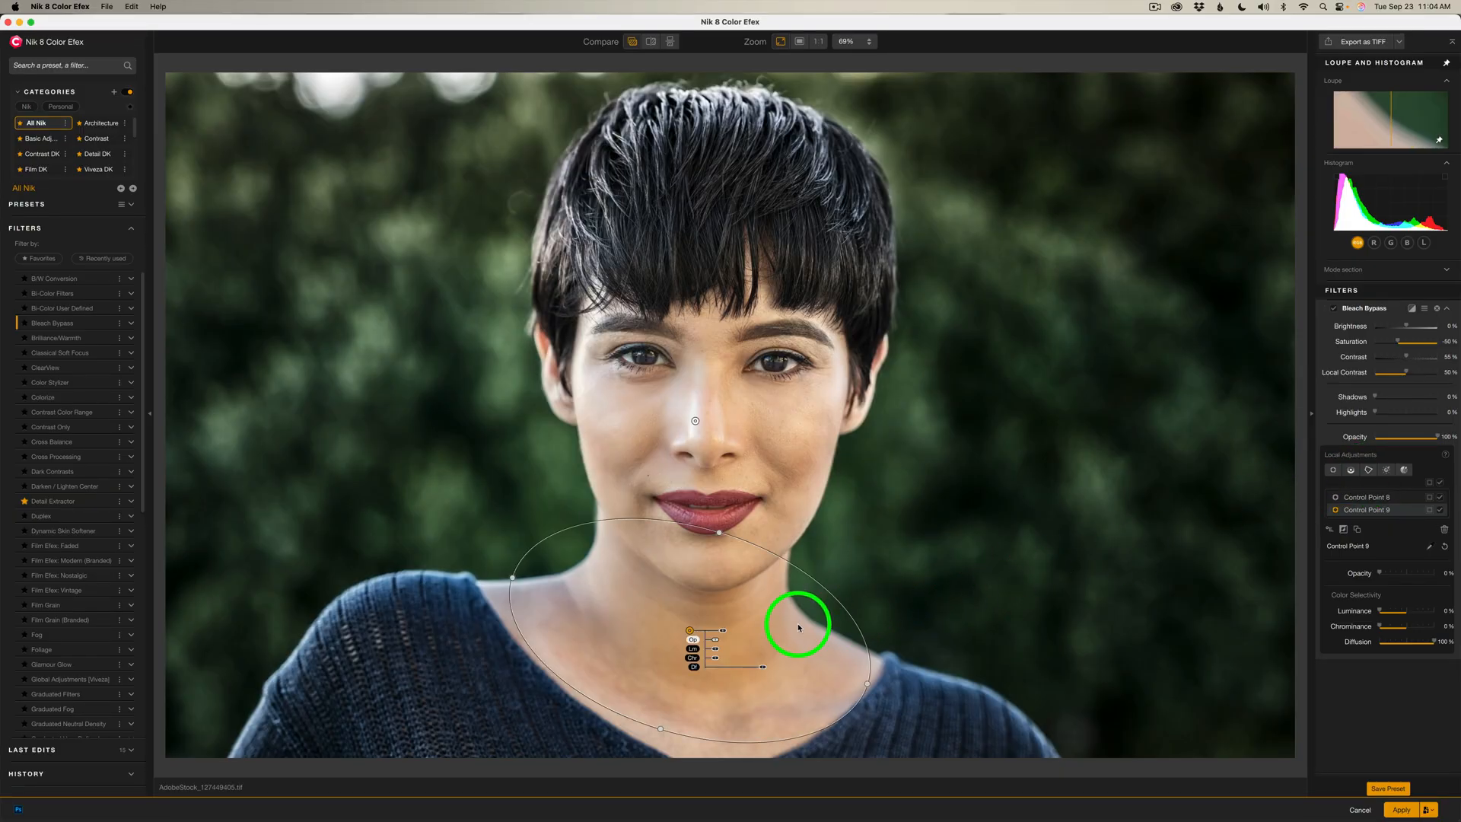
drag(796, 624, 717, 653)
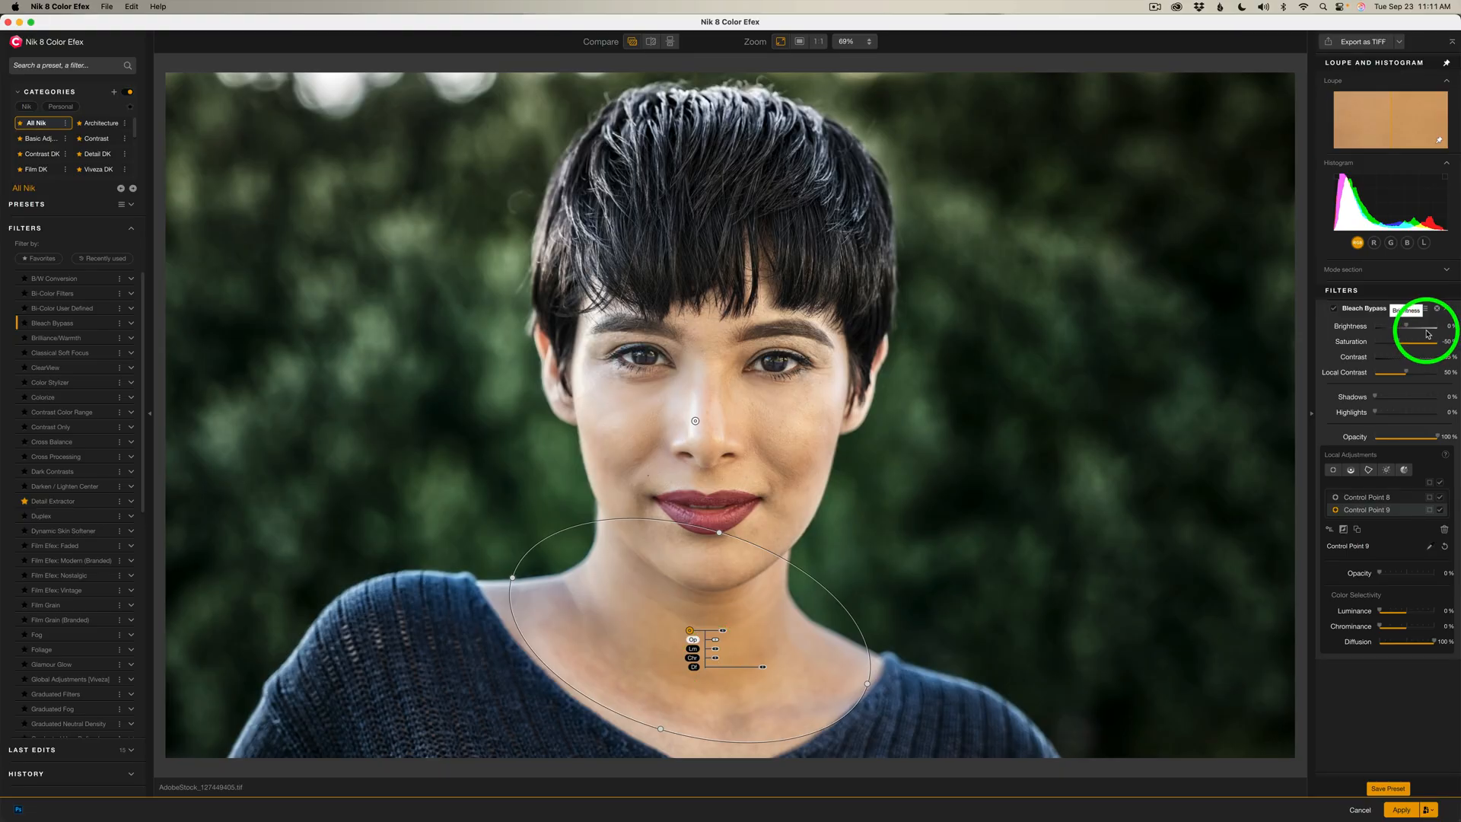
Step: Lower the Bleach Bypass Brightness slightly and retune its Saturation on the portrait
drag(1426, 326, 1402, 328)
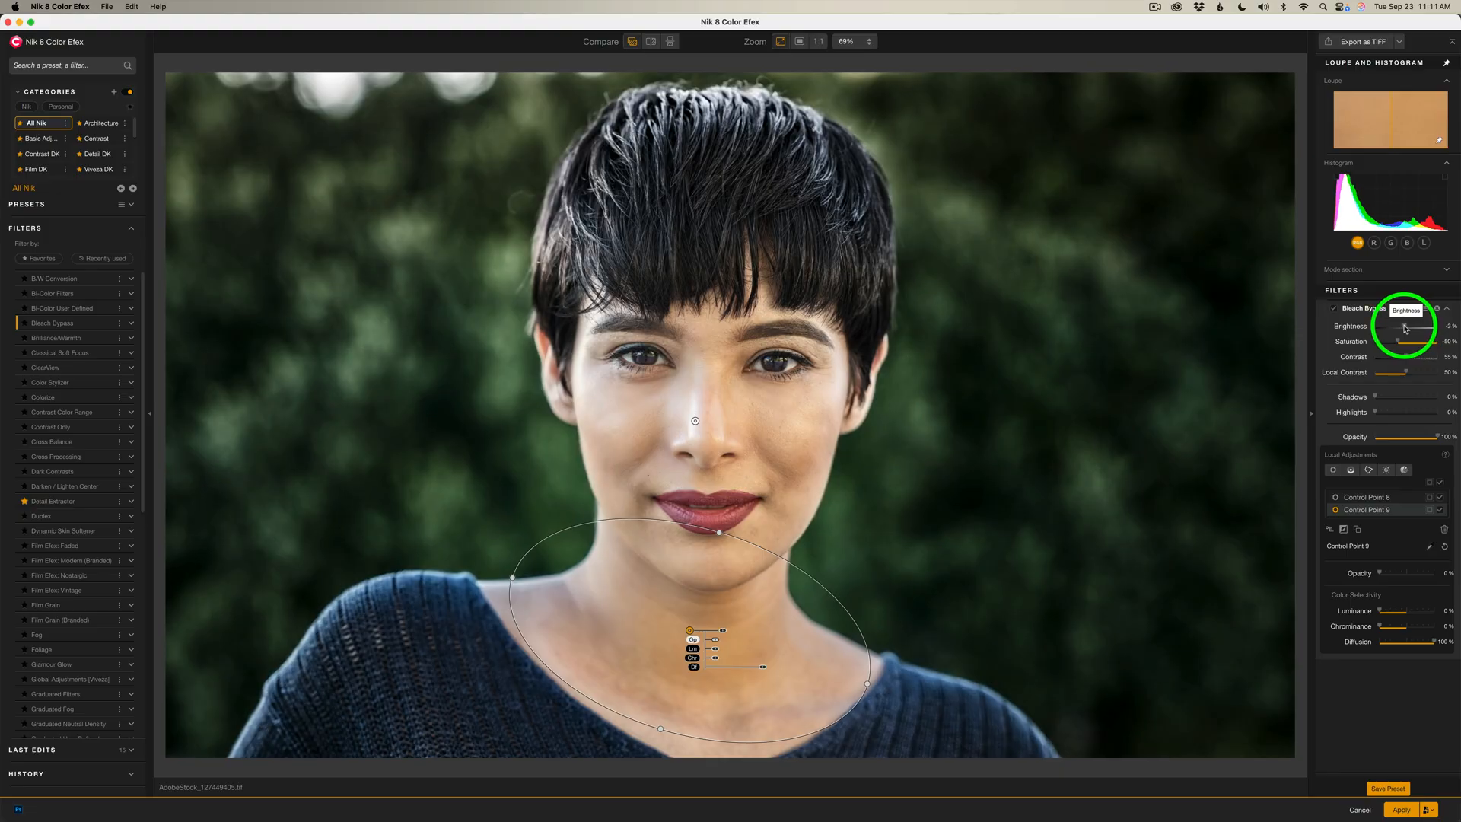
drag(1407, 326, 1397, 326)
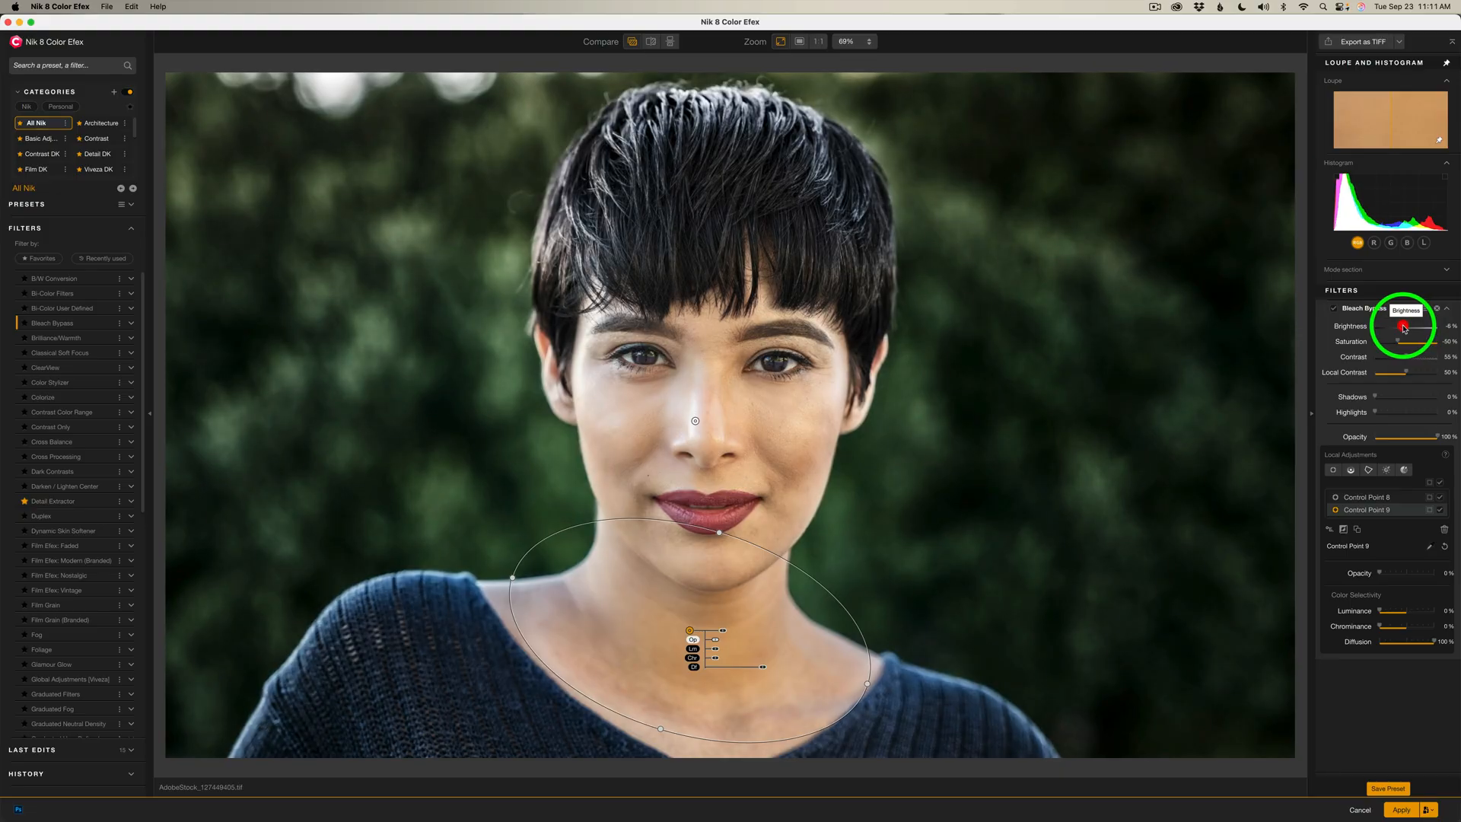
mouse_move(1402, 347)
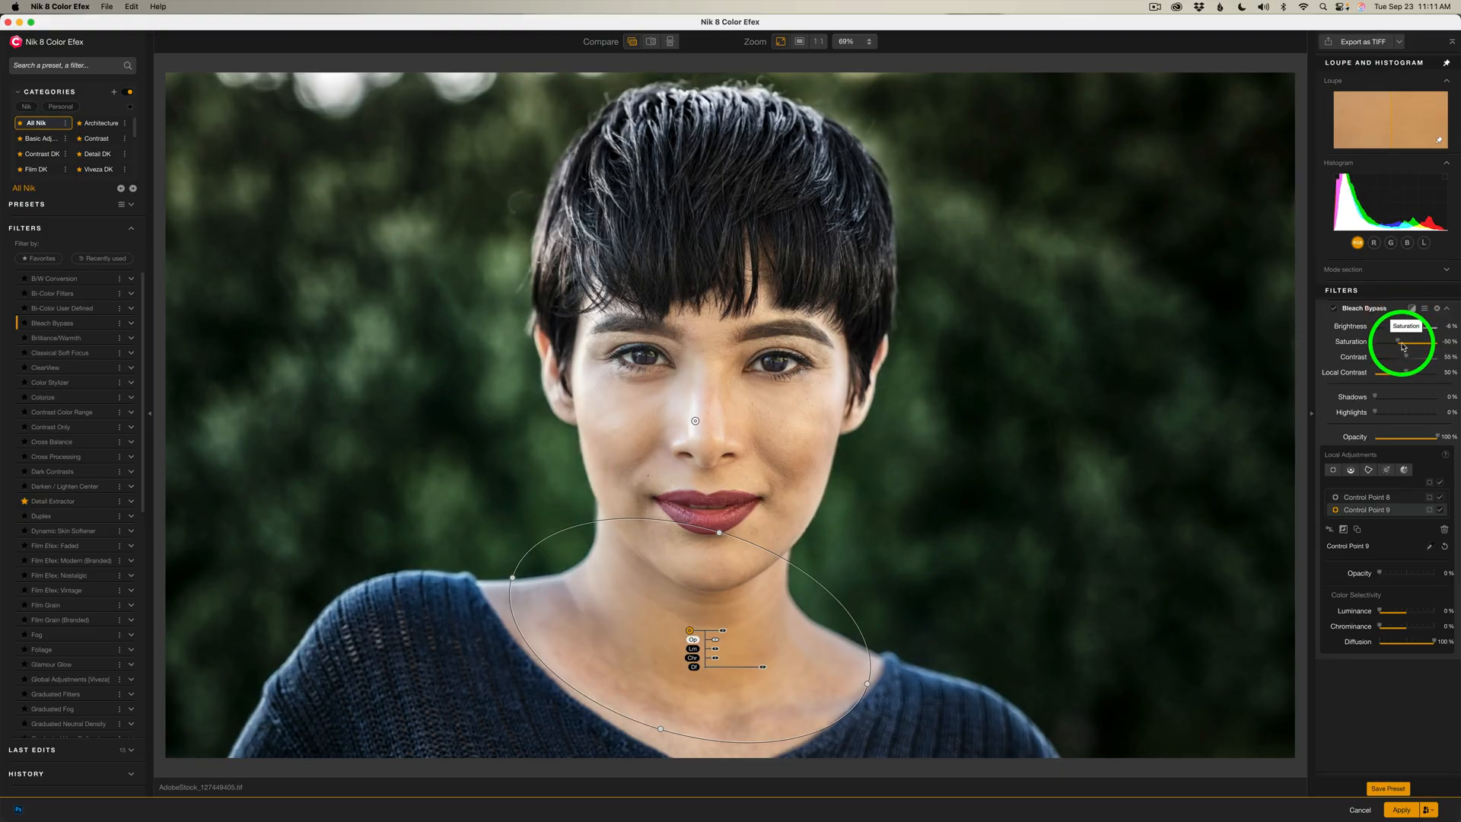
drag(1383, 341, 1387, 341)
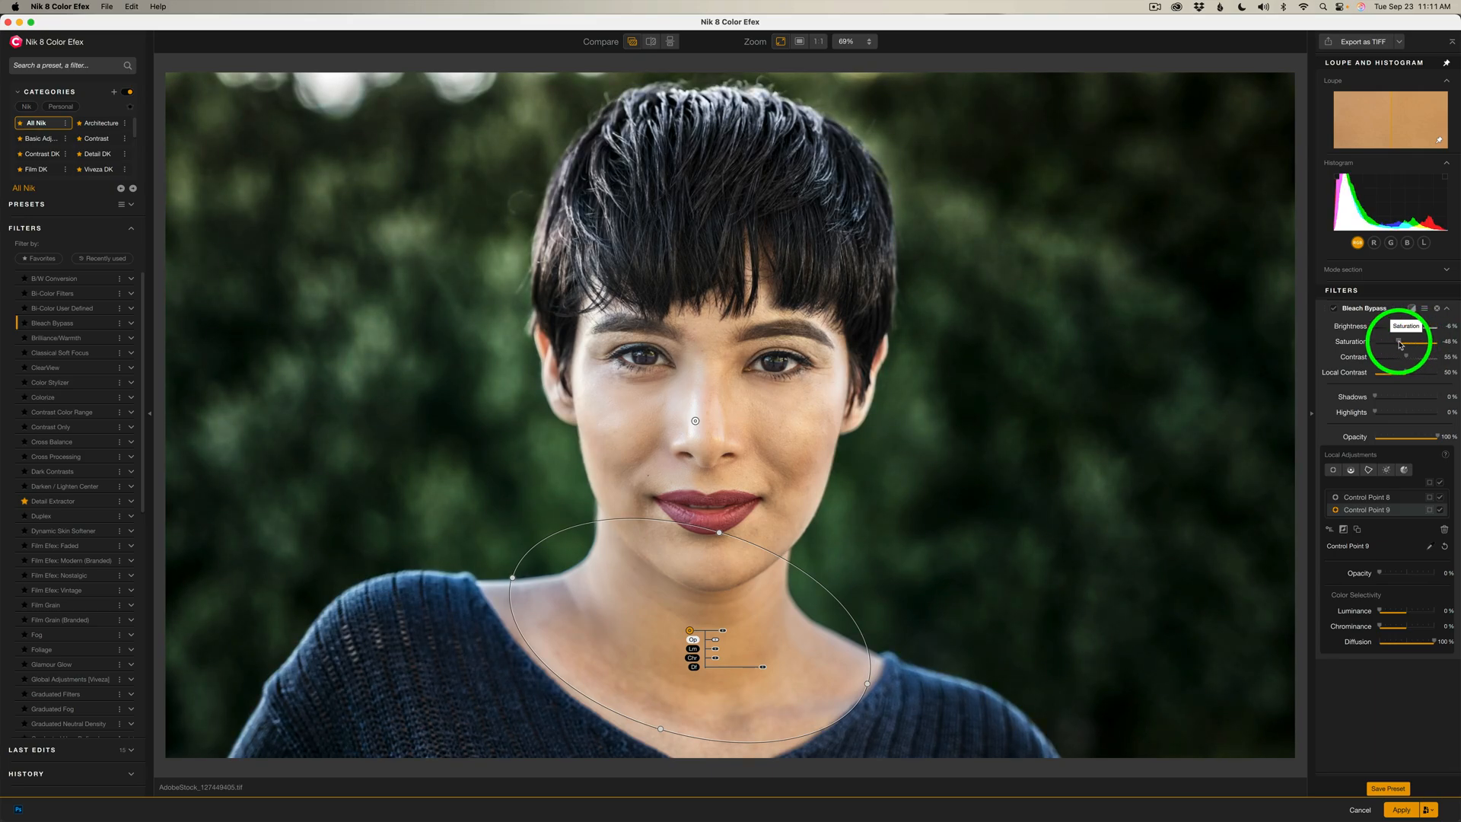
drag(1388, 356, 1397, 356)
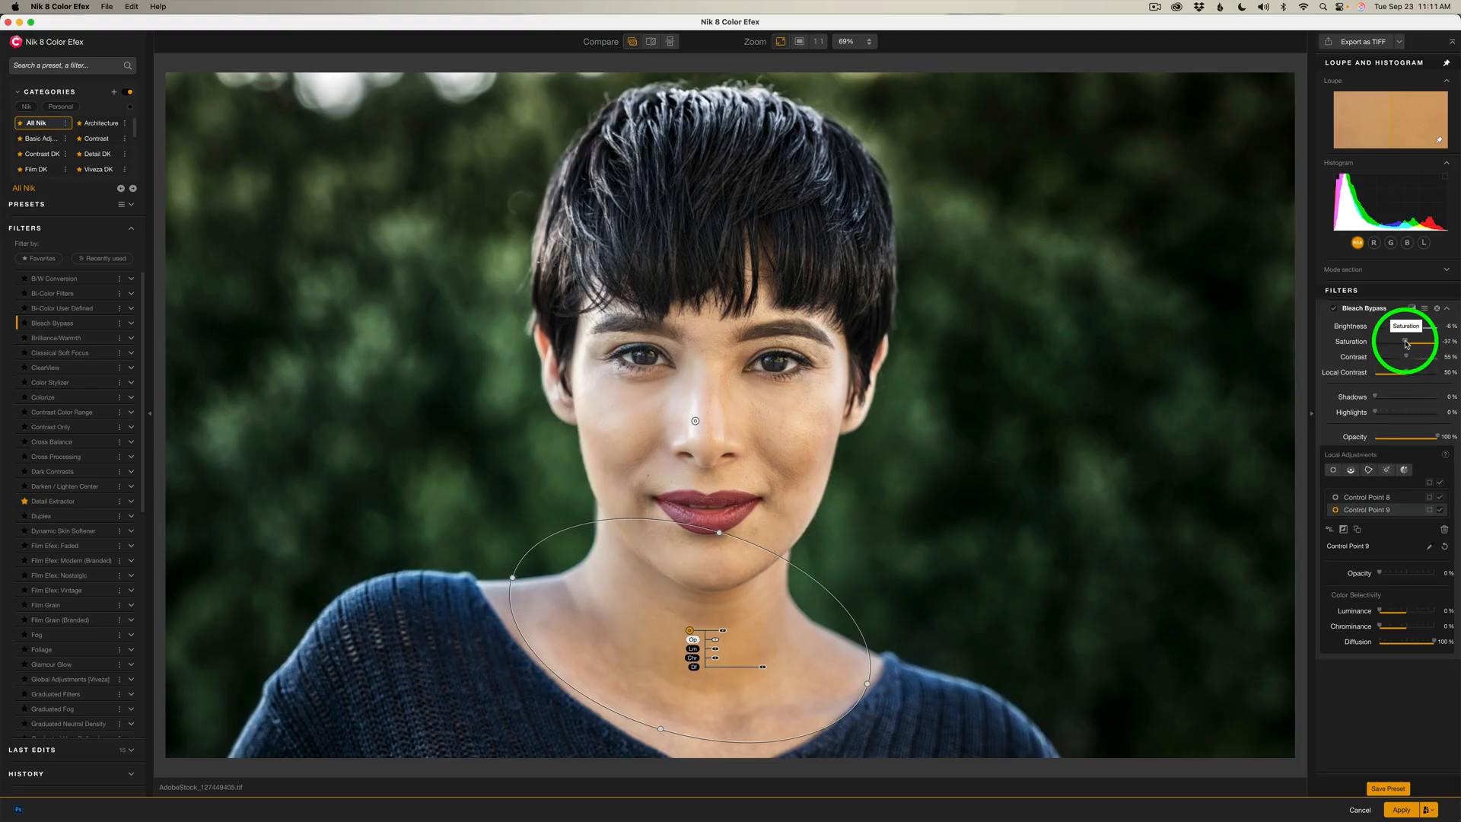
drag(1412, 341, 1397, 341)
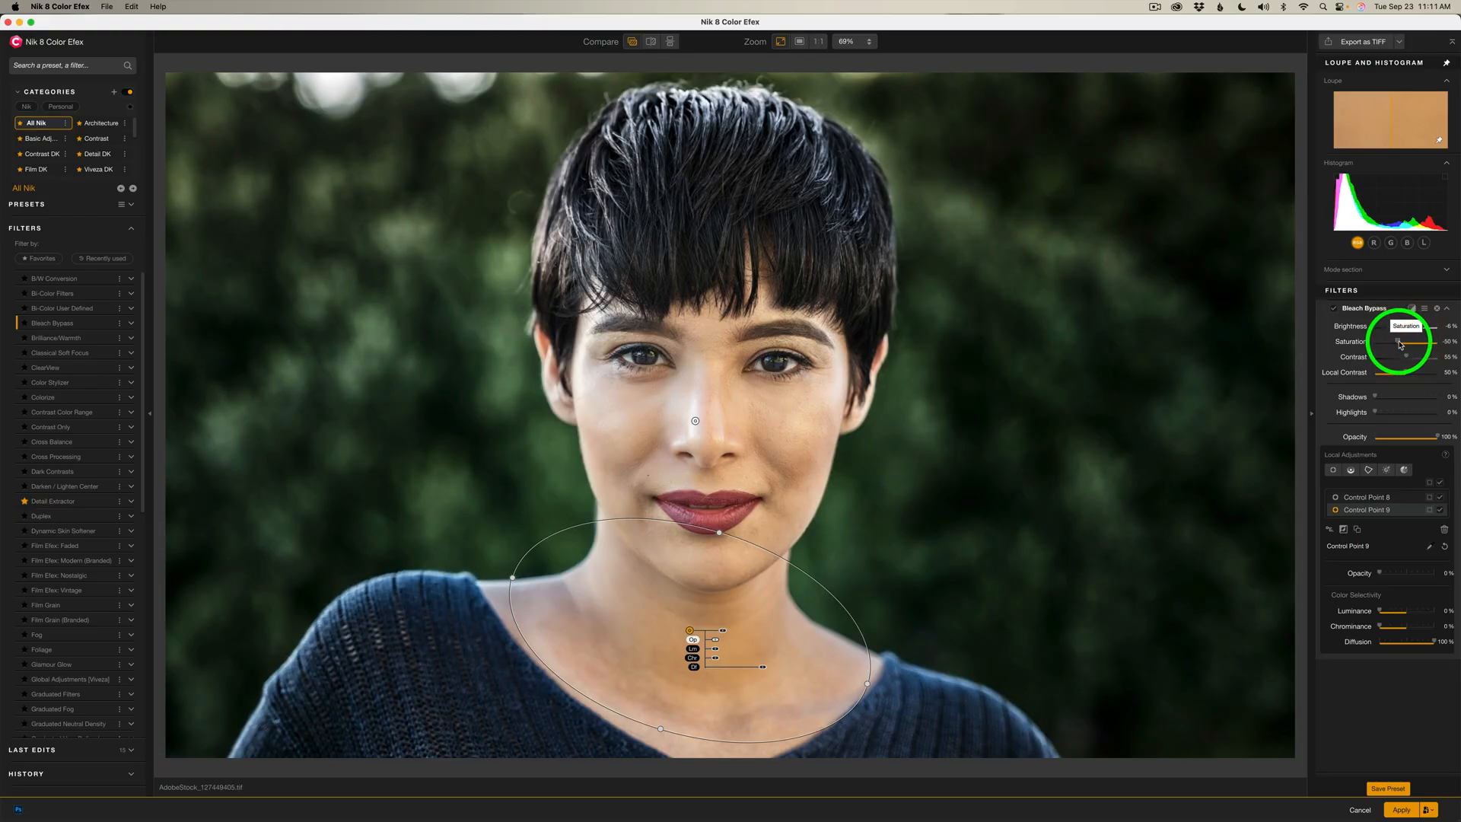
drag(1397, 342, 1422, 359)
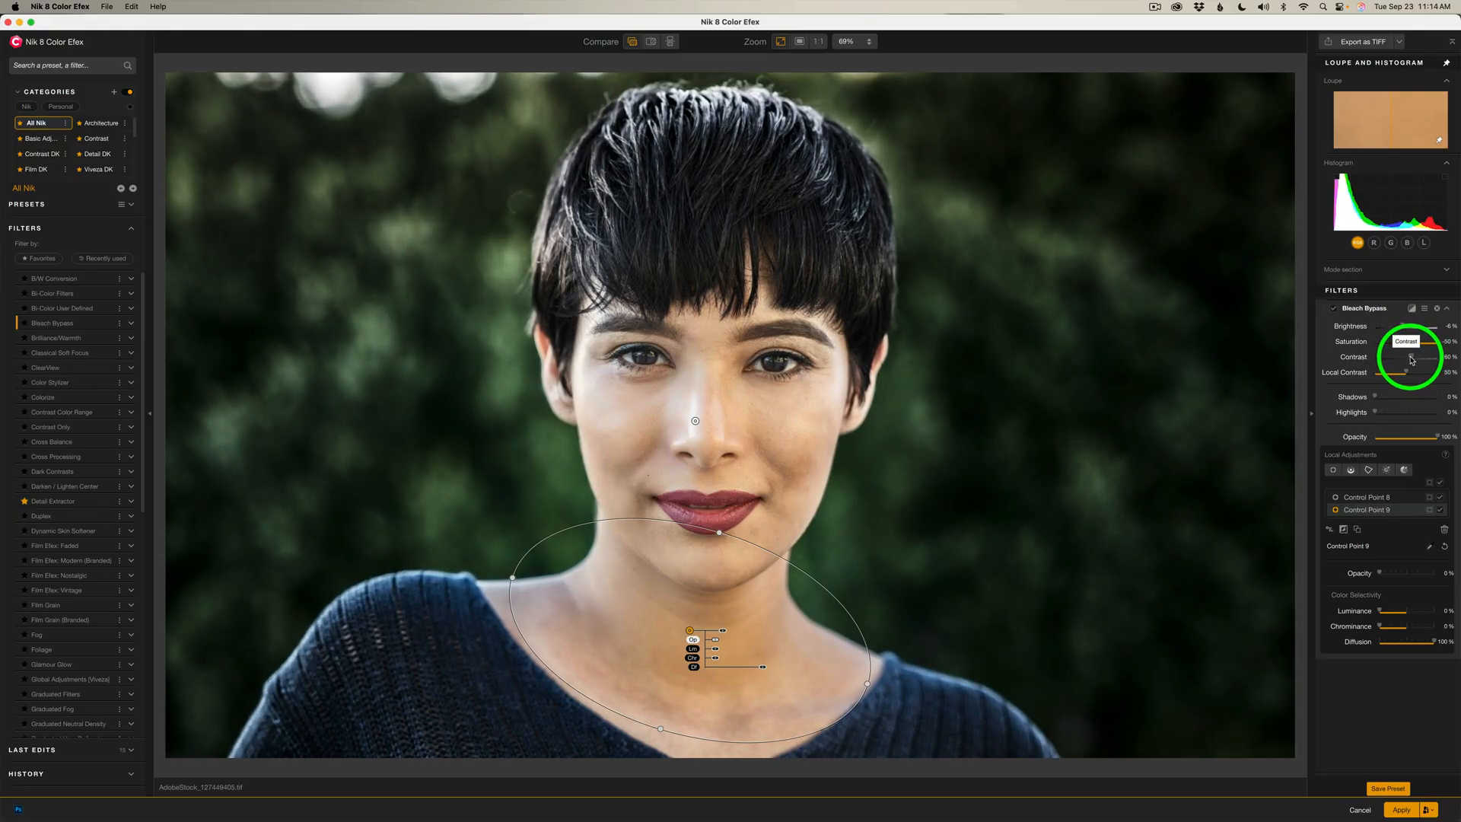
Step: Raise the Contrast and strengthen the Local Contrast of the Bleach Bypass filter
drag(1409, 359, 1409, 359)
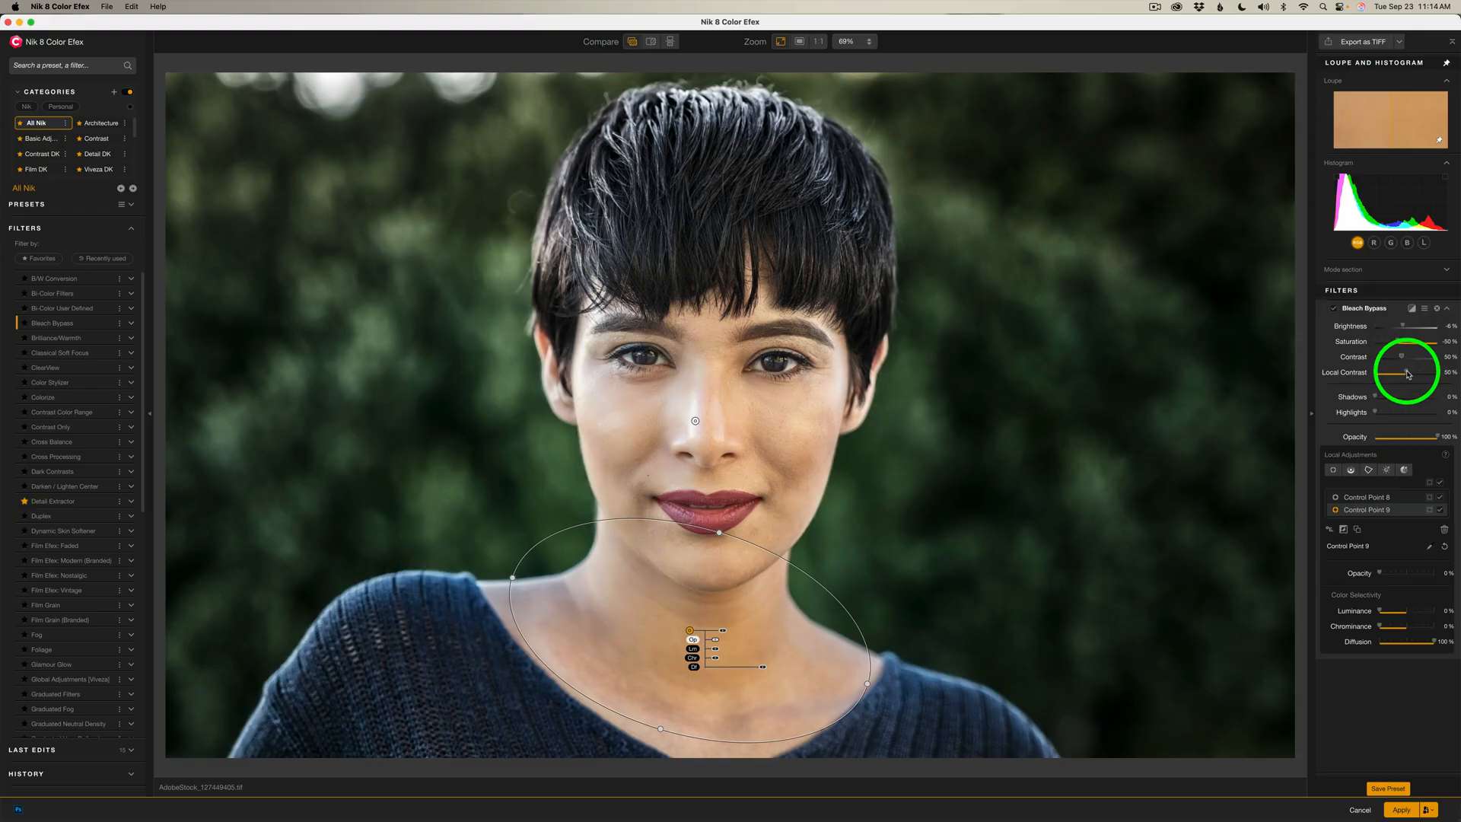
drag(1385, 373, 1433, 373)
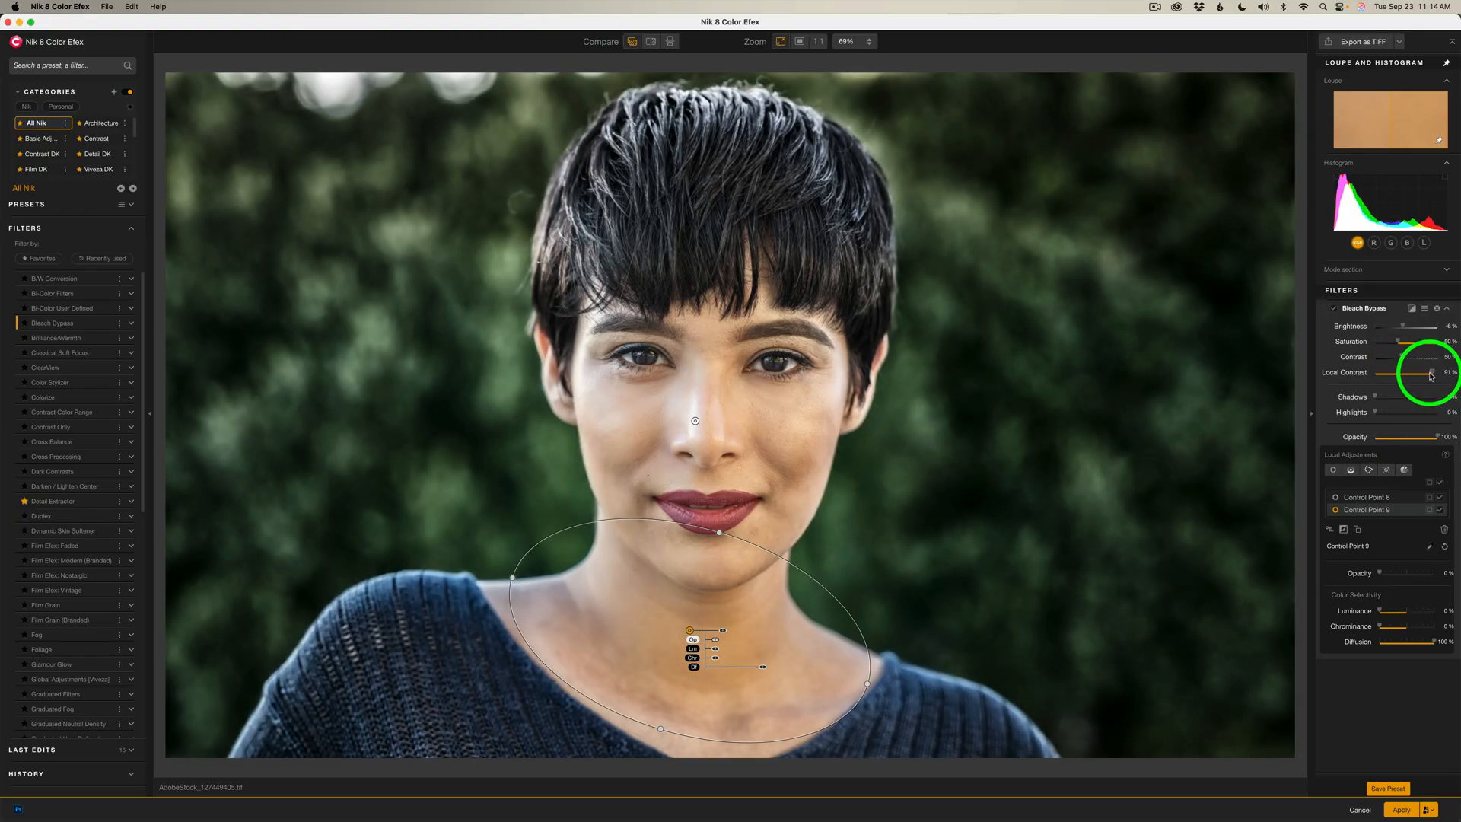
drag(1416, 373, 1402, 372)
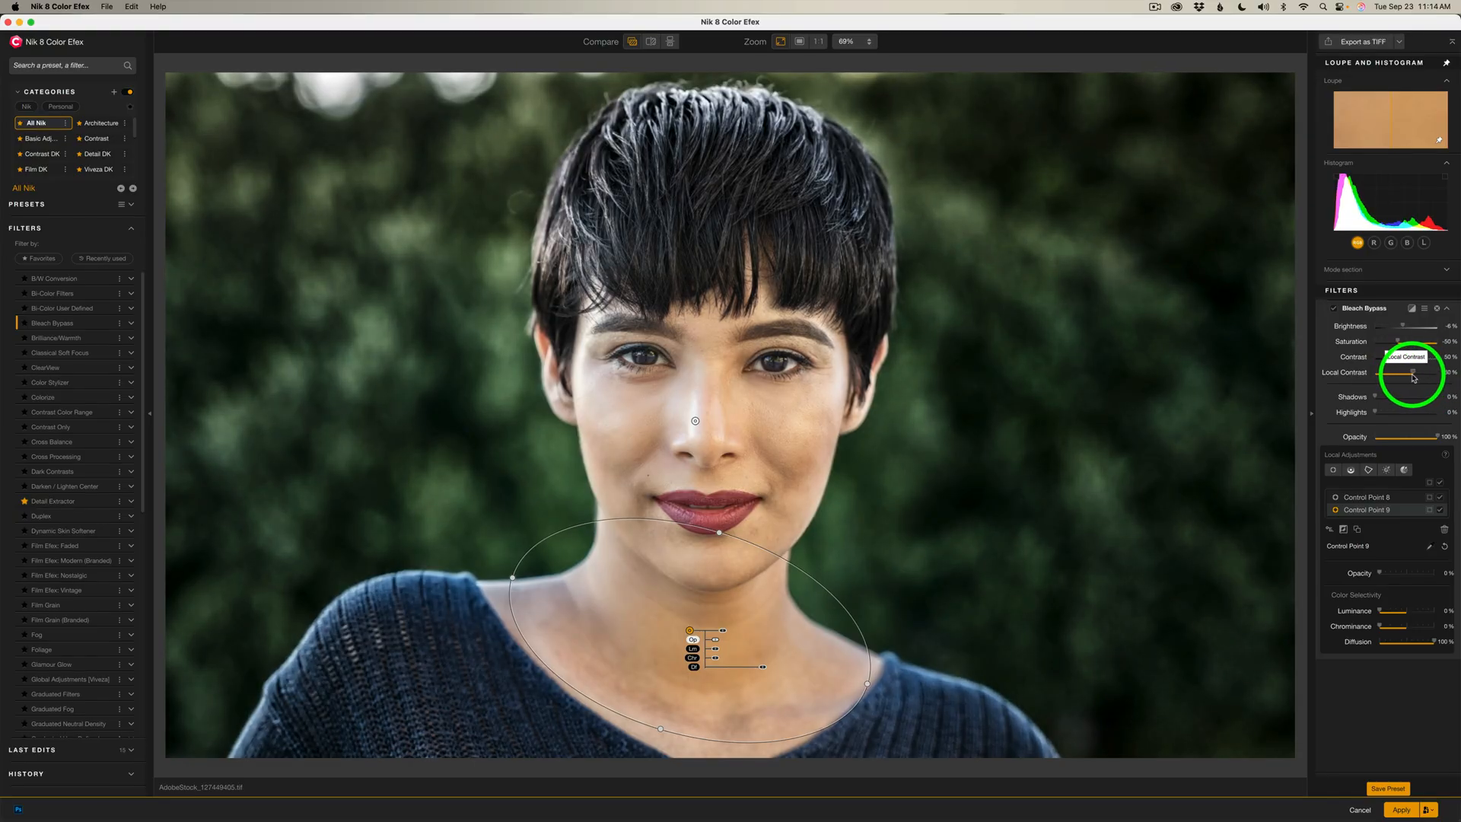
drag(1375, 373, 1397, 372)
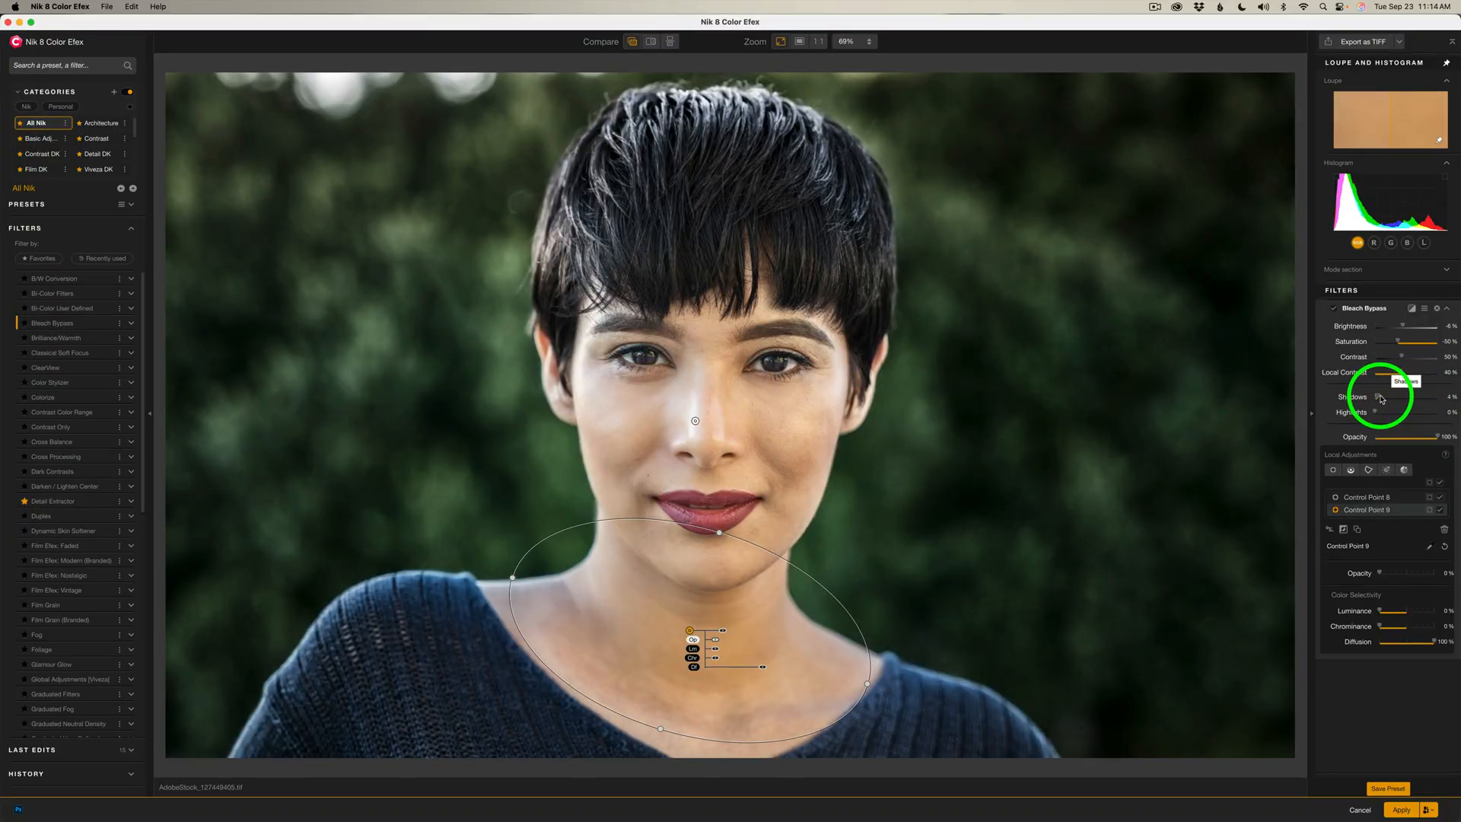
Step: Raise the Shadows and brighten the Highlights sliders to lighten the portrait's face
drag(1379, 397, 1396, 397)
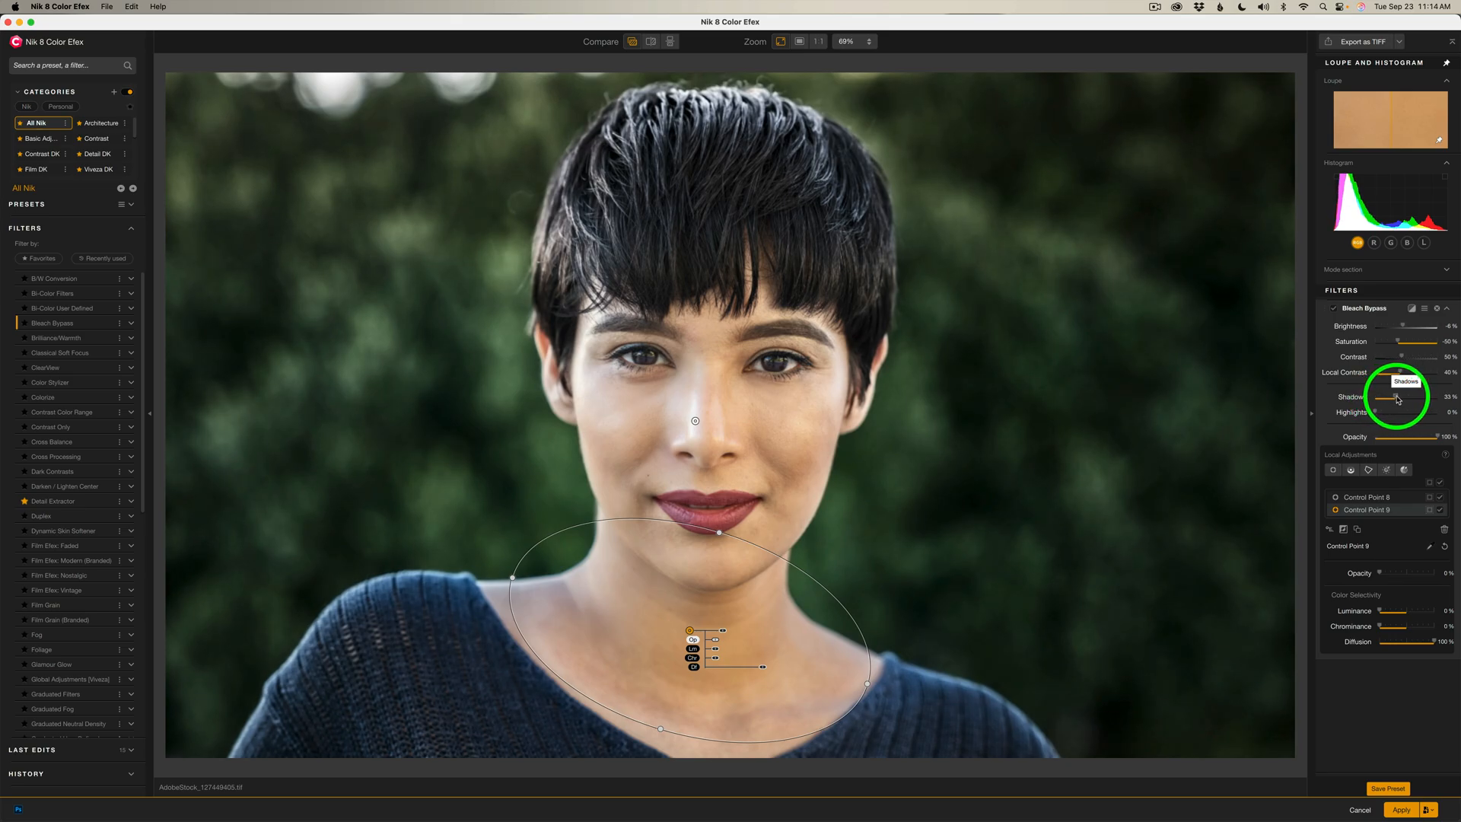
drag(1383, 395, 1397, 396)
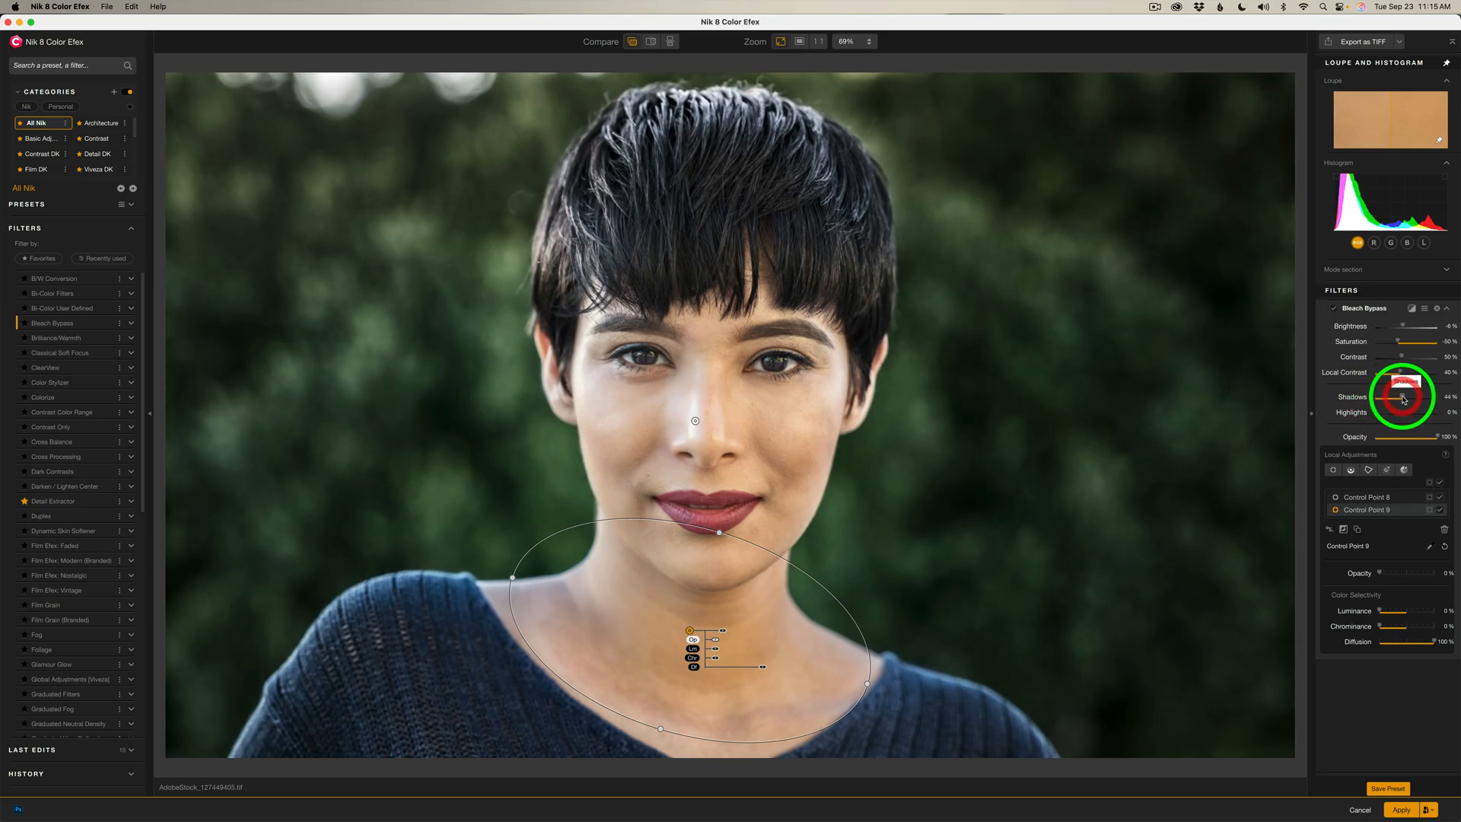
drag(1402, 395, 1400, 395)
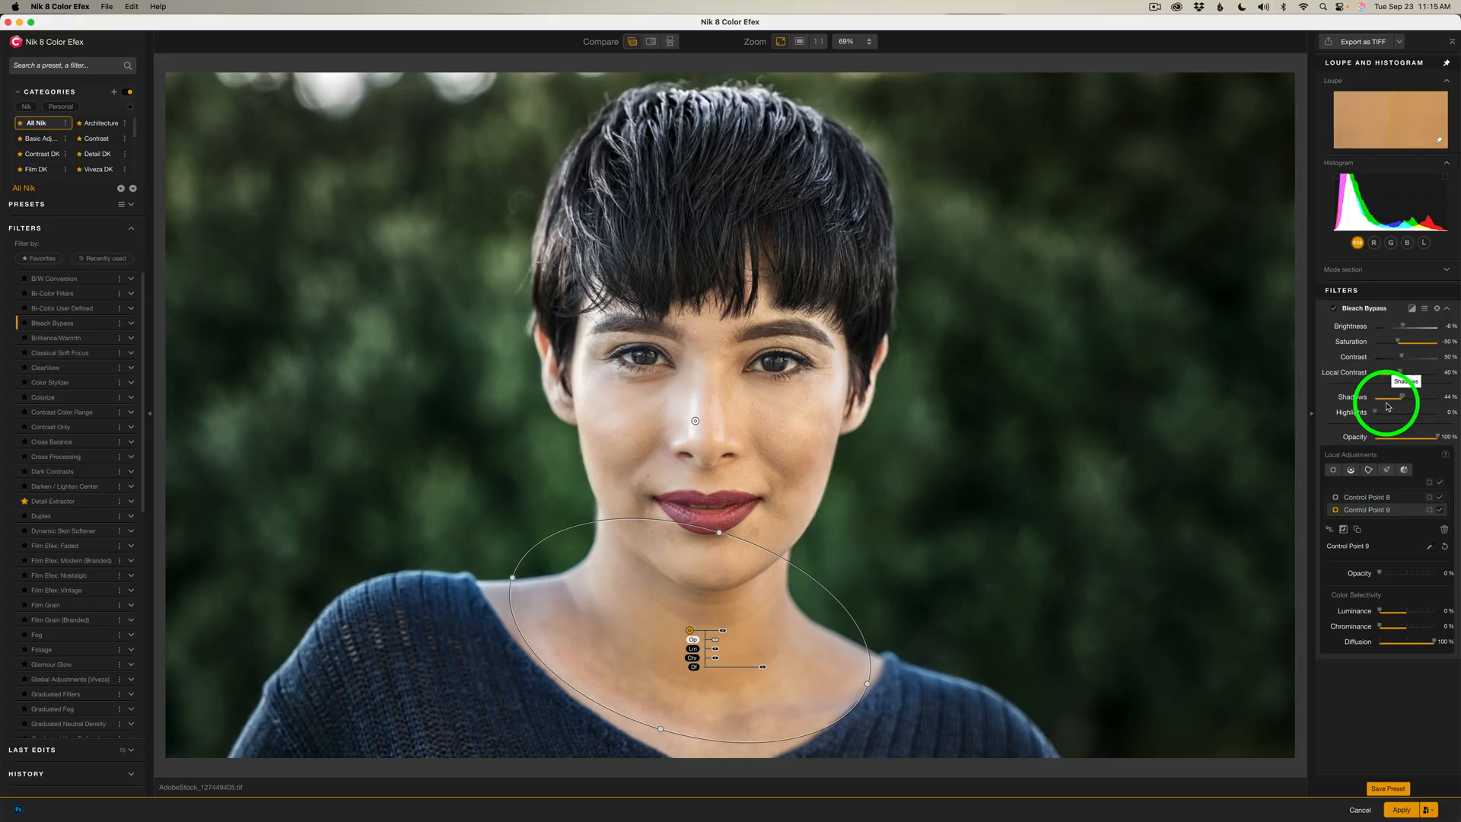
mouse_move(1377, 413)
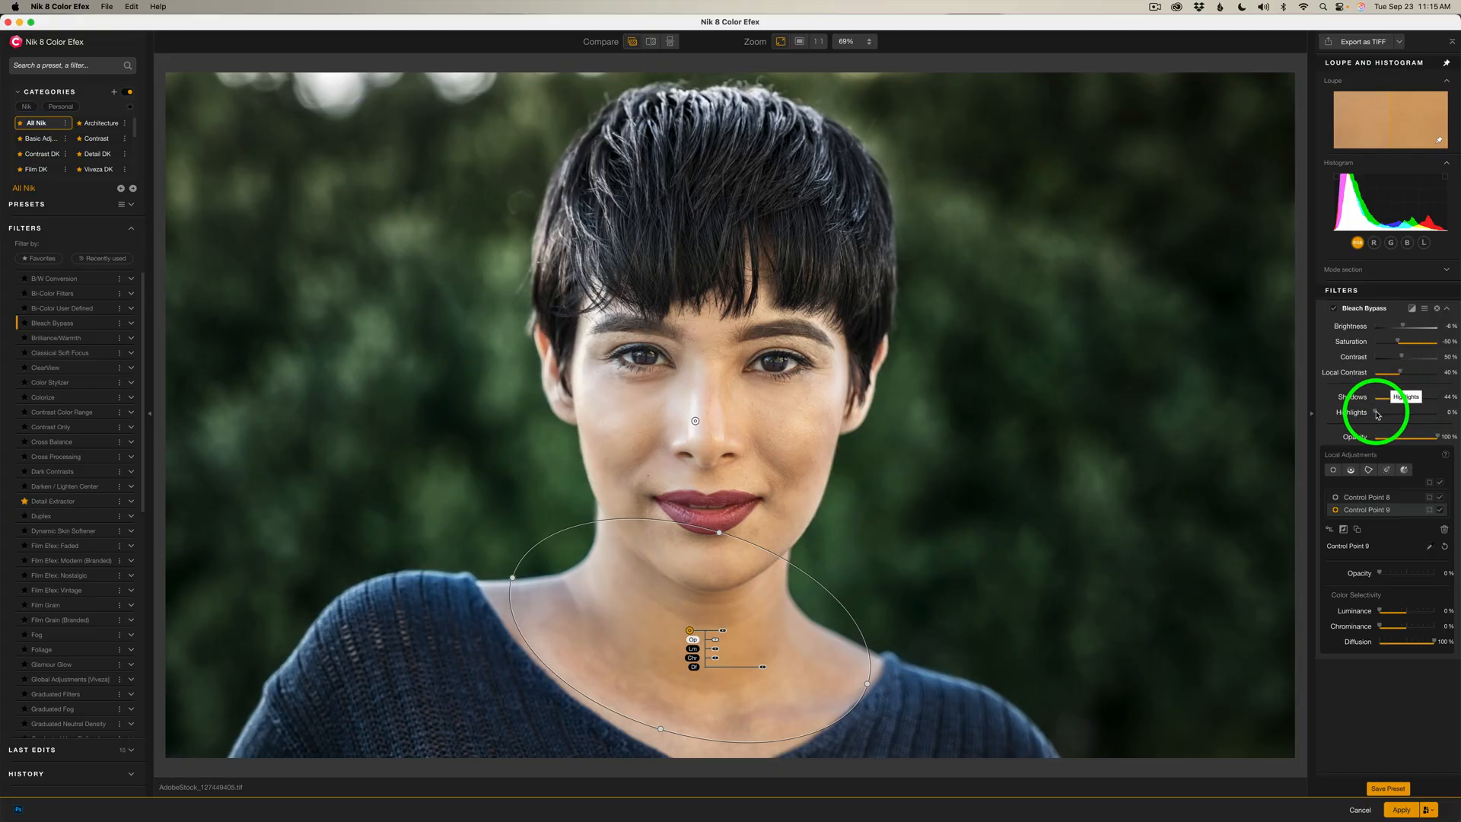
drag(1374, 412, 1391, 413)
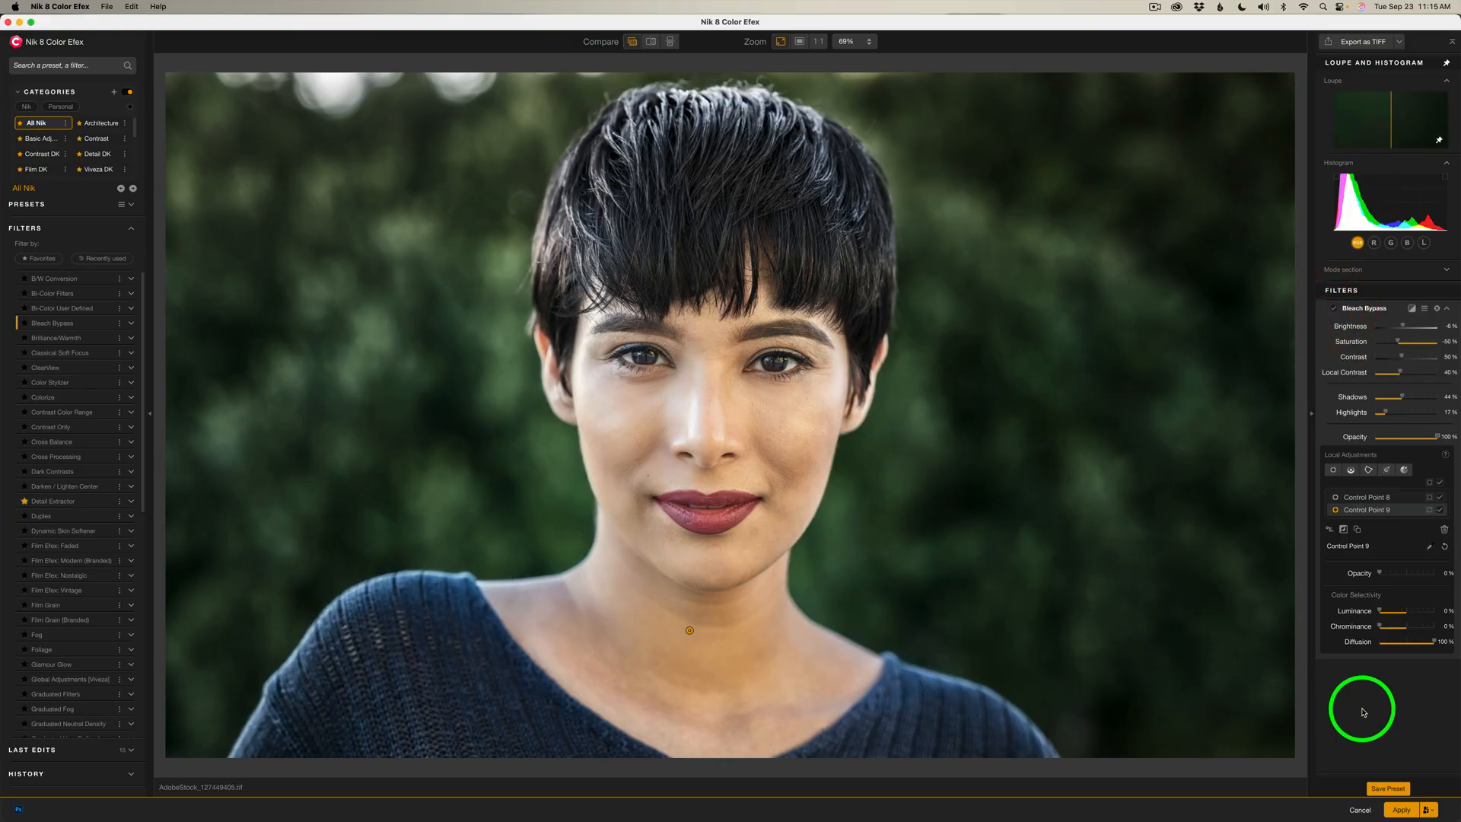
click(1335, 309)
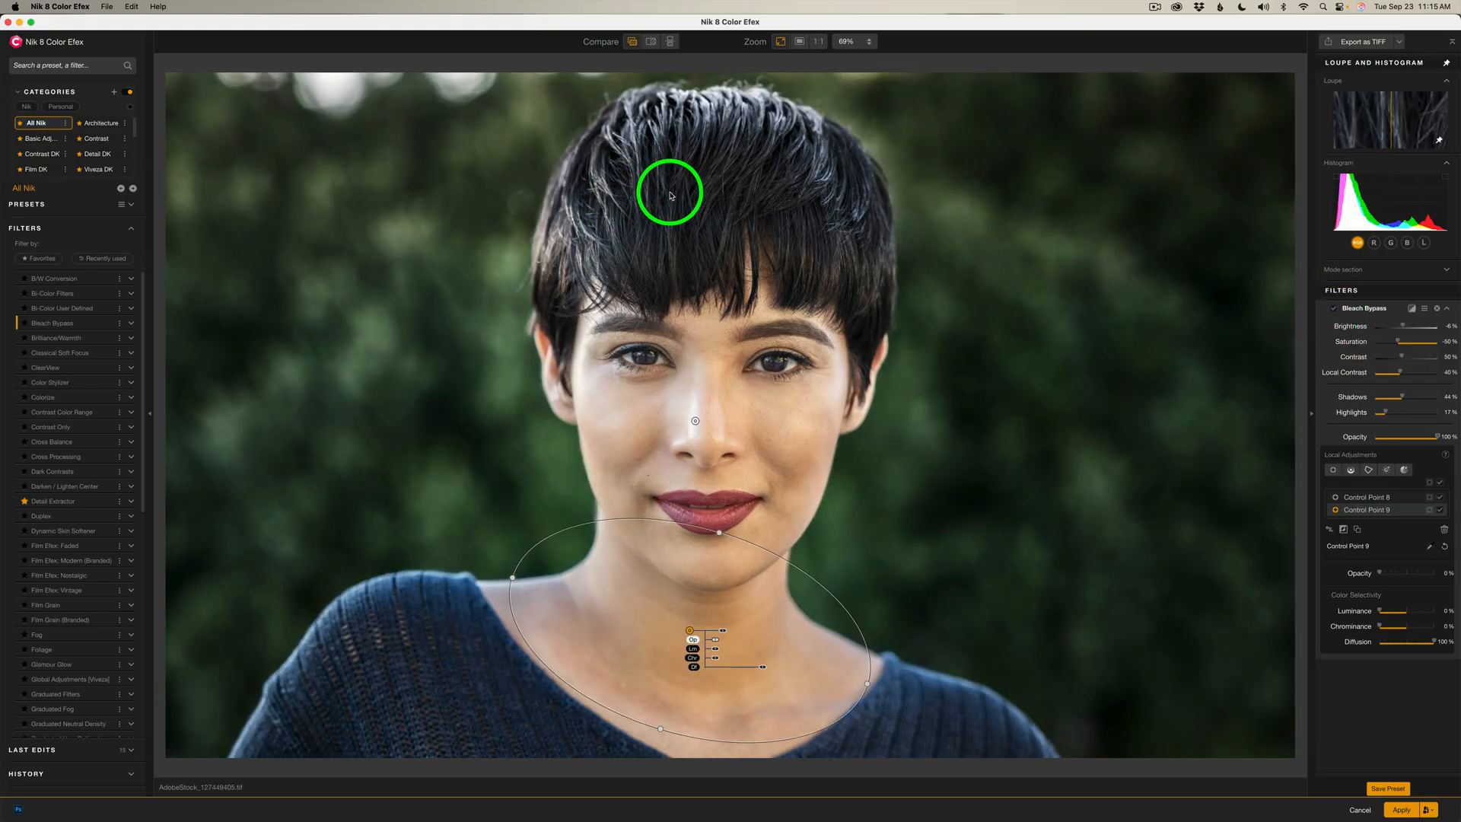
mouse_move(951, 715)
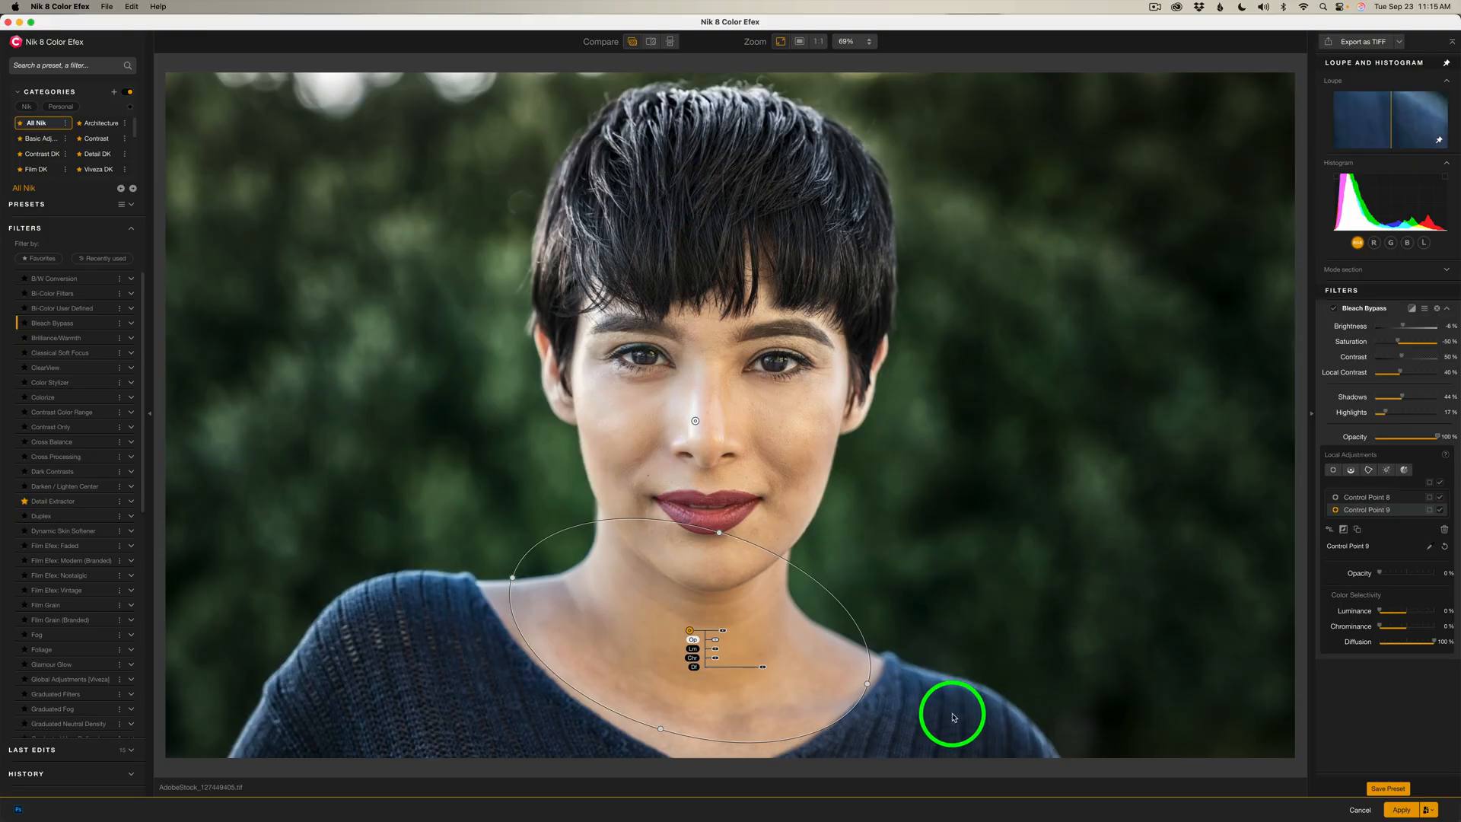